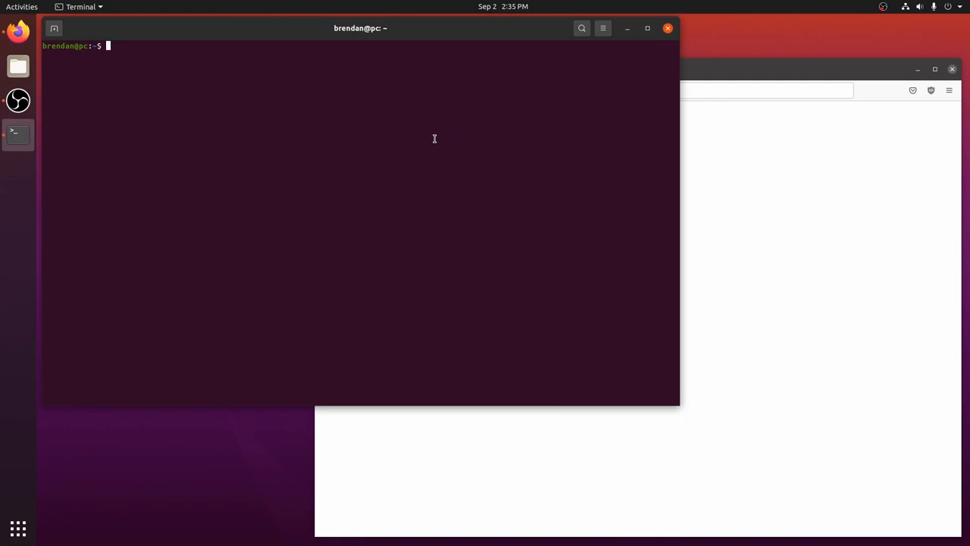
Run 'sudo apt update && sudo apt dist-upgrade' to refresh package lists and upgrade the system.
text(sudo apt update && sudo)
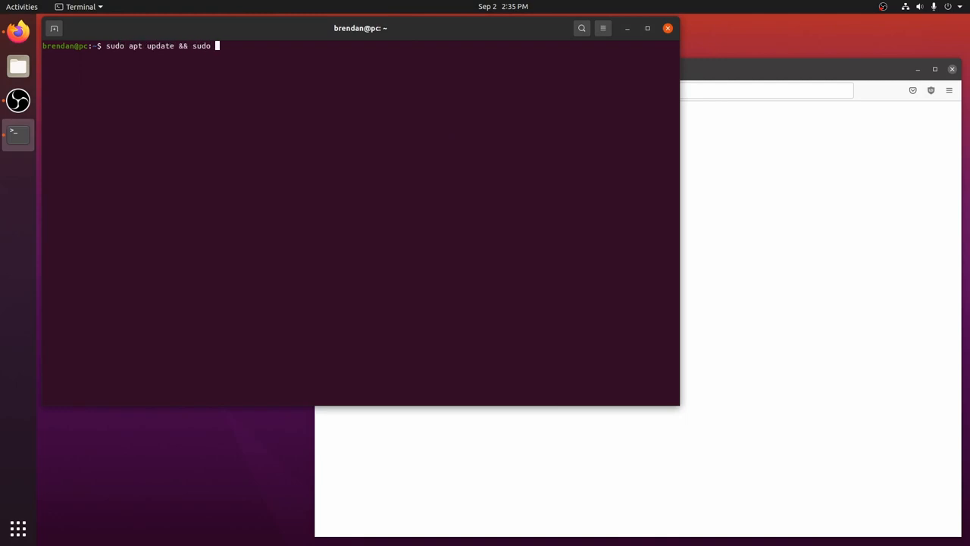
text(apt dist-upgrade)
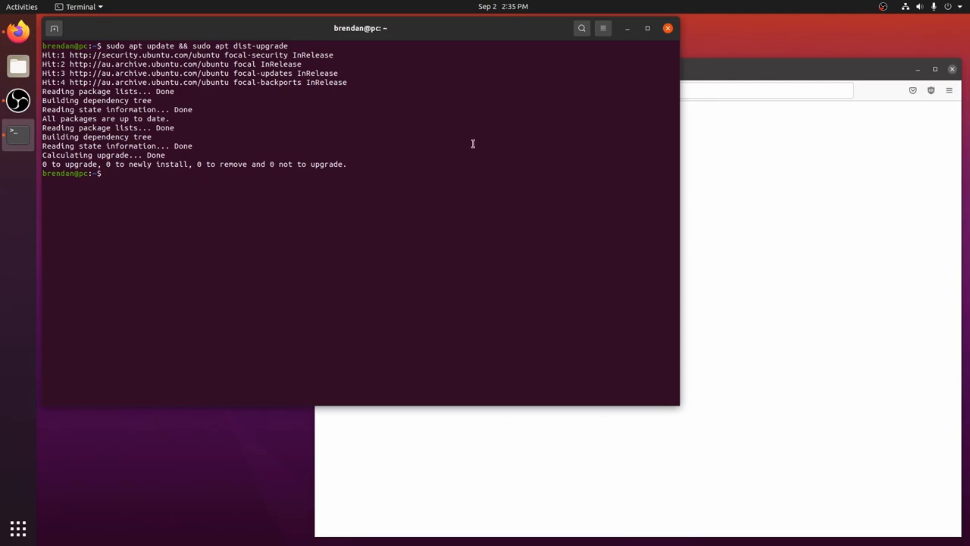
mouse_move(764, 153)
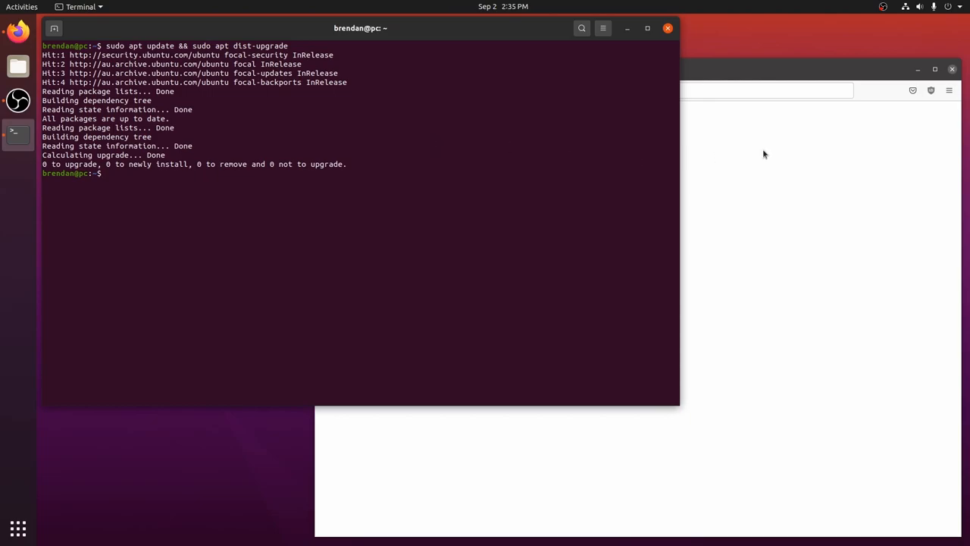
mouse_move(749, 119)
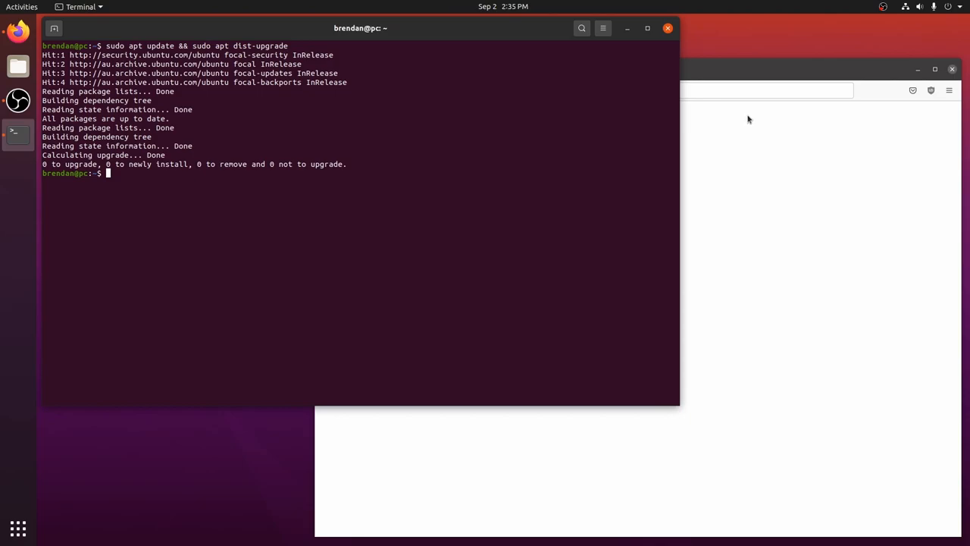
mouse_move(744, 102)
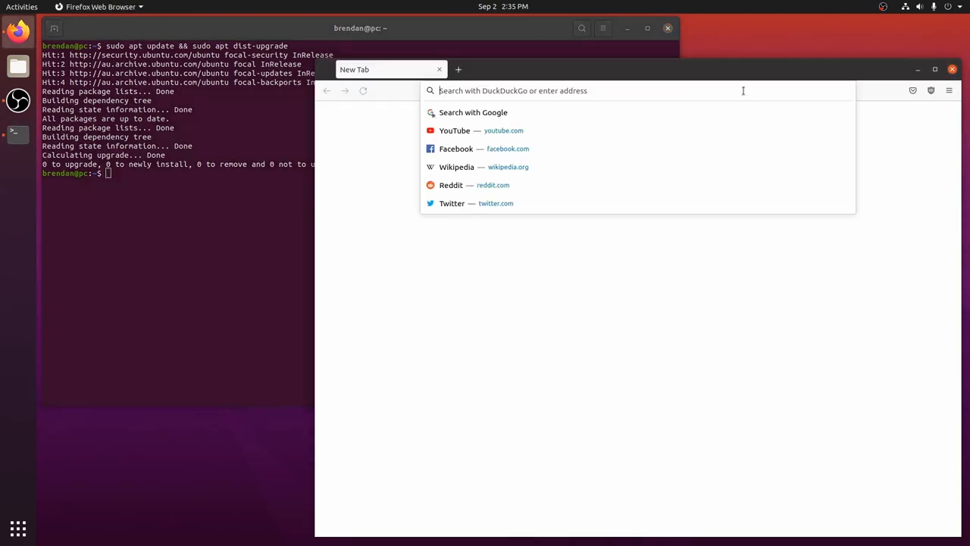
Go to kx.studio and scroll the Repositories page to the Debian/Ubuntu commands.
text(kx.studio/Repositories)
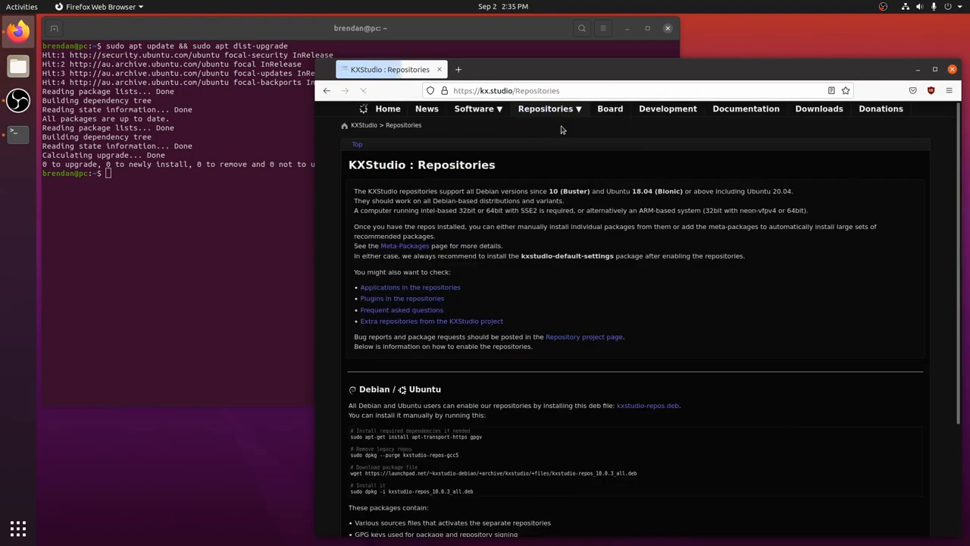
scroll(down, 3)
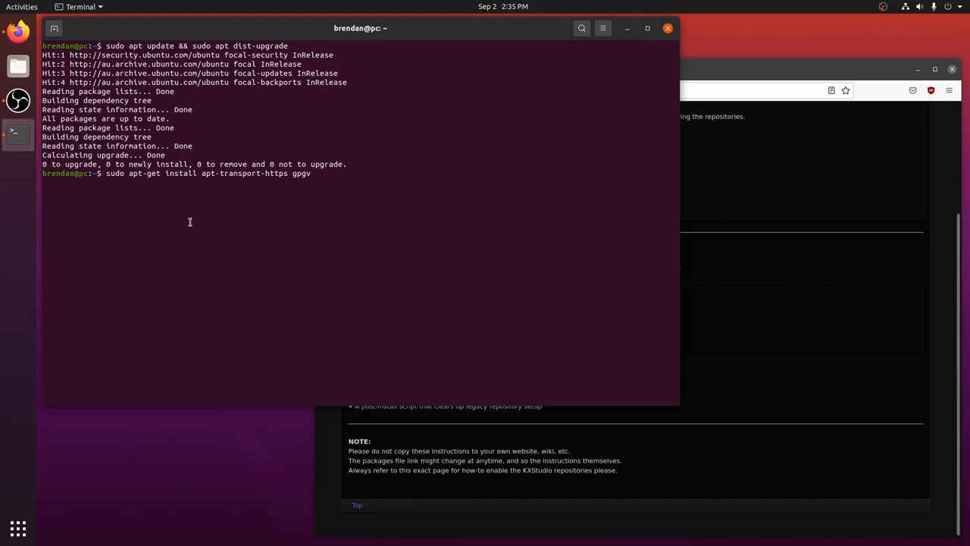
Install apt-transport-https and gpgv, fetch and install kxstudio-repos, then refresh package lists.
key(Return)
text(Y)
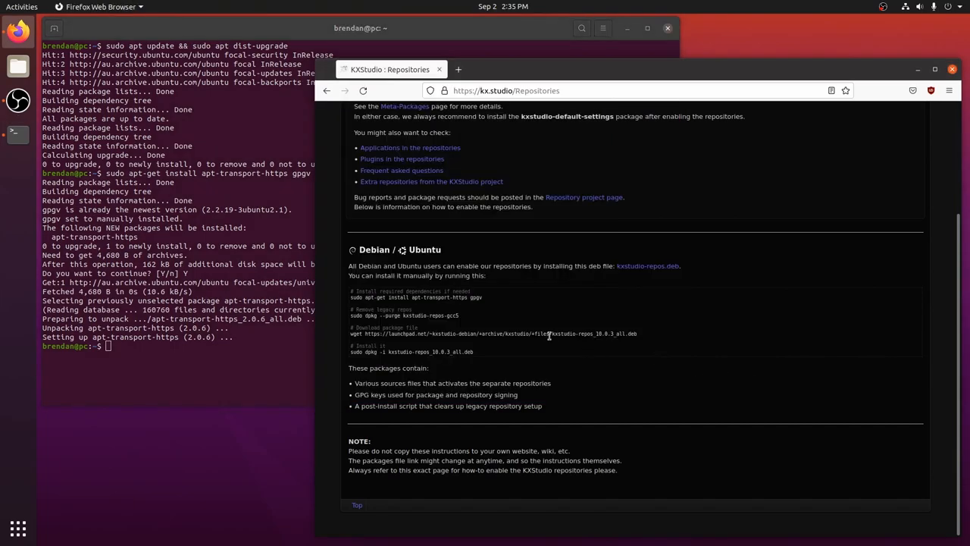
drag(352, 334, 637, 334)
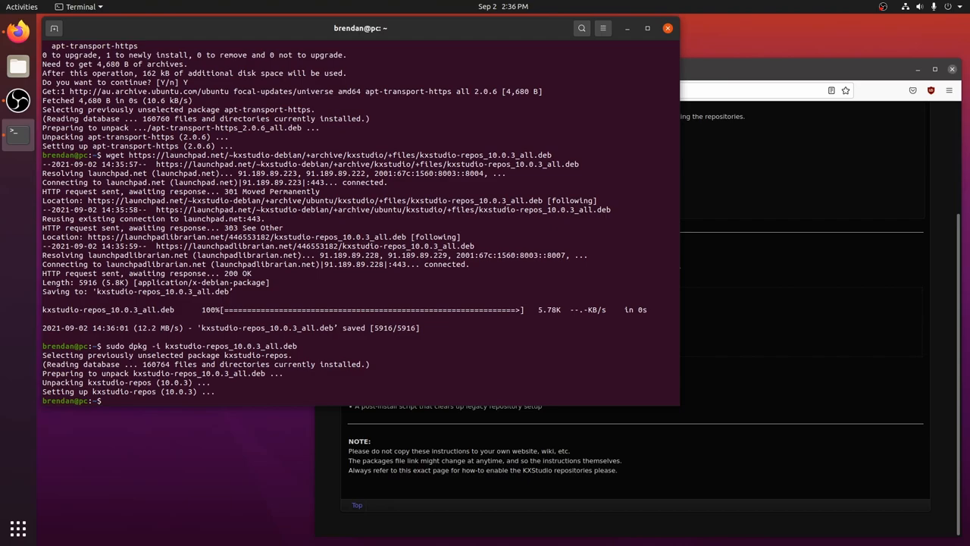
text(sudo apt u)
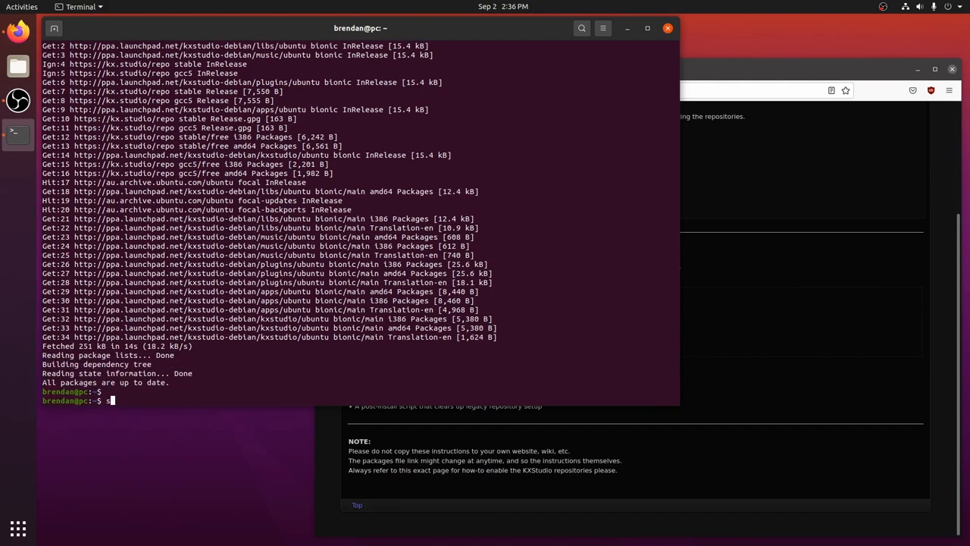
Install Cadence with 'sudo apt install cadence', confirming with Y.
text(sudo apt install cadence)
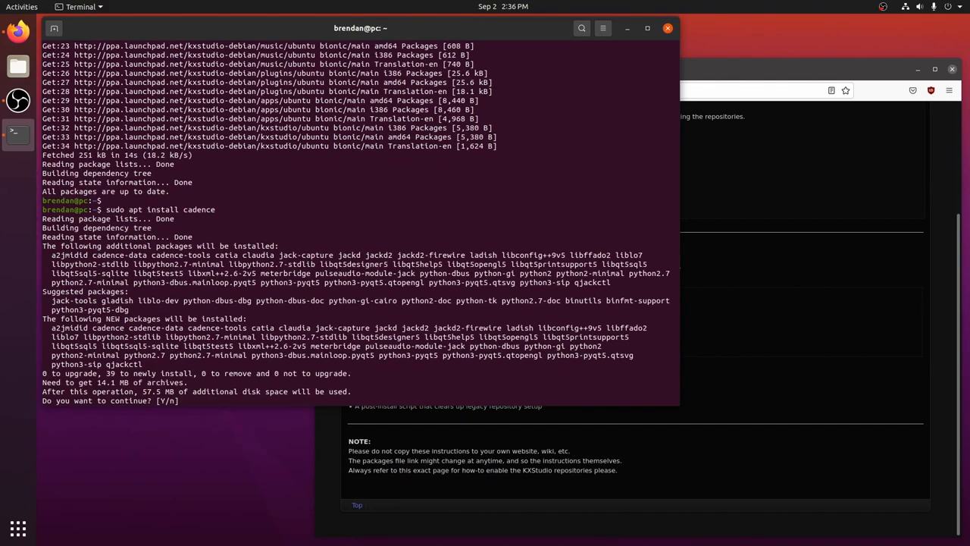
text(Y)
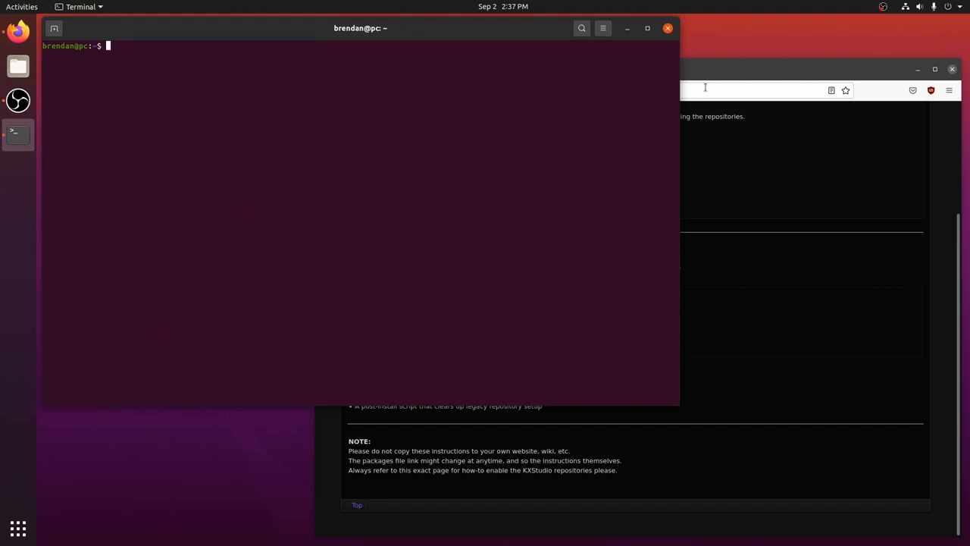
Search for realtimeconfigquickscan, open its GitHub repository and reveal the clone address.
text(realtimeconfi)
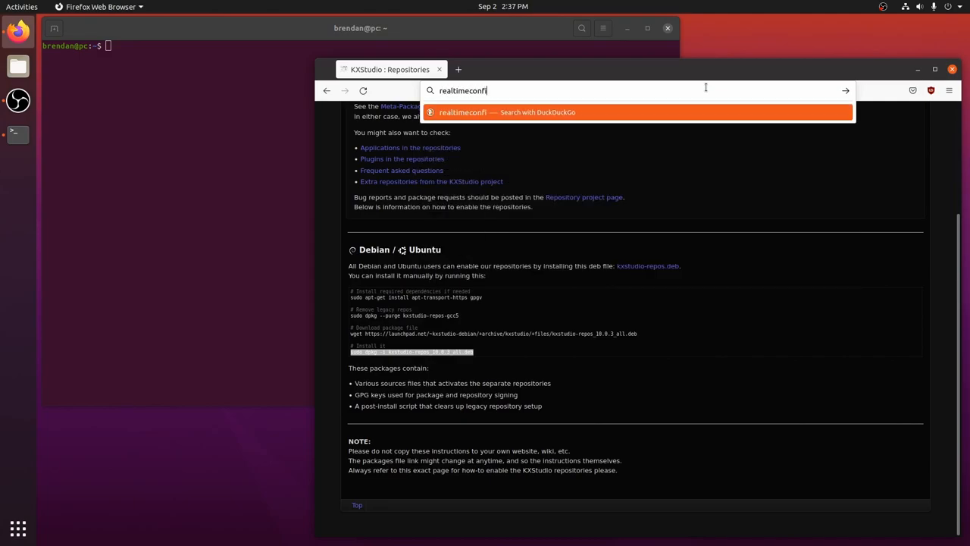
text(gquickscan&ia=web)
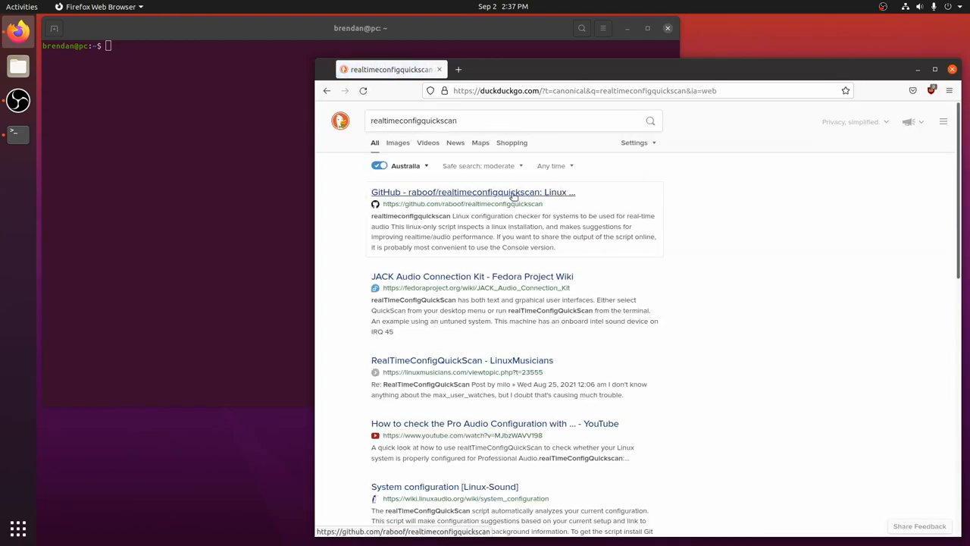
click(473, 192)
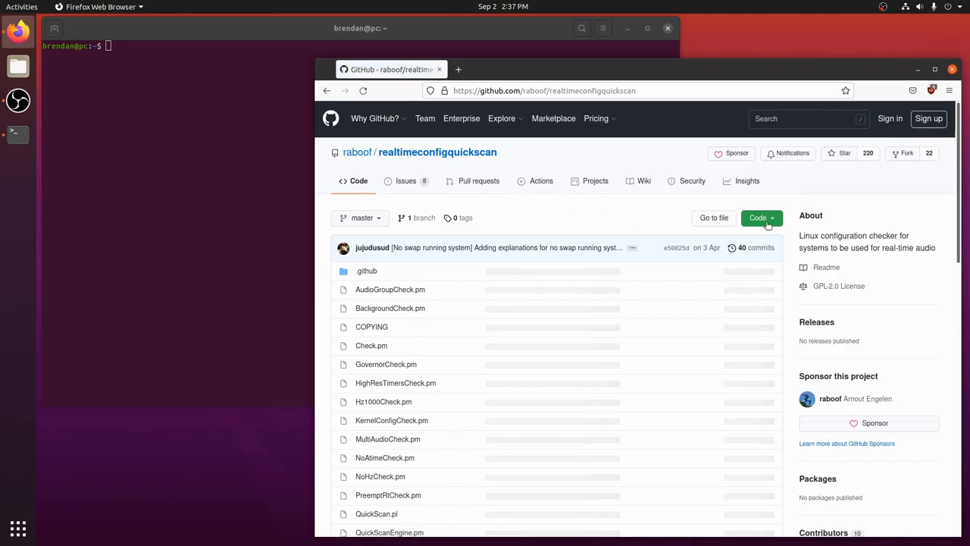
click(758, 218)
text(git clone https://github.com/raboof/realtimeconfigquickscan.git)
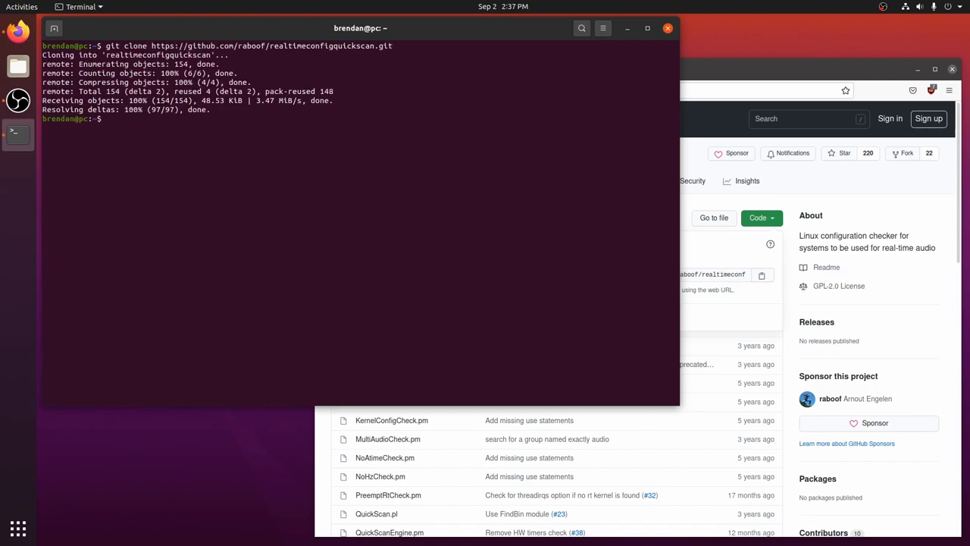
Enter the cloned realtimeconfigquickscan directory, run realTimeConfigQuickScan.pl, and start installing cpufrequtils.
text(cd realtimeconfigquickscan/)
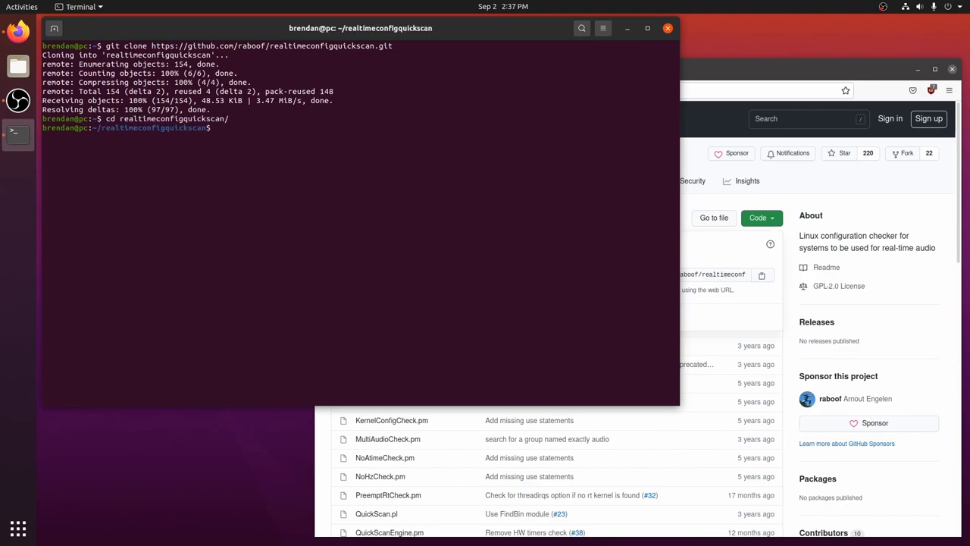
text(perl ./realTimeConfigQuickScan.pl)
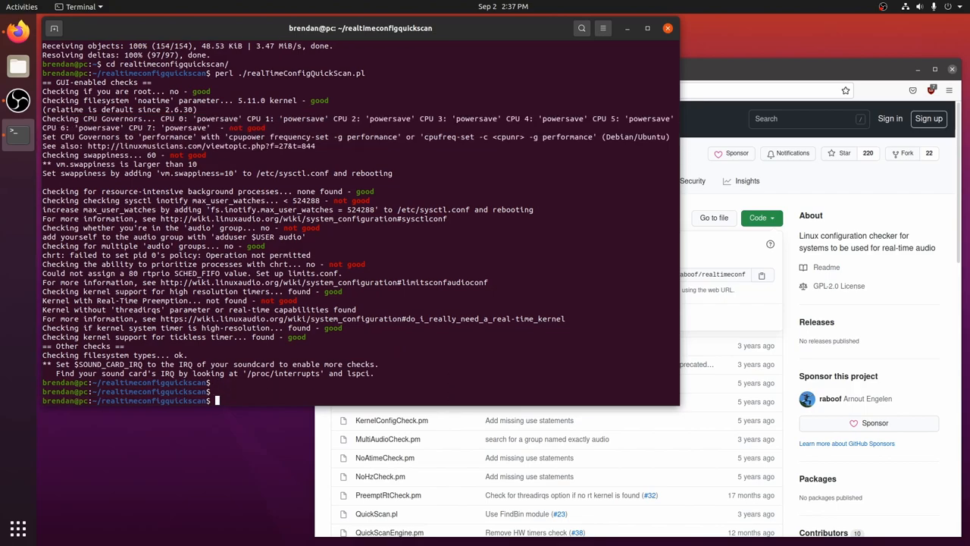
text(s)
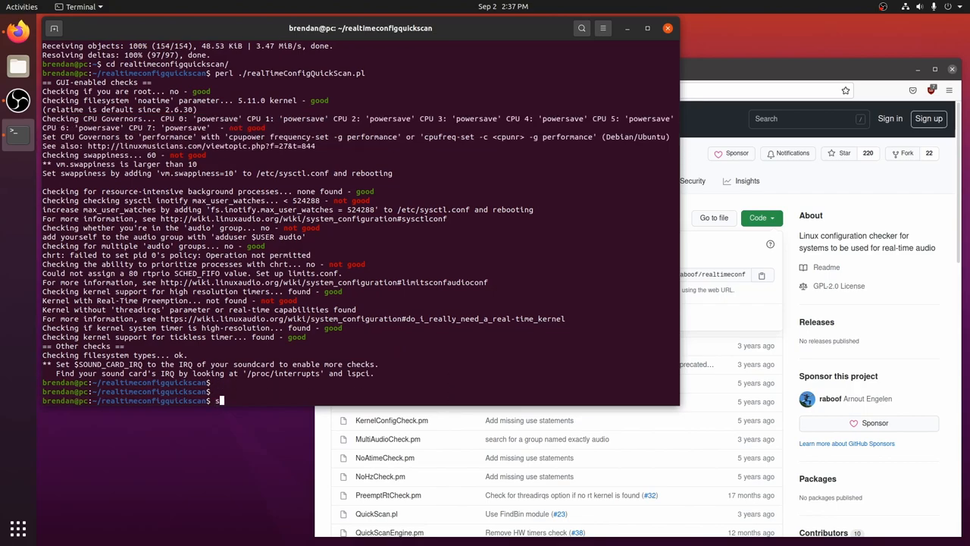
text(sudo apt install cpufrequtils)
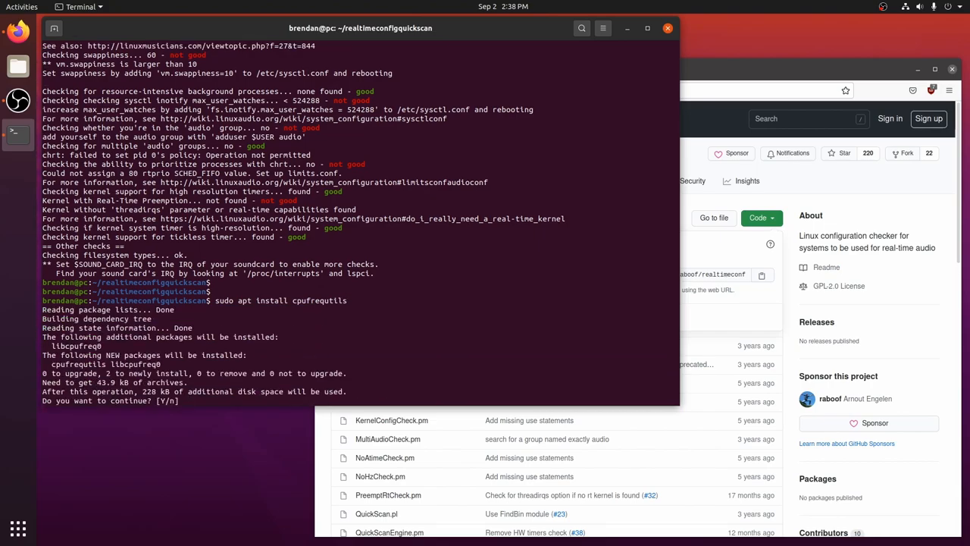
Confirm the cpufrequtils install and write GOVERNOR="performance" to /etc/default/cpufrequtils via sudo tee.
text(Y)
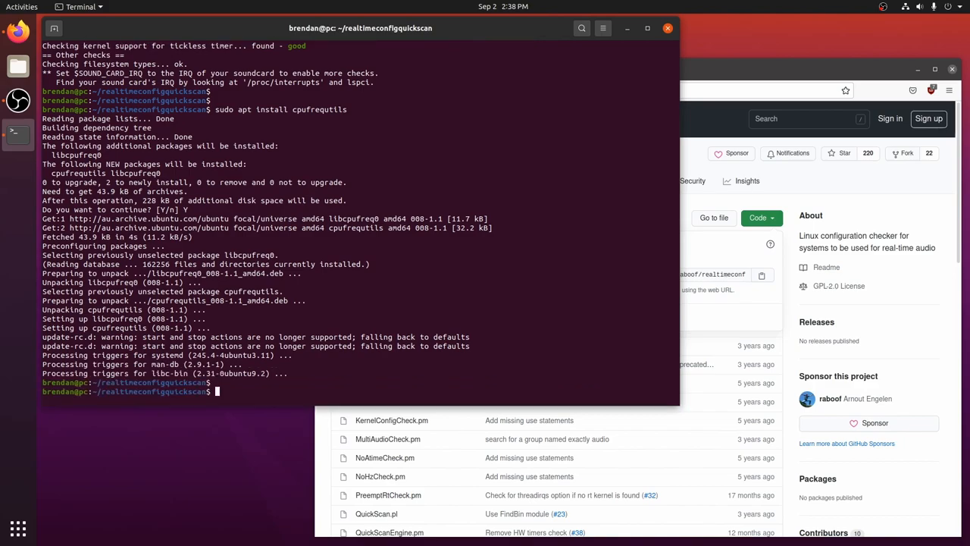
text(echo)
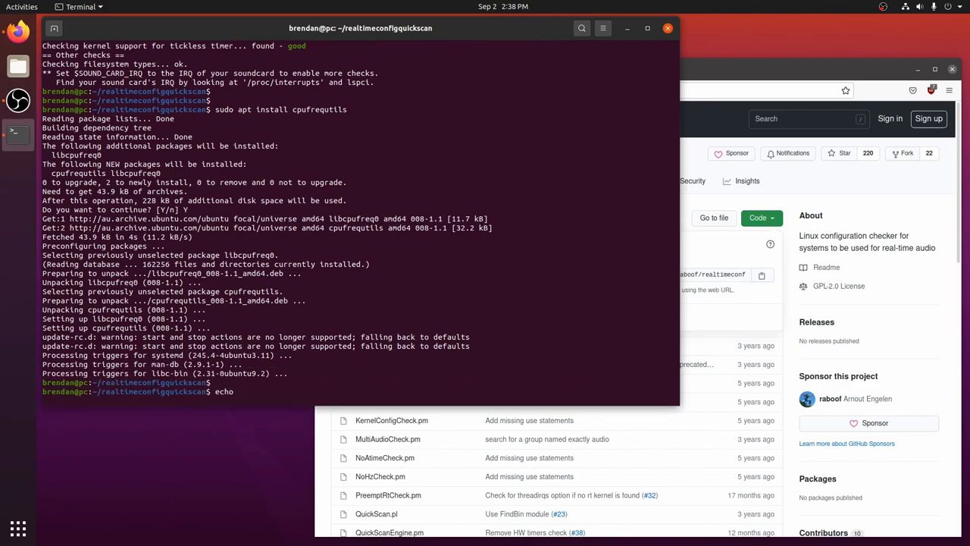
text('GOVERNO)
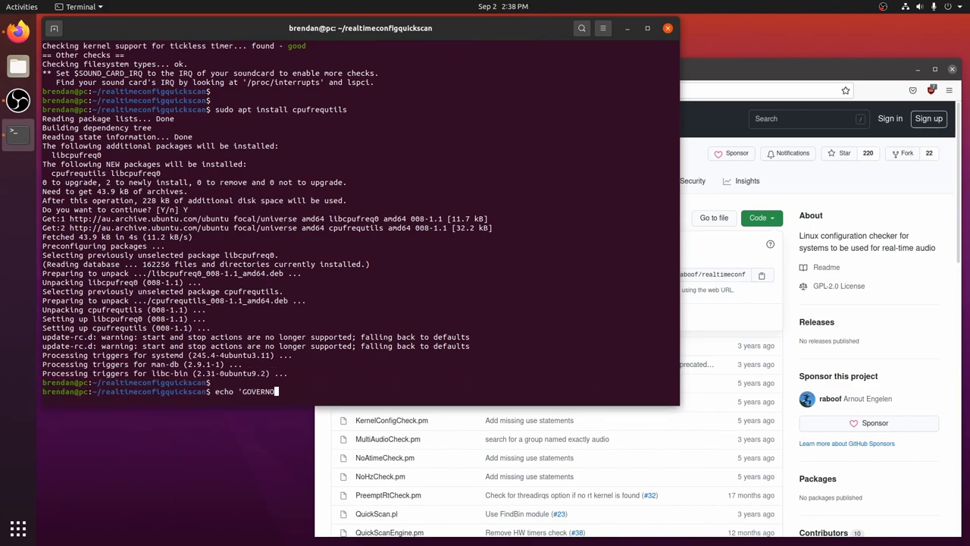
text(="performance"' |)
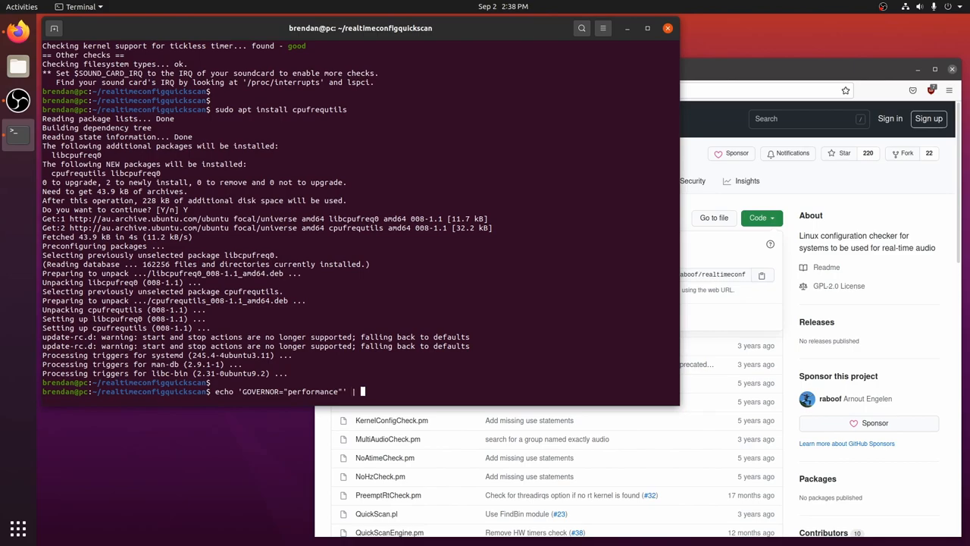
text(sudo)
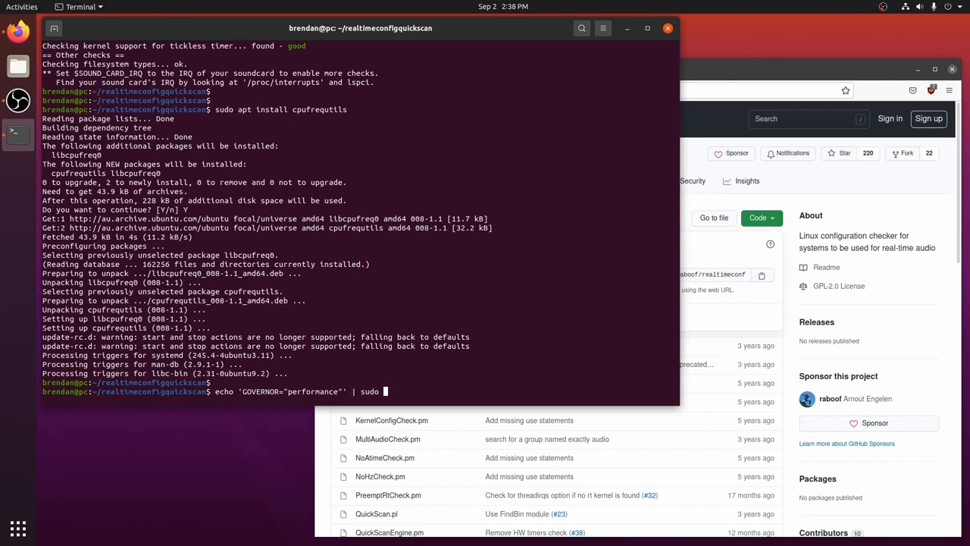
text(tee /e)
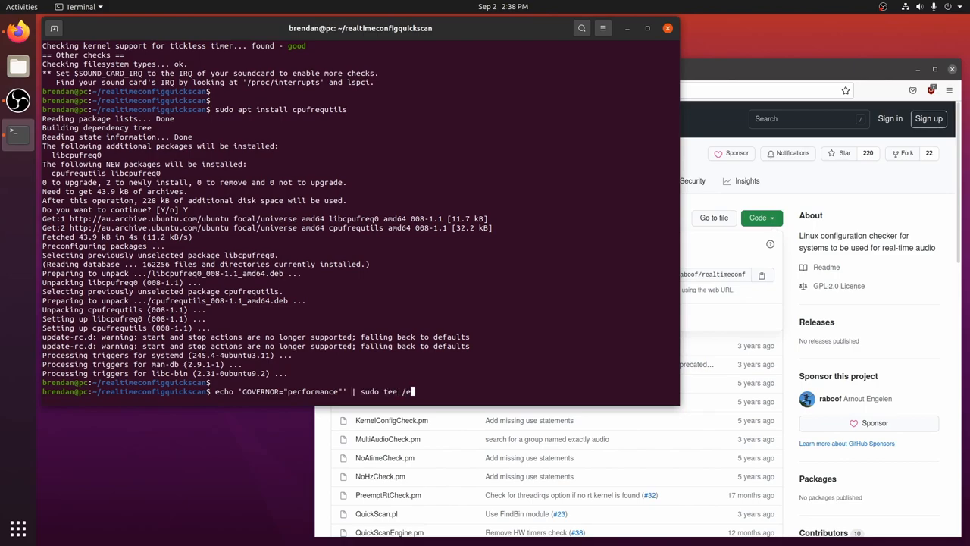
text(tc)
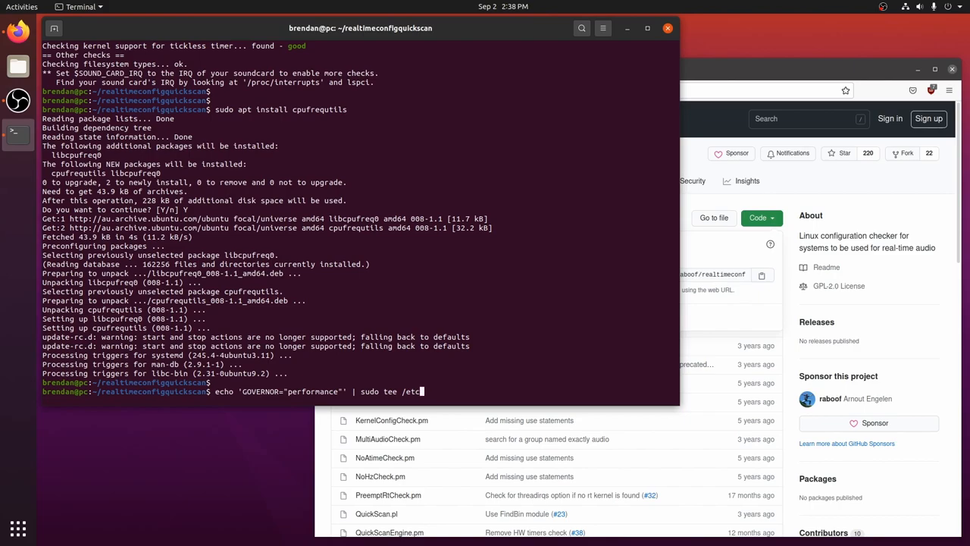
text(default)
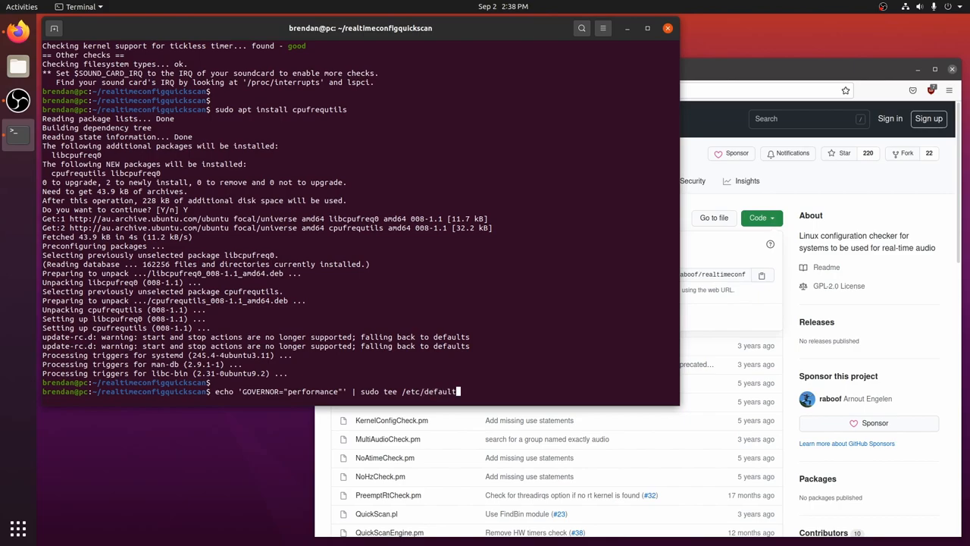
text(cpufrequtil)
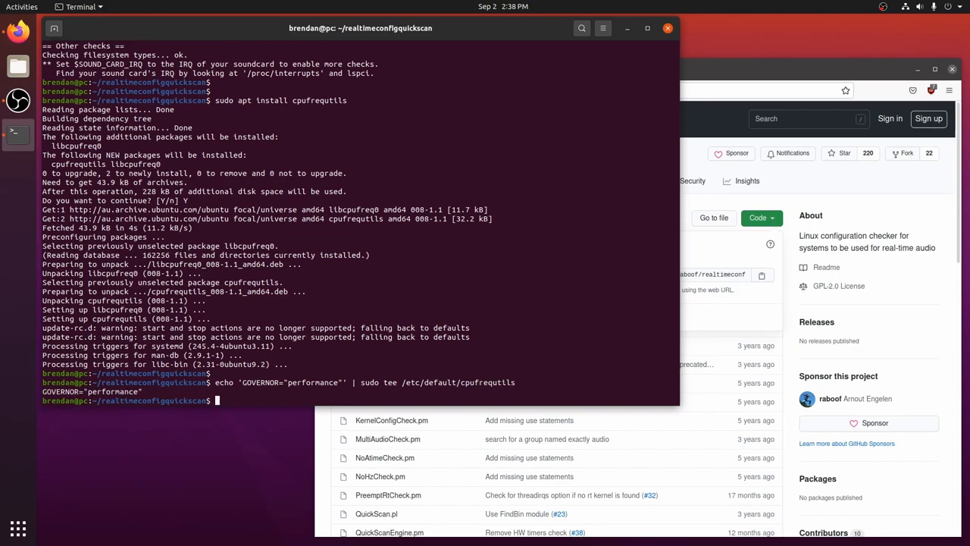
Disable the ondemand service with systemctl and rerun realTimeConfigQuickScan.pl.
text(sudo)
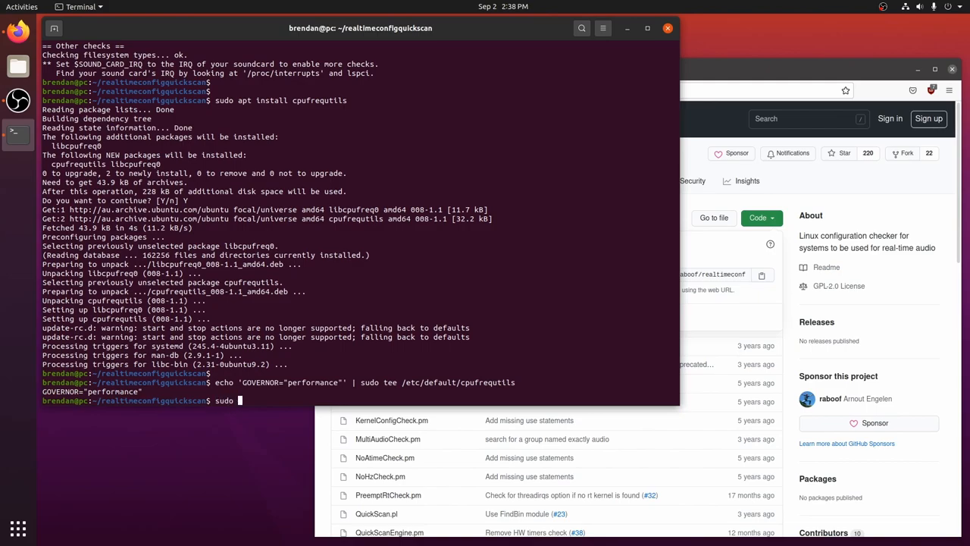
text(systemctl disable ondemand)
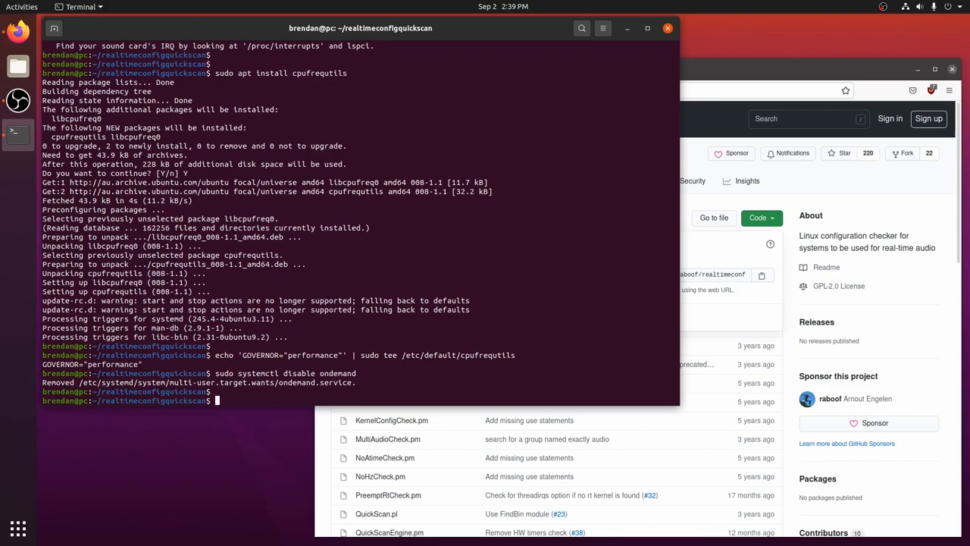
text(perl ./re)
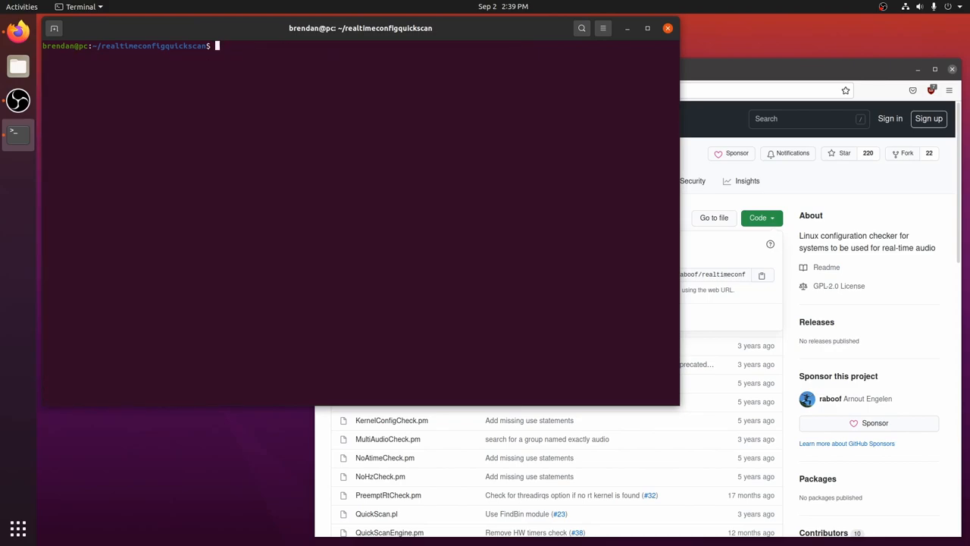
Edit /etc/sysctl.conf with sudo vim and start an '# Audio' section at the end.
text(sudo vim /etc/)
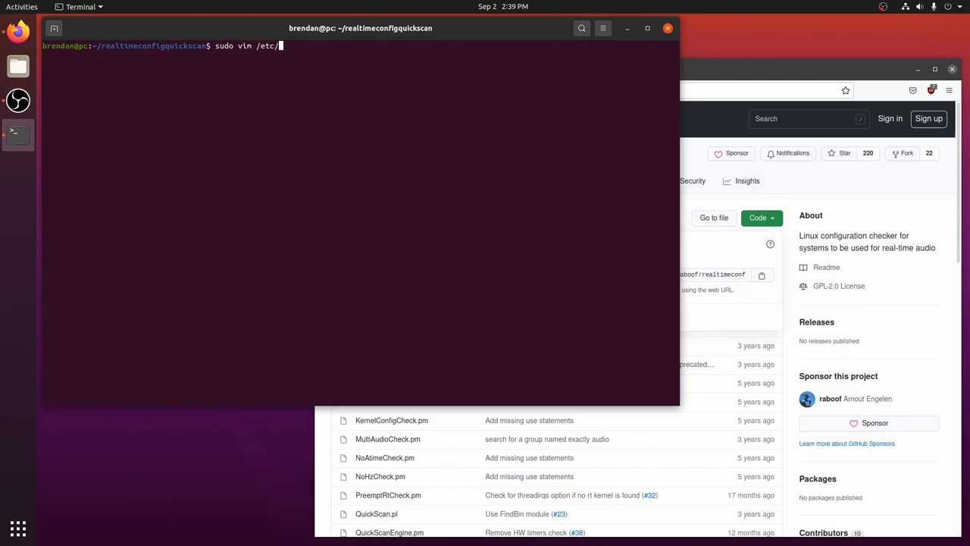
text(sysctl.c)
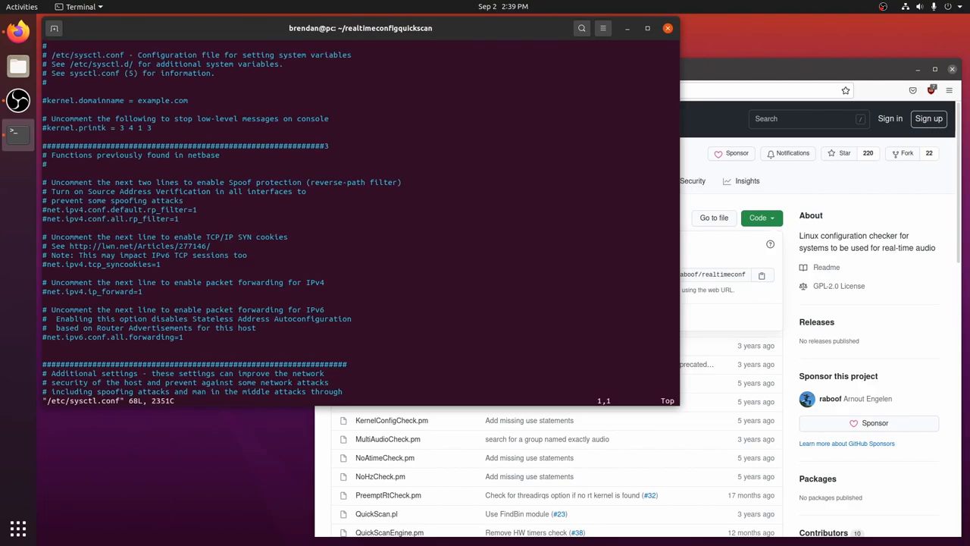
scroll(down, 3)
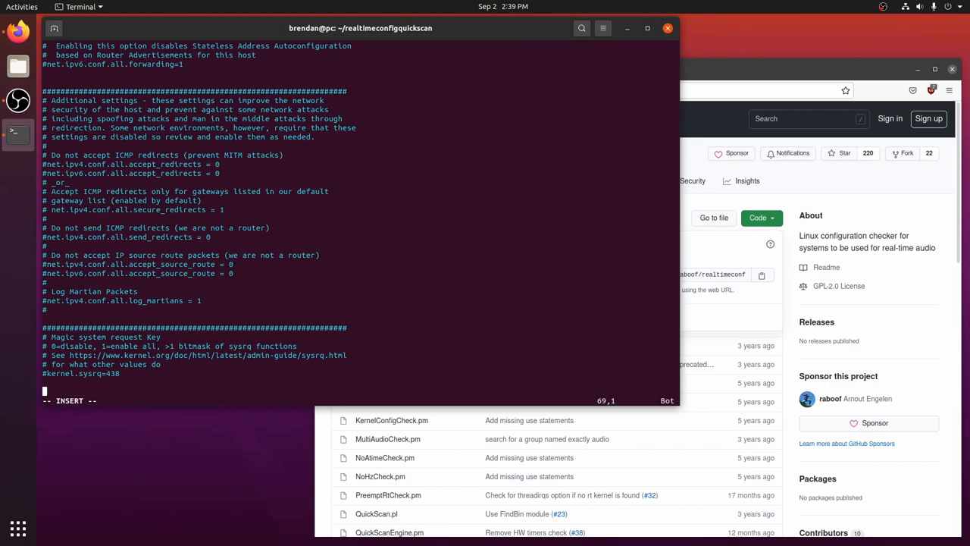
text(# Audio)
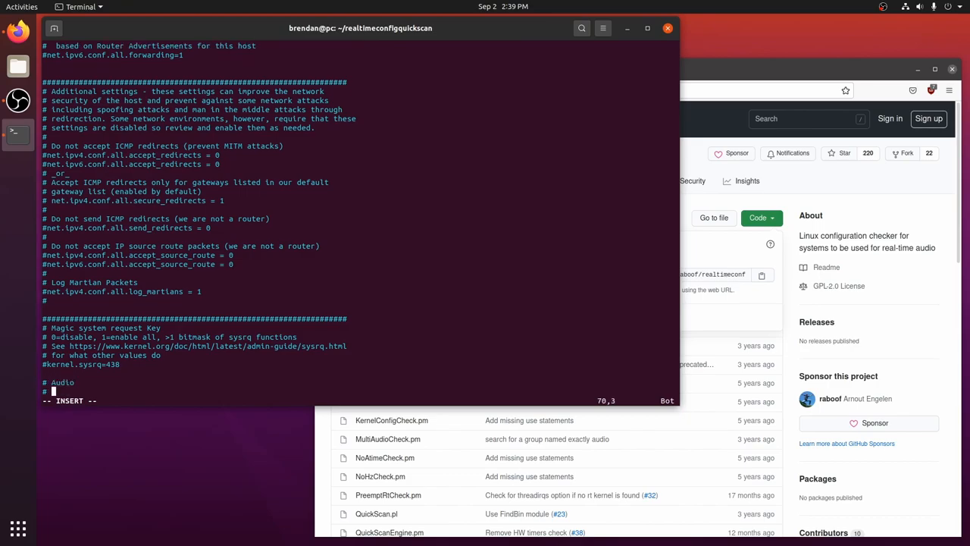
key(Left)
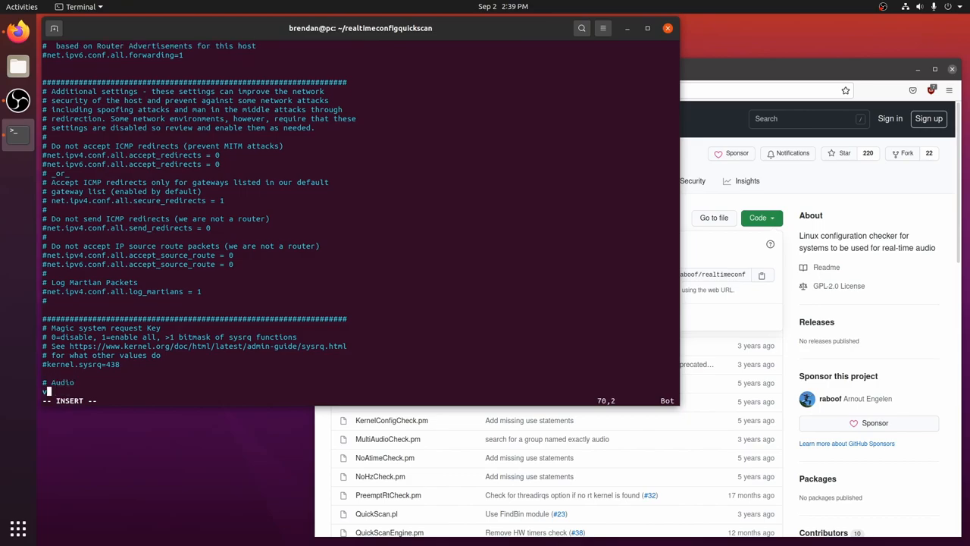
Add vm.swappiness=10 and fs.inotify.max_user_watches=524288 under the Audio section.
text(vm.swappin)
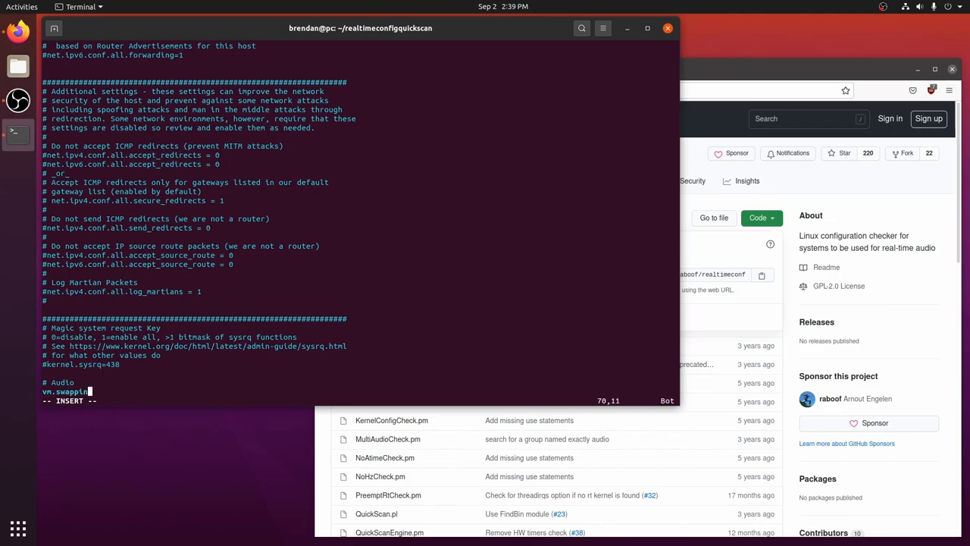
text(=10)
text(fs.i)
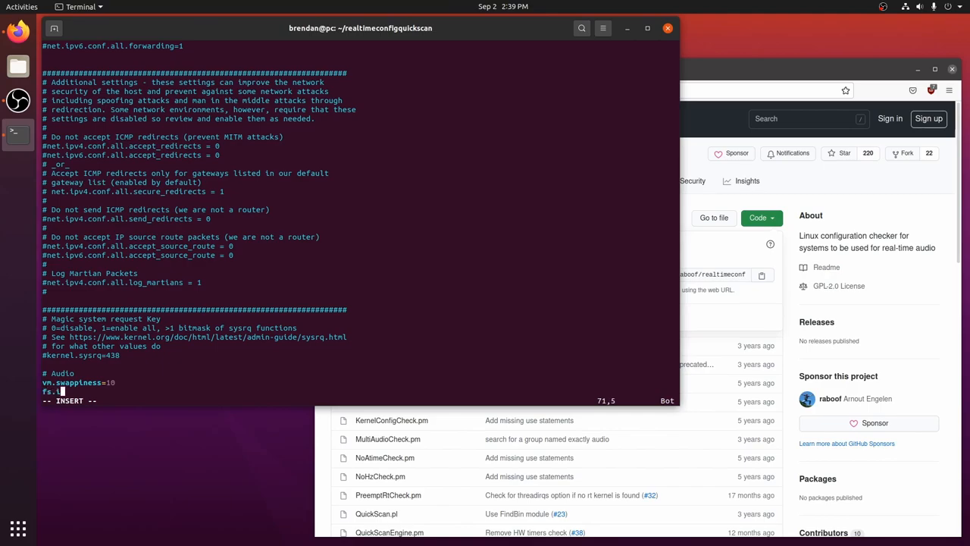
text(notify.)
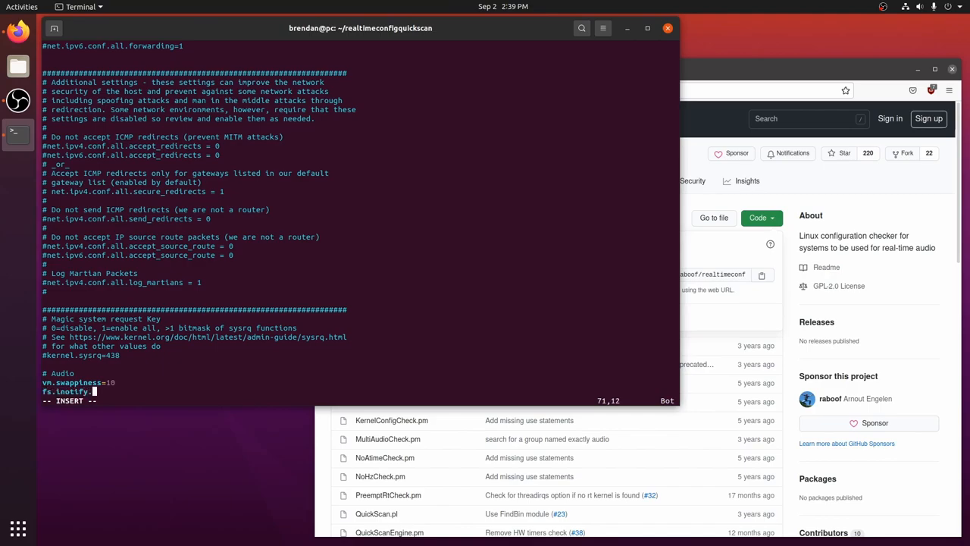
text(max_user_wat)
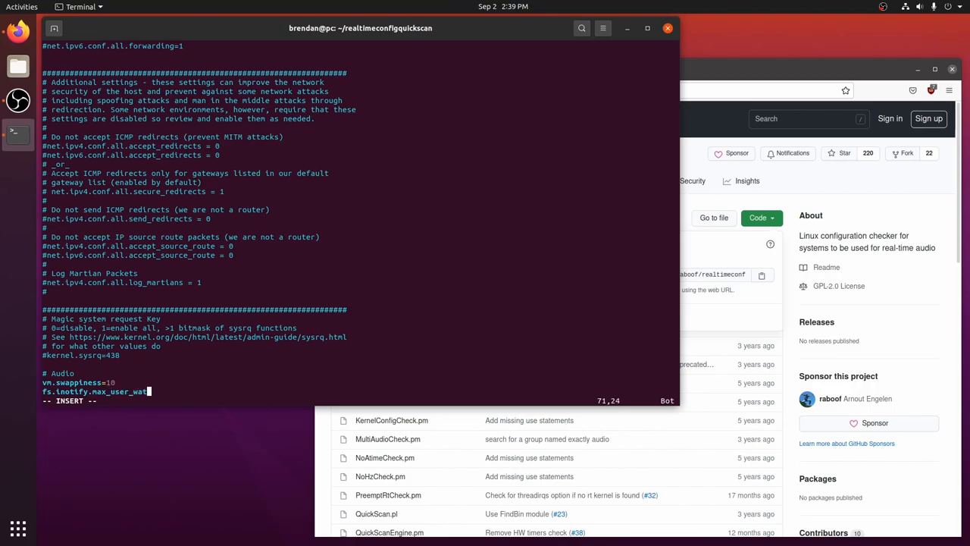
text(ches)
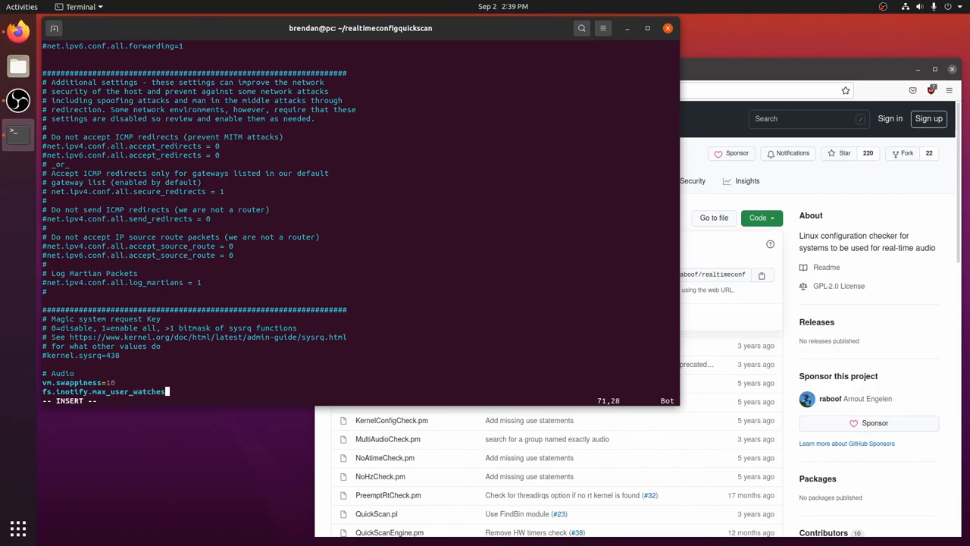
text(=)
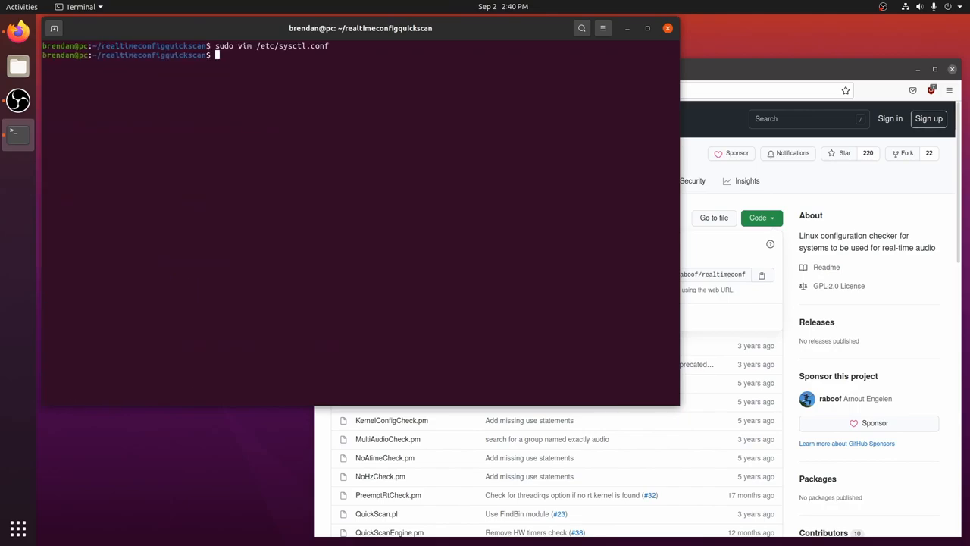
Rerun realTimeConfigQuickScan.pl, then add user brendan to the audio group with sudo adduser.
text(perl ./realTimeConfigQuickScan.pl)
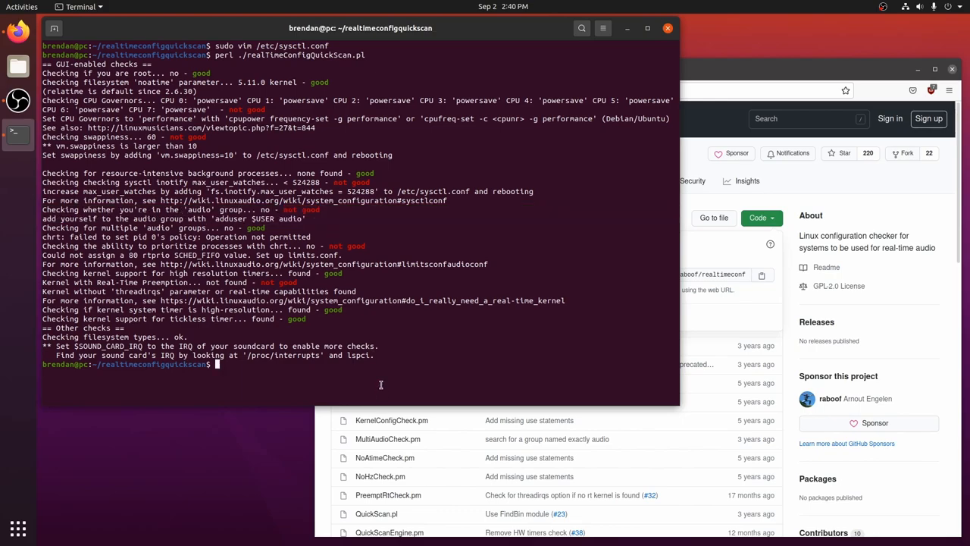
text(sudo adduser)
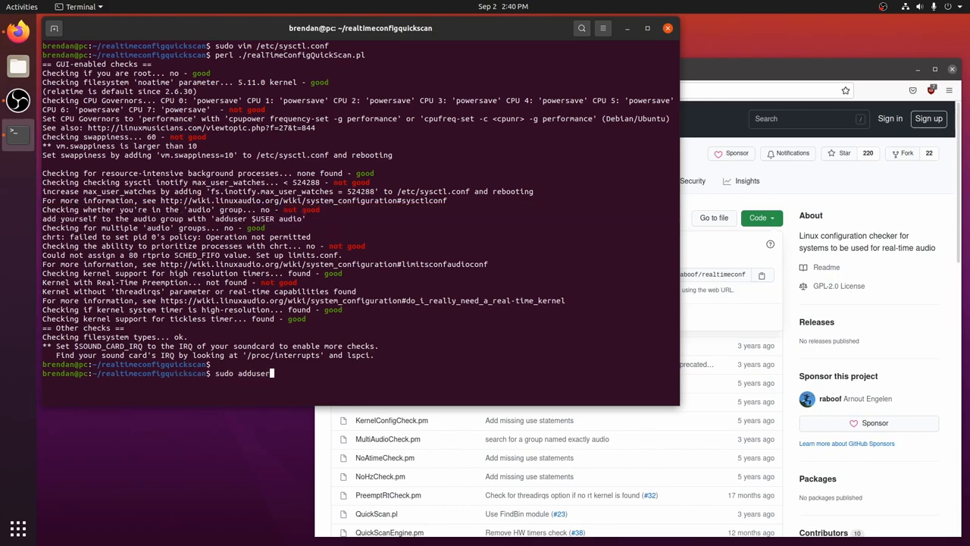
text(brendan audi)
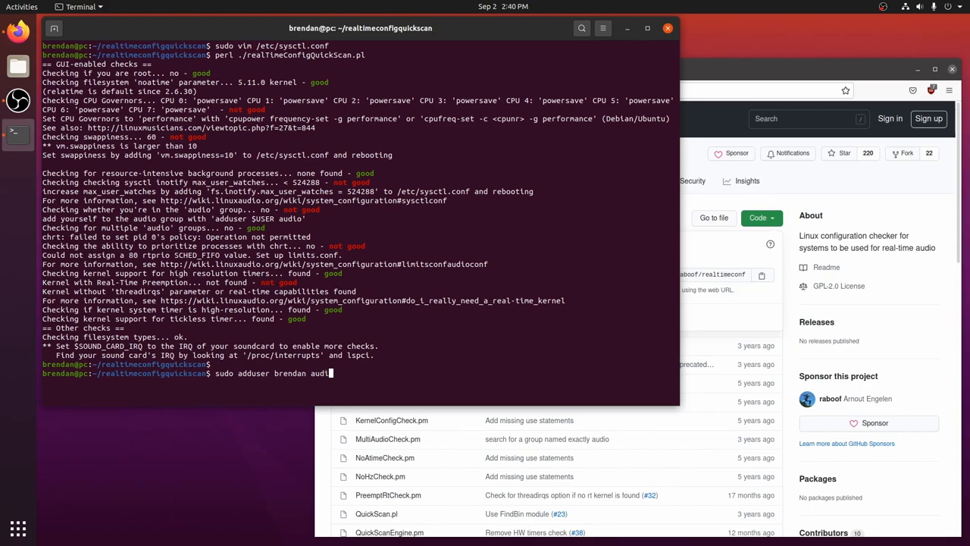
key(Return)
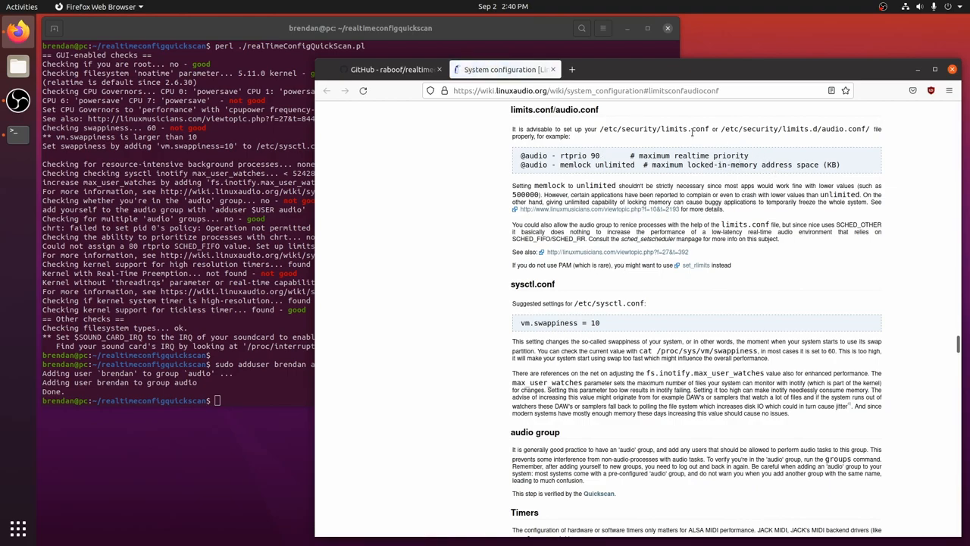
mouse_move(561, 121)
text(sudo vim /etc)
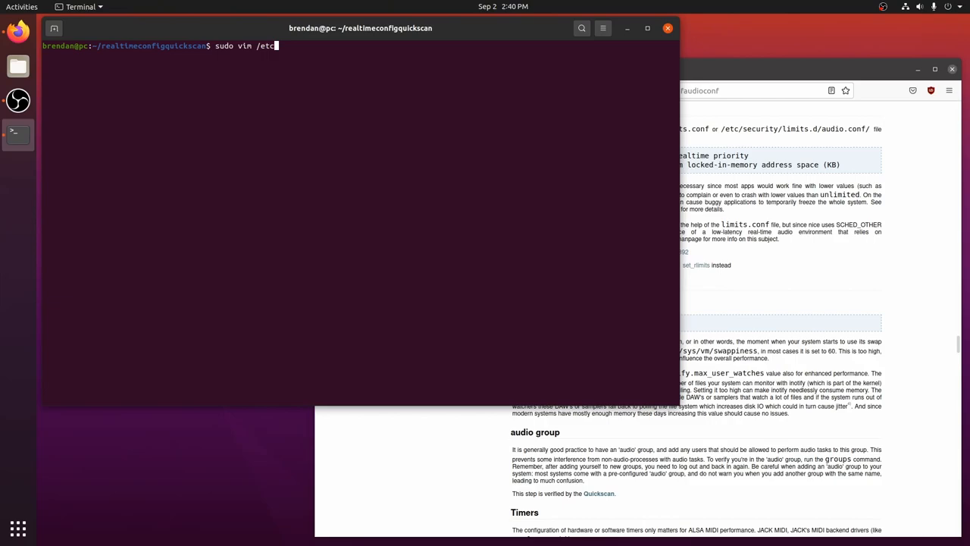
text(/securit)
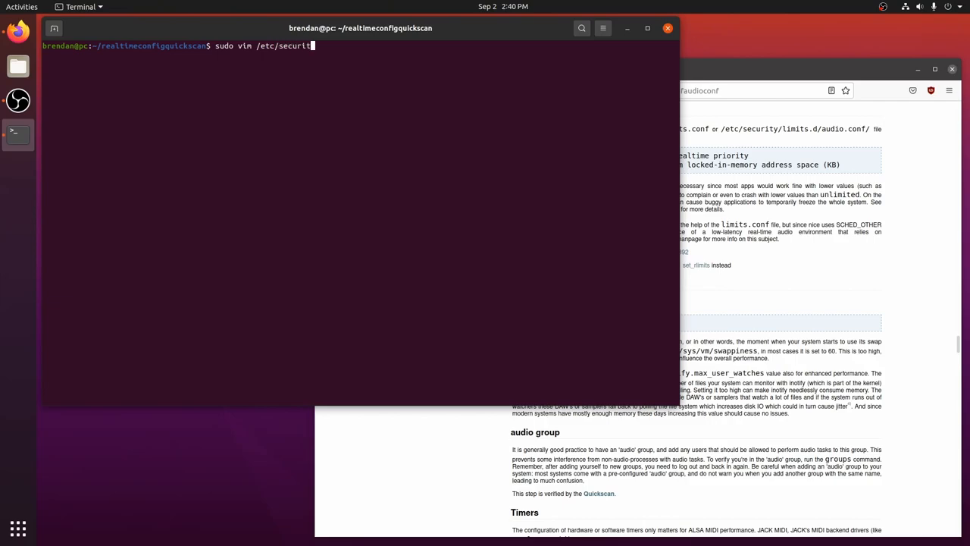
text(y/limits.d/audio.conf)
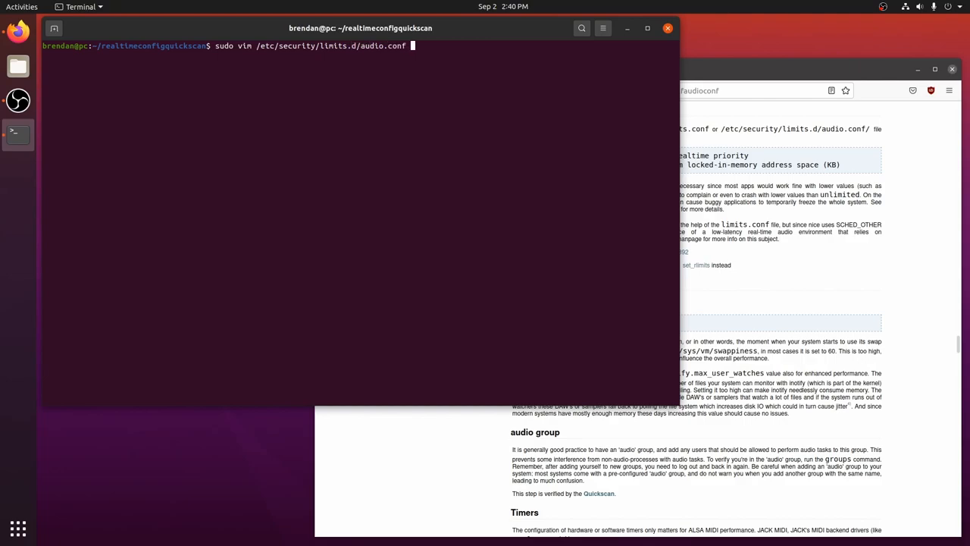
key(Return)
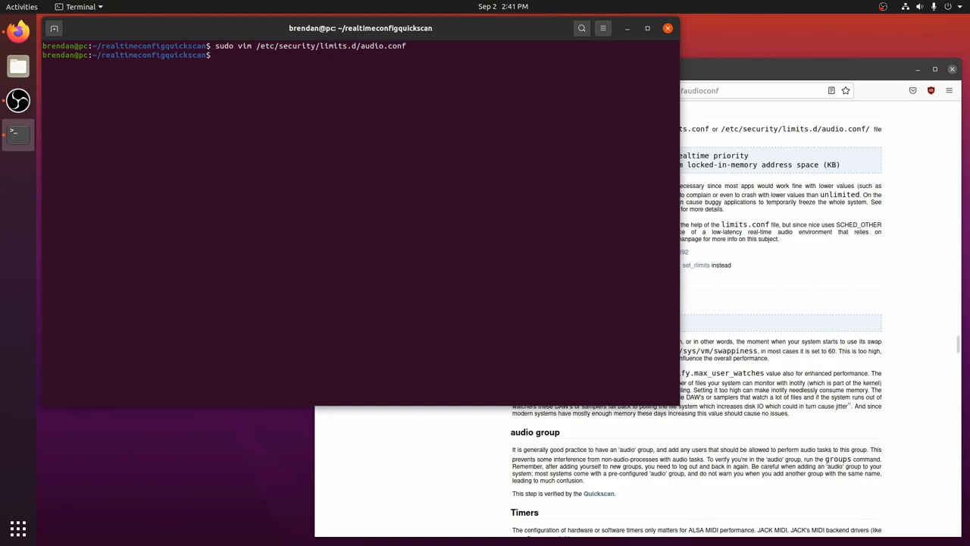
text(perl ./realTimeConfigQuickScan.pl)
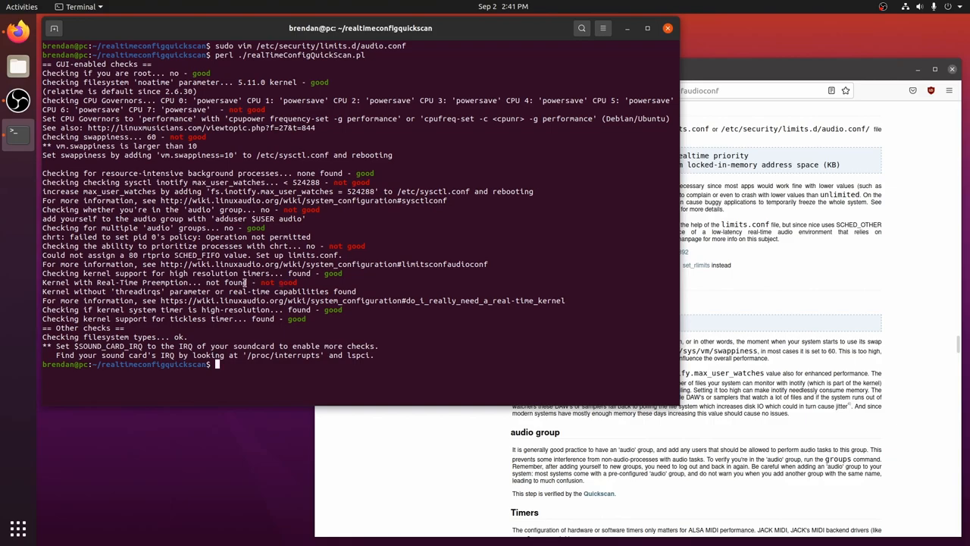
mouse_move(421, 307)
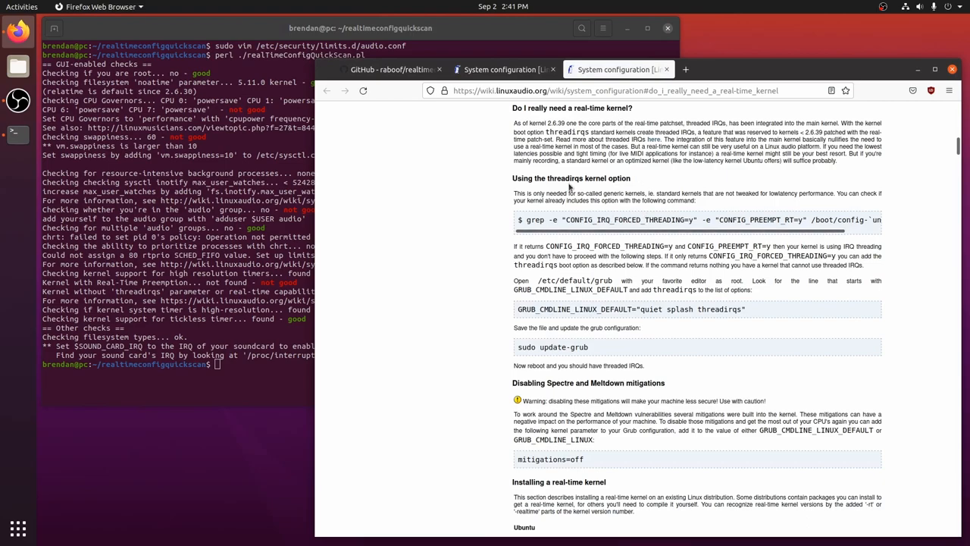
mouse_move(522, 178)
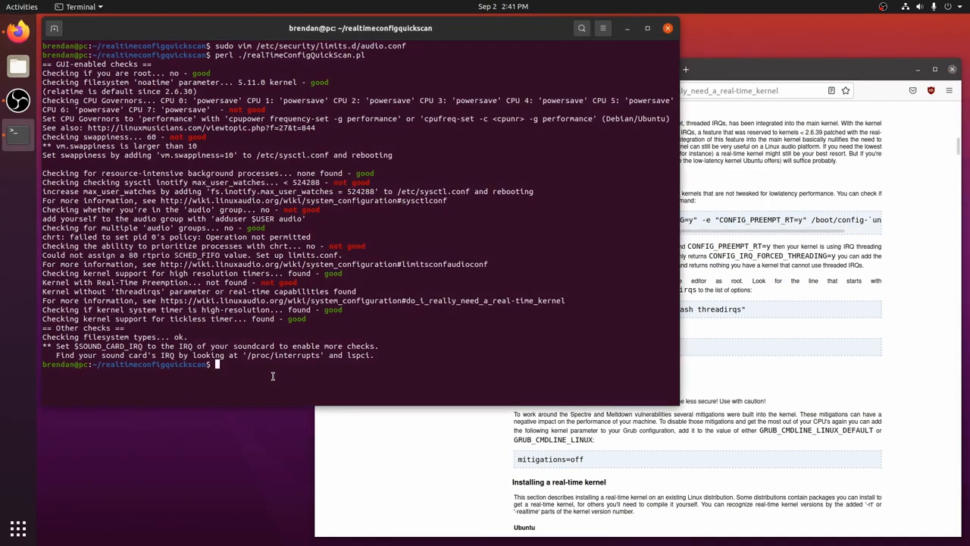
Check the kernel with uname -a while viewing the wiki's real-time kernel and threadirqs section.
text(uname -a)
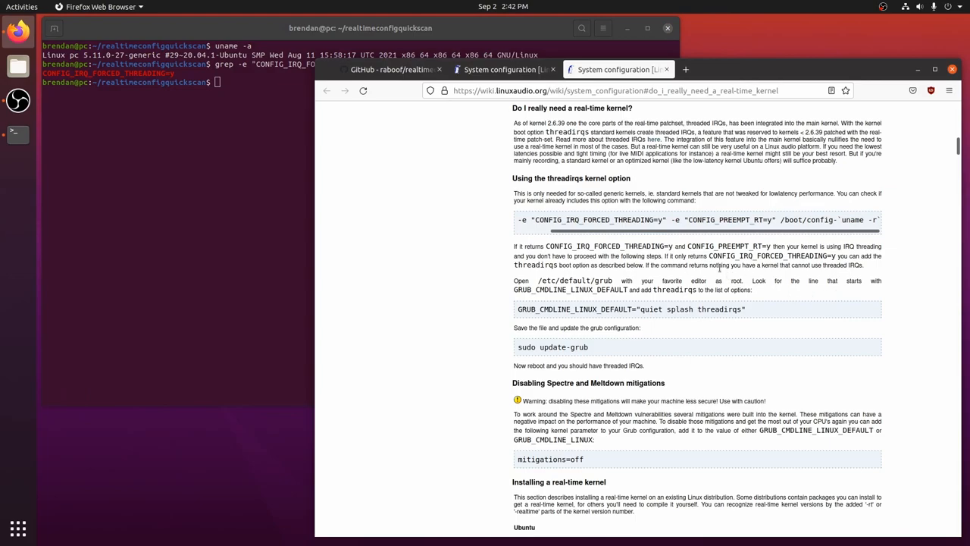
mouse_move(740, 244)
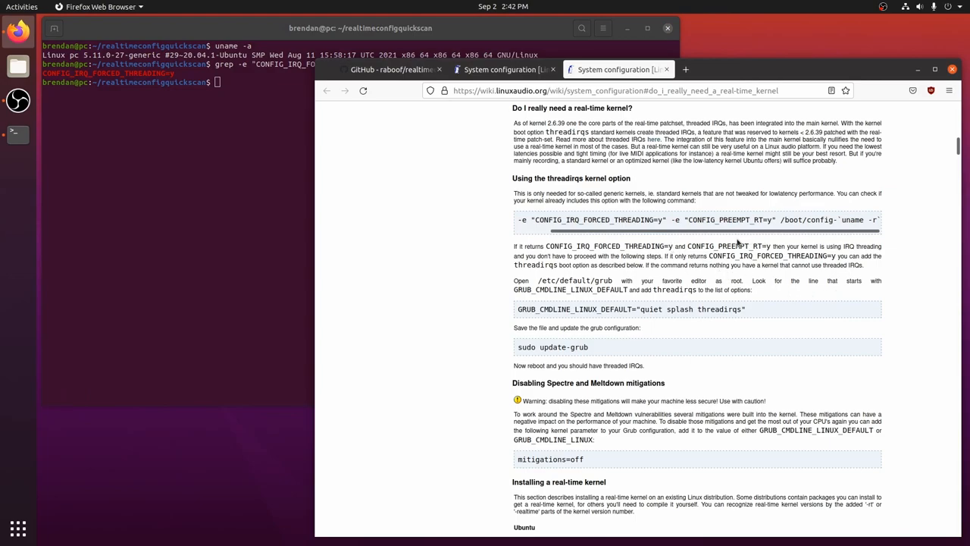
mouse_move(531, 261)
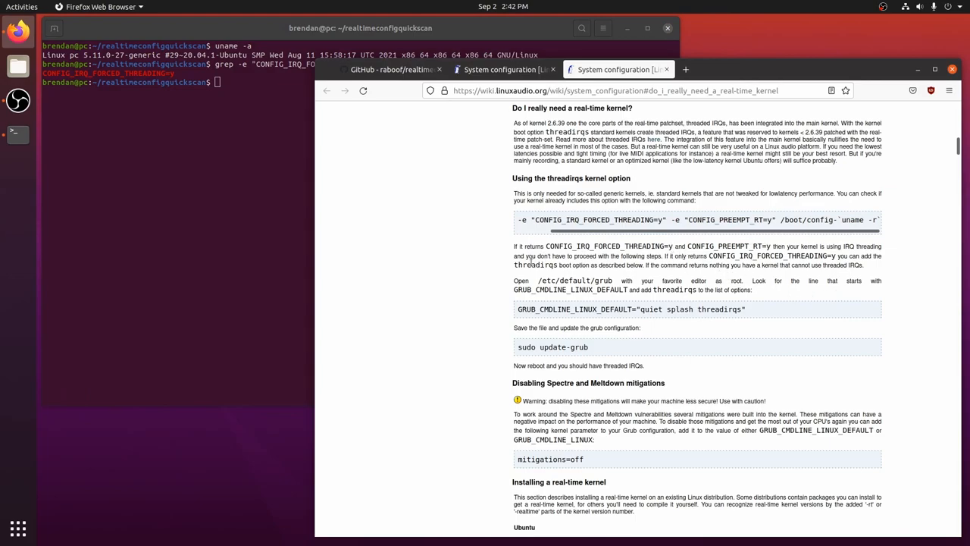
double_click(535, 265)
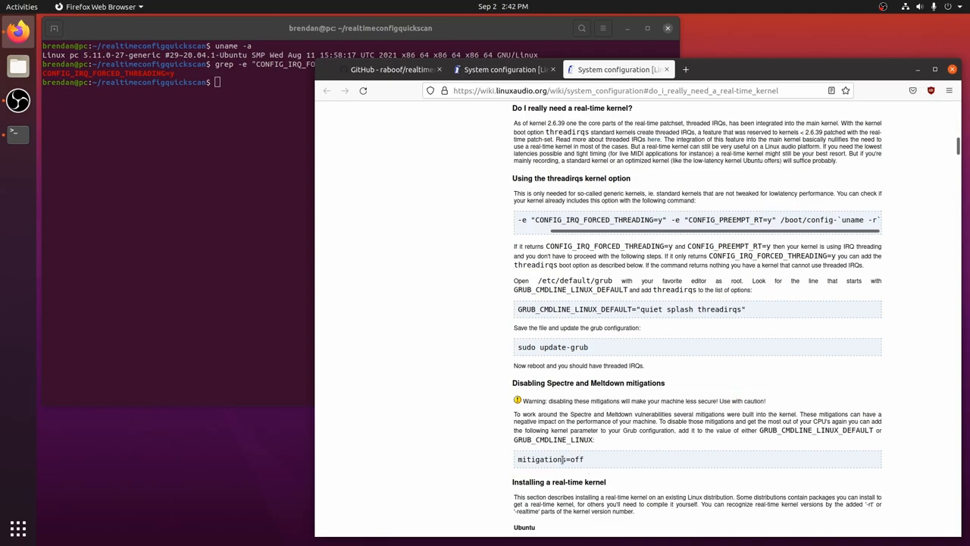
mouse_move(627, 452)
text(sudo v)
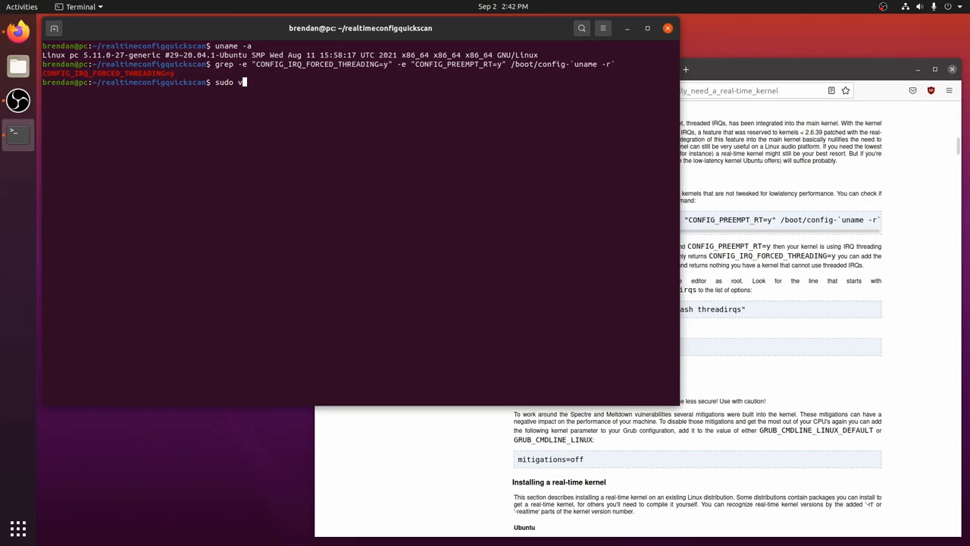
Edit /etc/default/grub with sudo vim, appending threadirqs to GRUB_CMDLINE_LINUX_DEFAULT.
text(im /etc/de)
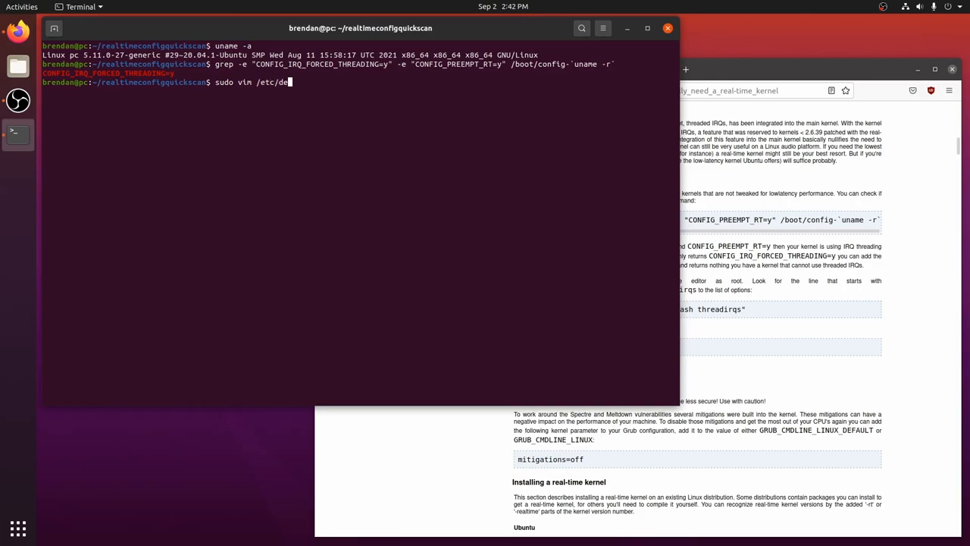
text(fault/grub)
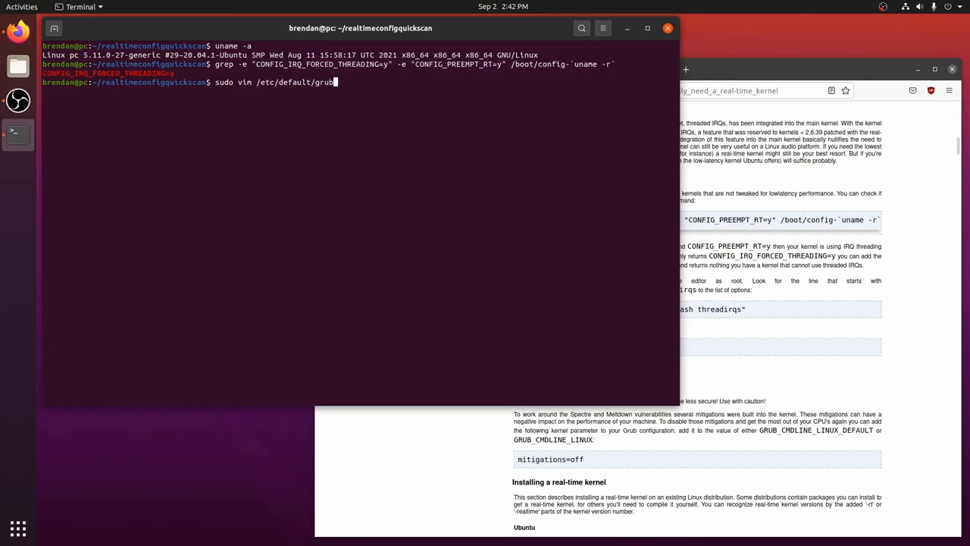
key(Return)
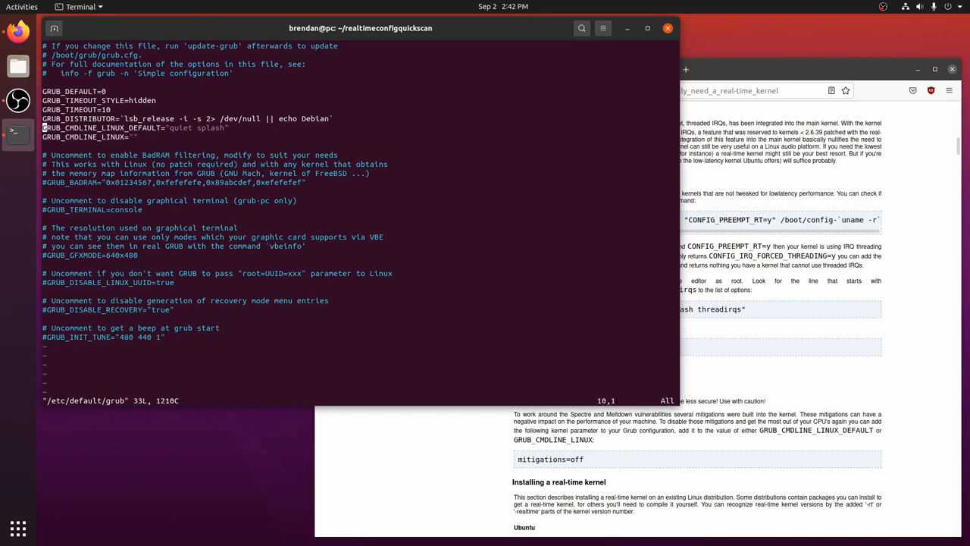
text(threadirqs)
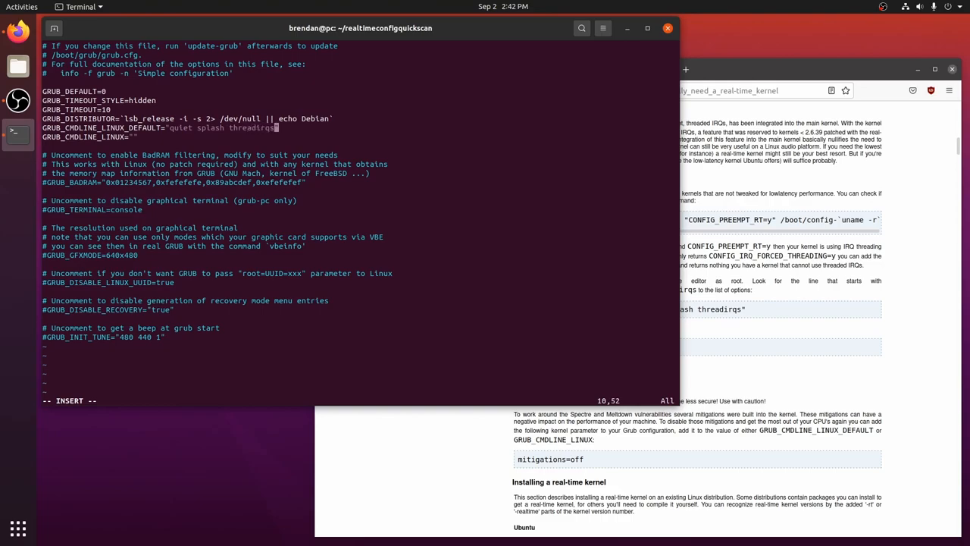
text(mitiga)
text(s)
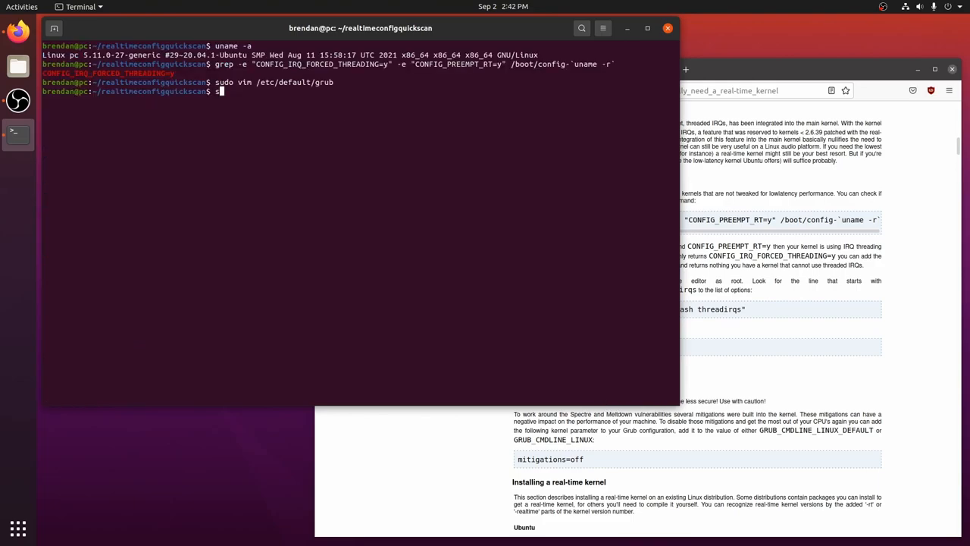
Regenerate the boot configuration with sudo update-grub.
text(udo update-)
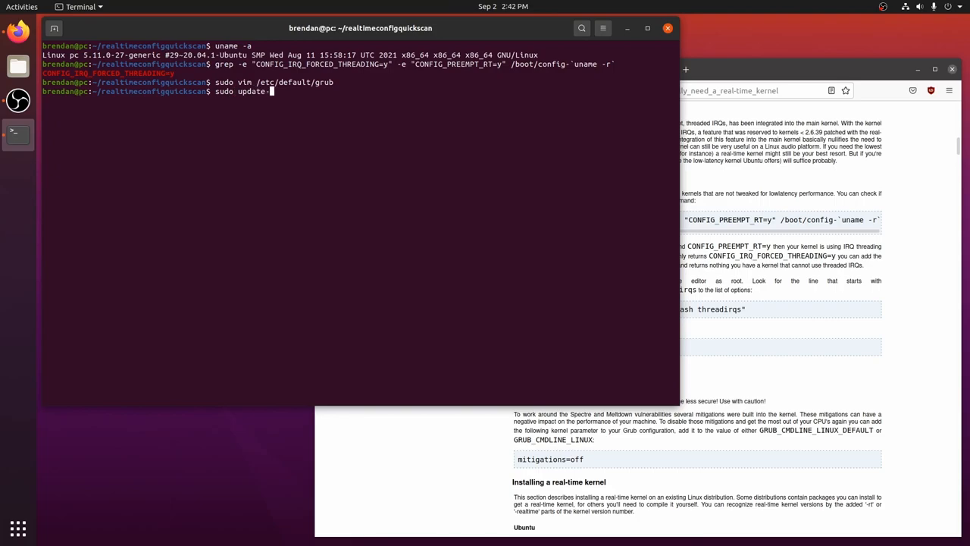
key(Return)
text(perl ./realTimeConfigQuickScan.pl)
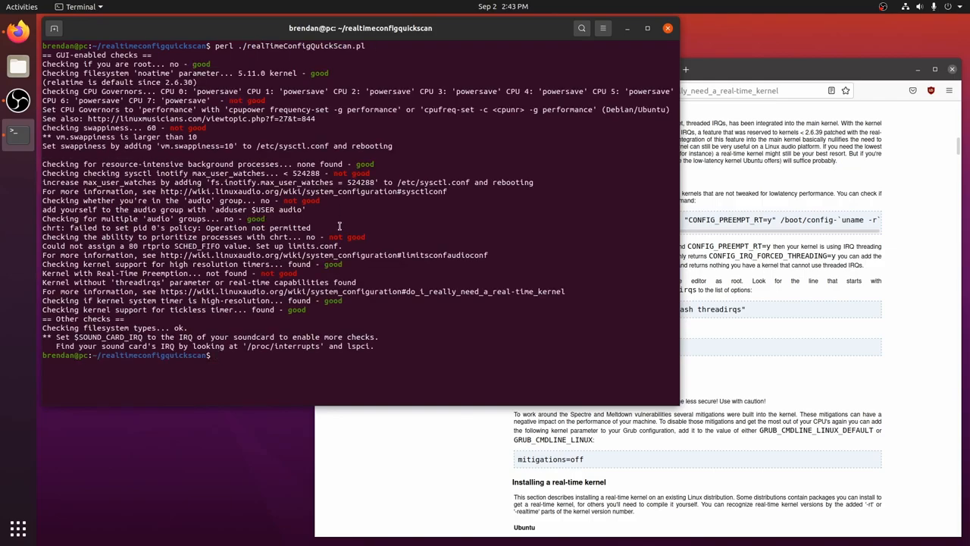
mouse_move(328, 299)
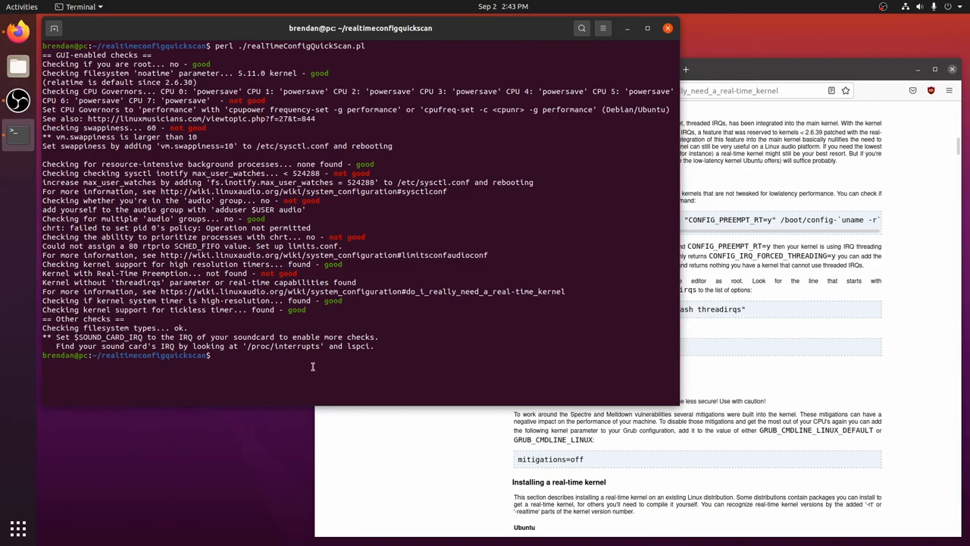
mouse_move(966, 9)
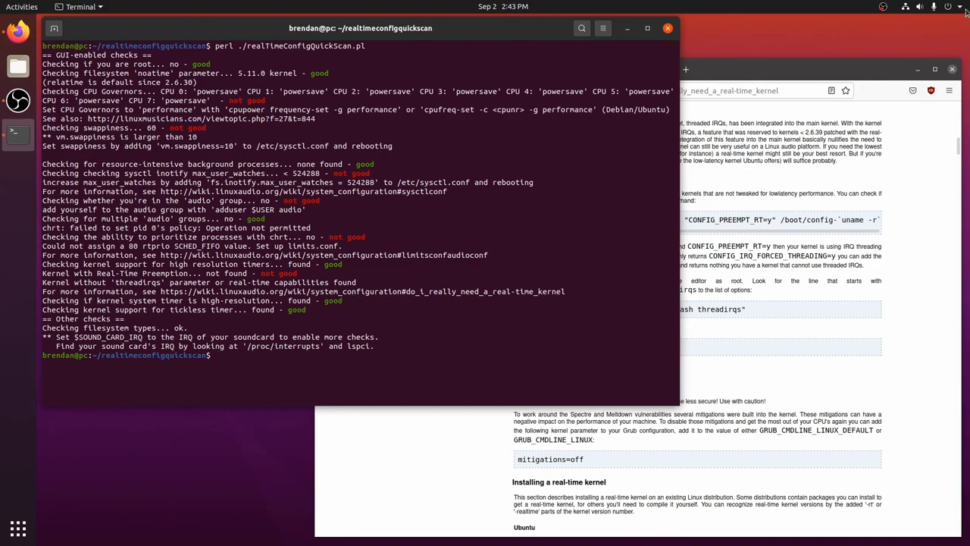
Bring up the system menu after reviewing the quick scan report.
click(958, 6)
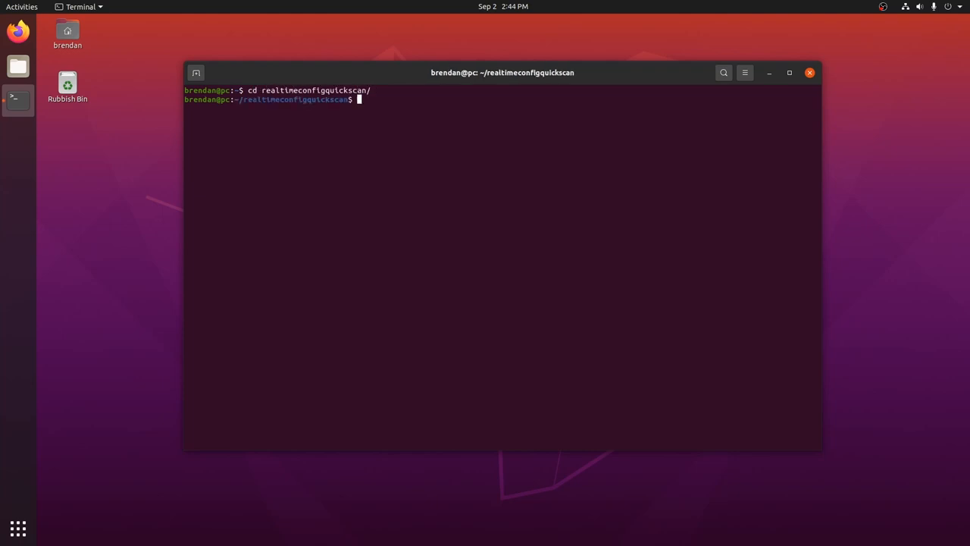
Rerun realTimeConfigQuickScan.pl, close Cadence after checking its status, and cd back.
text(perl ./realTimeConfigQuickScan.pl)
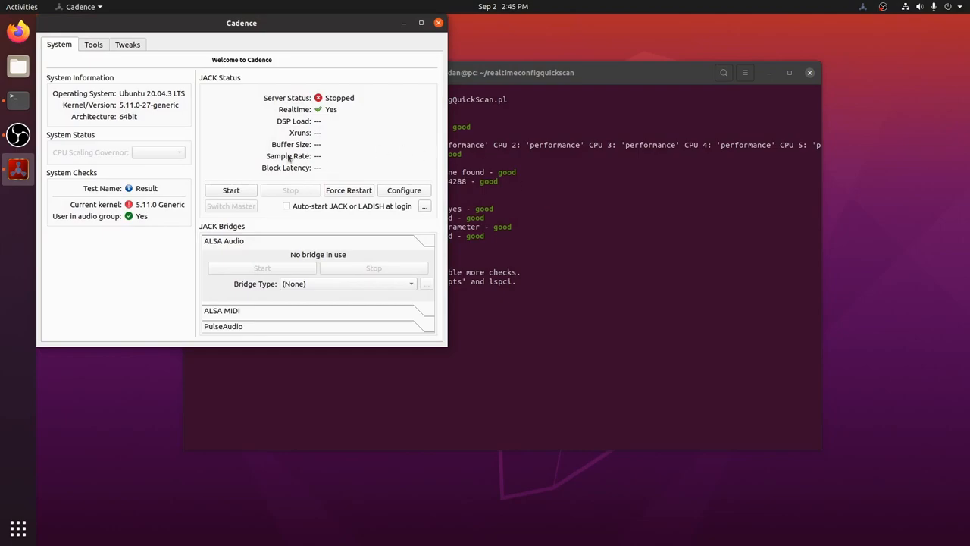
mouse_move(158, 211)
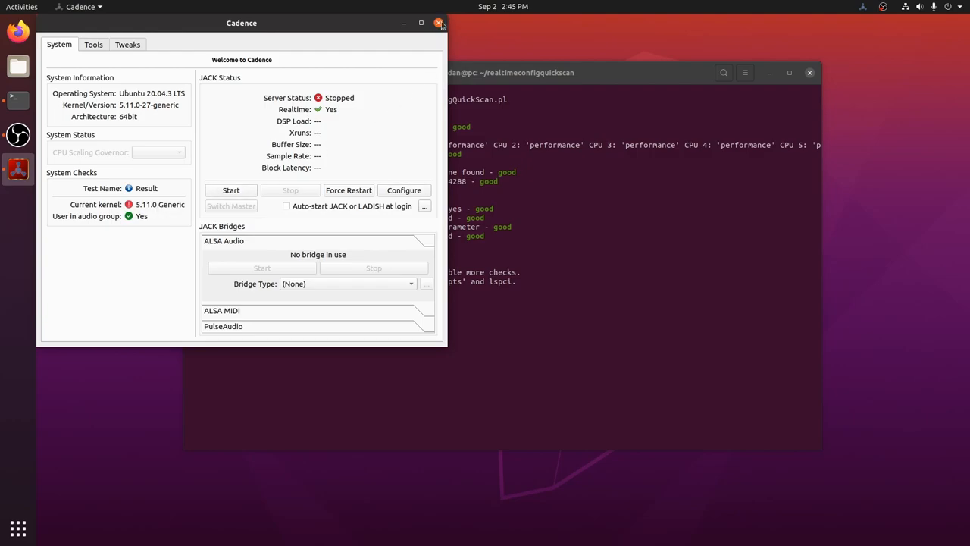
click(438, 22)
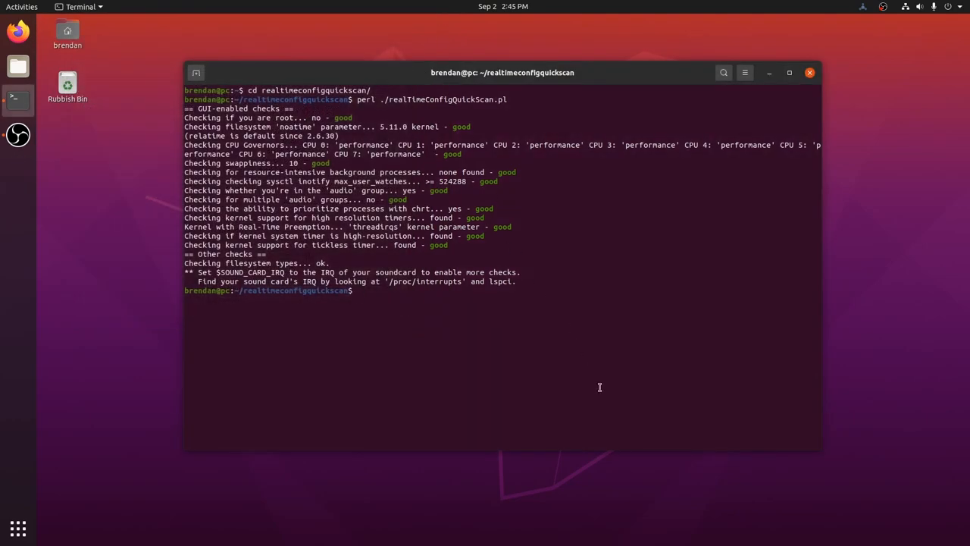
text(cd -)
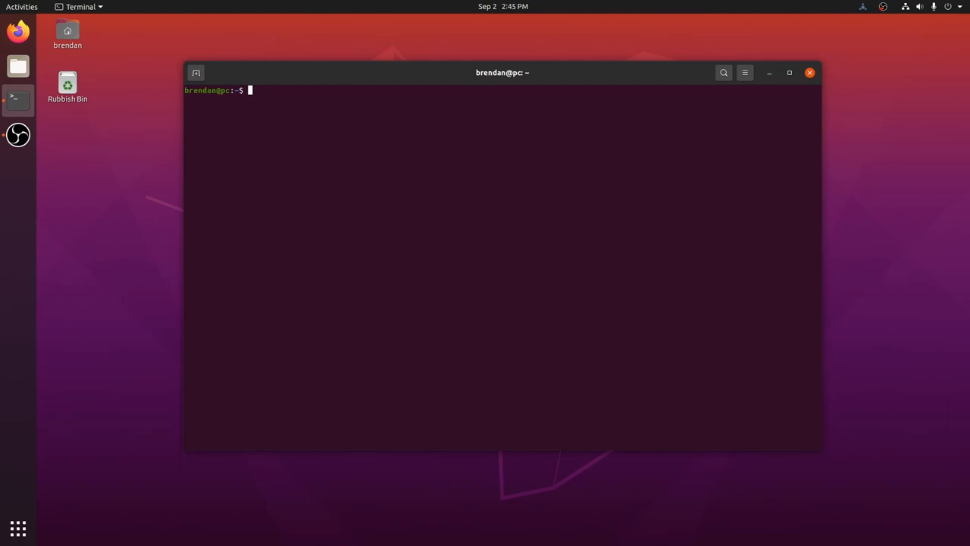
Install linux-lowlatency-hwe-20.04 with sudo apt, confirming with Y.
text(sudo apt install linux-)
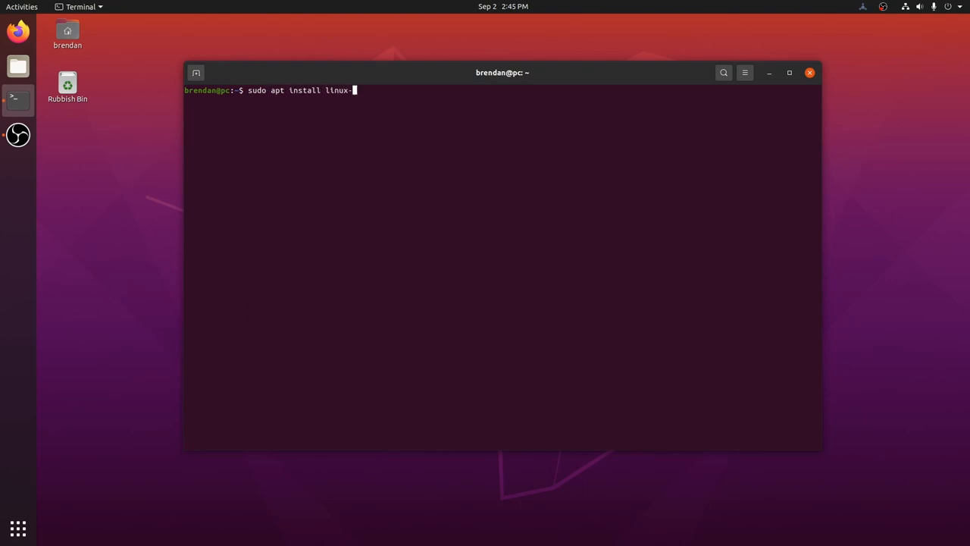
text(lowlatency-hwe-20.04)
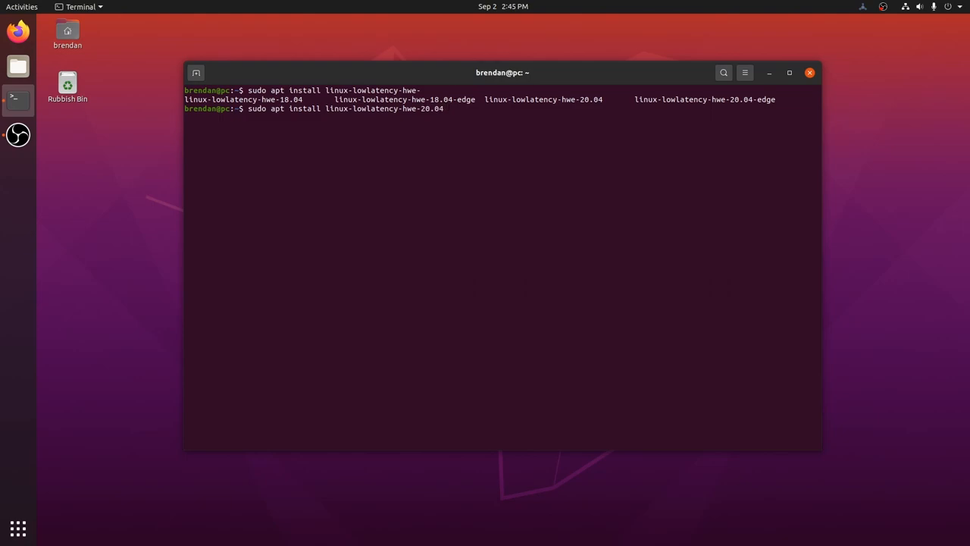
key(Return)
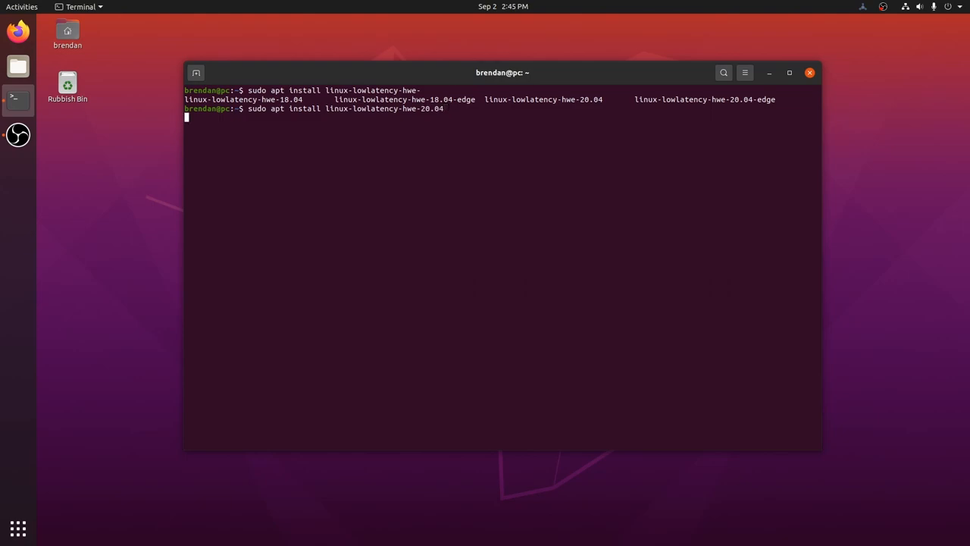
text(Y)
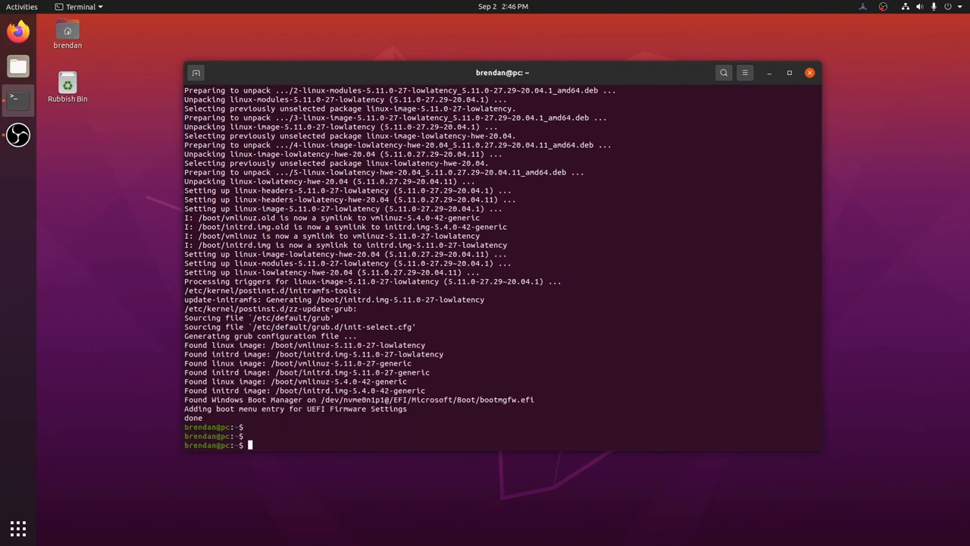
Remove linux-generic-hwe-20.04 and autoremove the old unneeded kernel packages.
text(sudo apt remove linu)
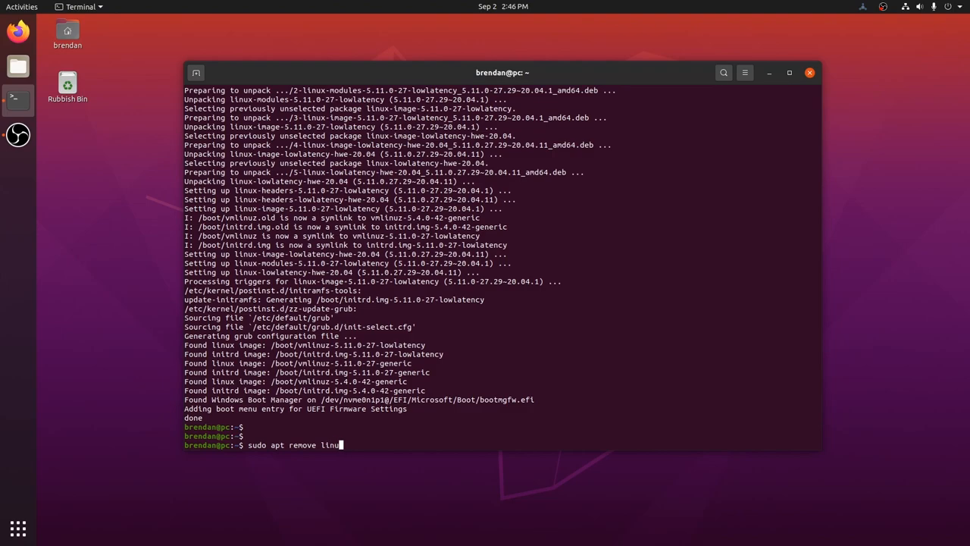
text(x-generic-hwe-20.04)
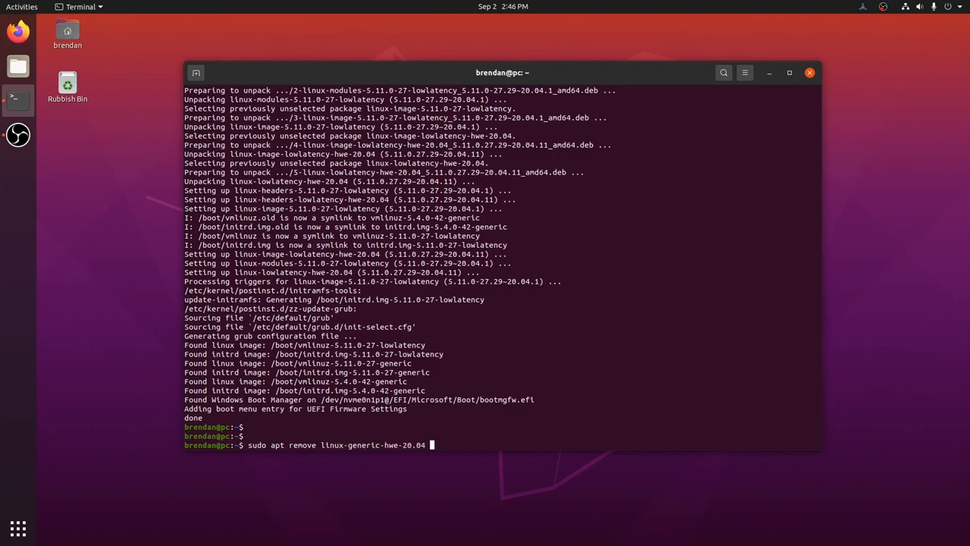
key(Return)
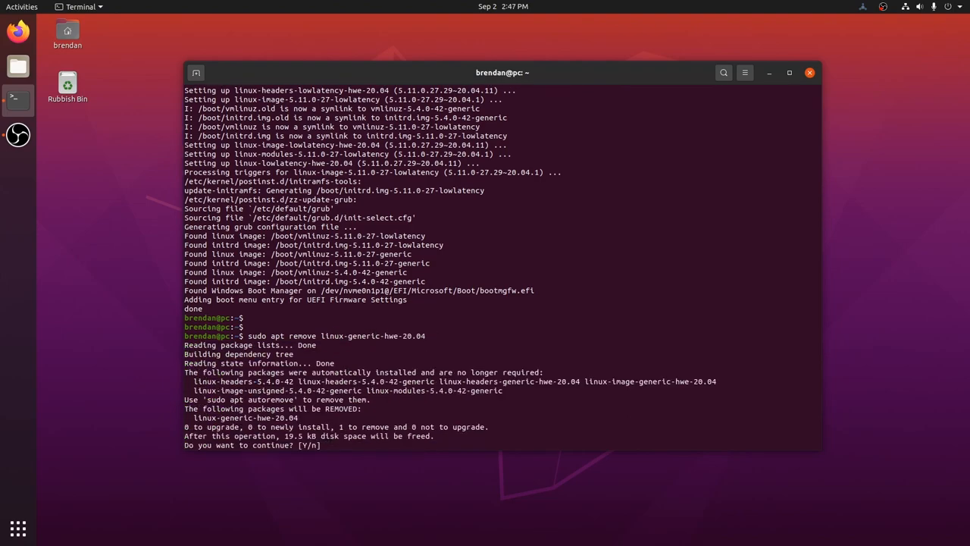
text(Y)
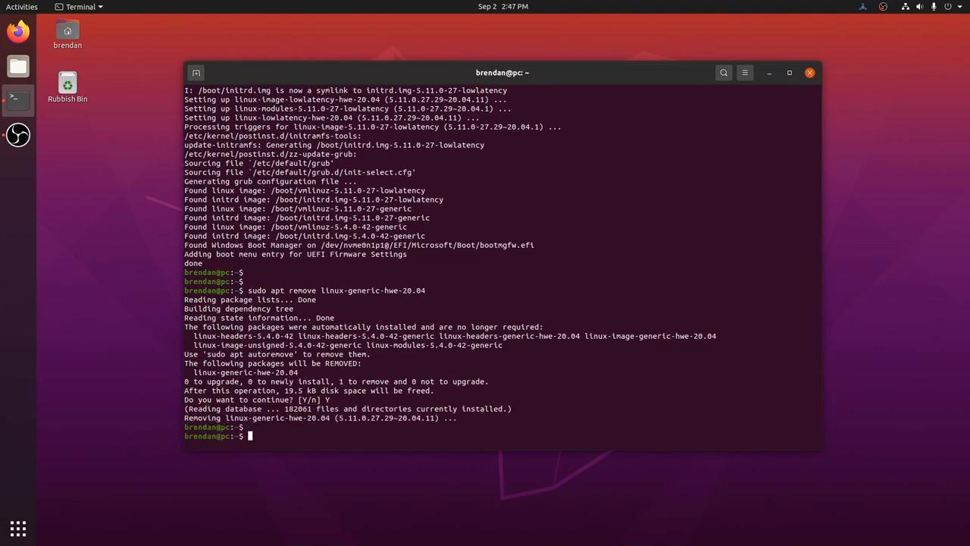
text(sudo apt autoremove)
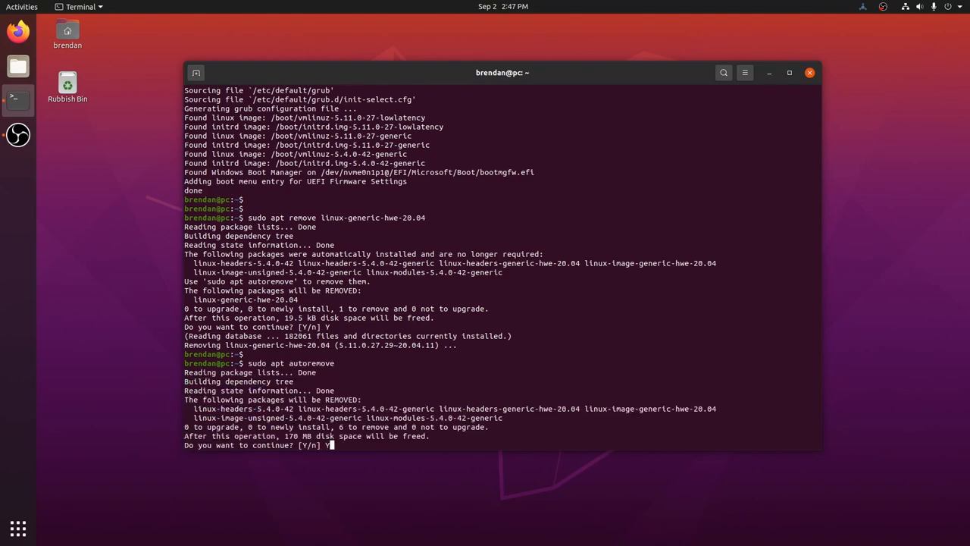
key(Return)
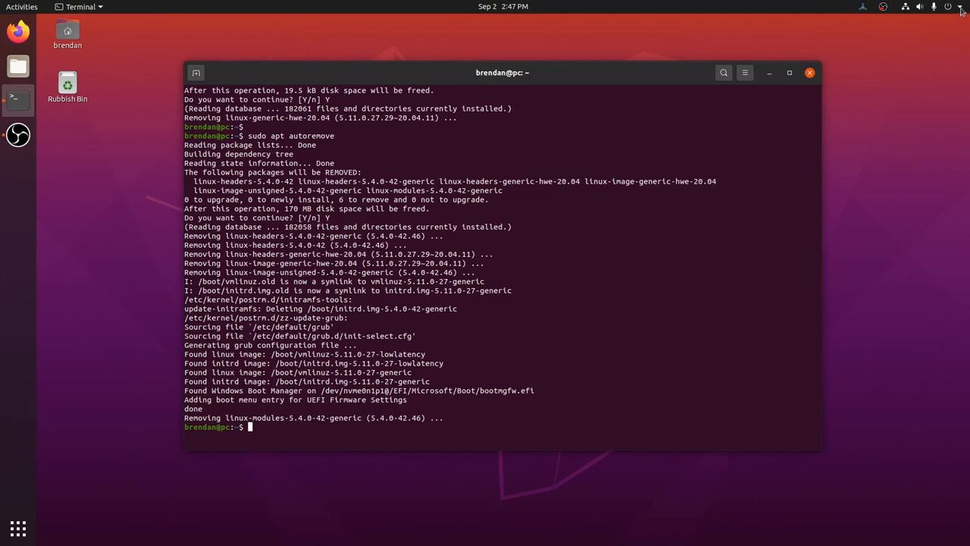
Restart the computer from the system menu to boot the new kernel.
click(961, 7)
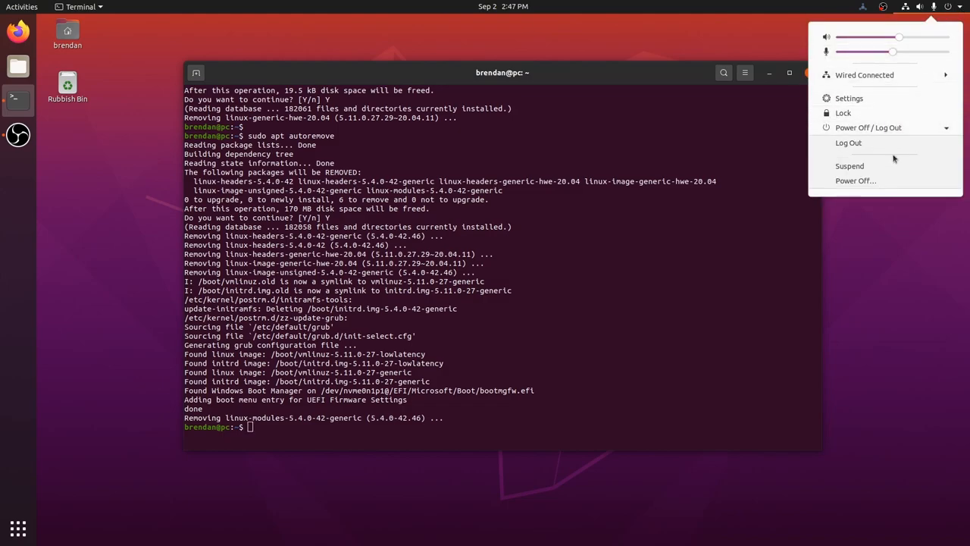
click(855, 180)
text(u)
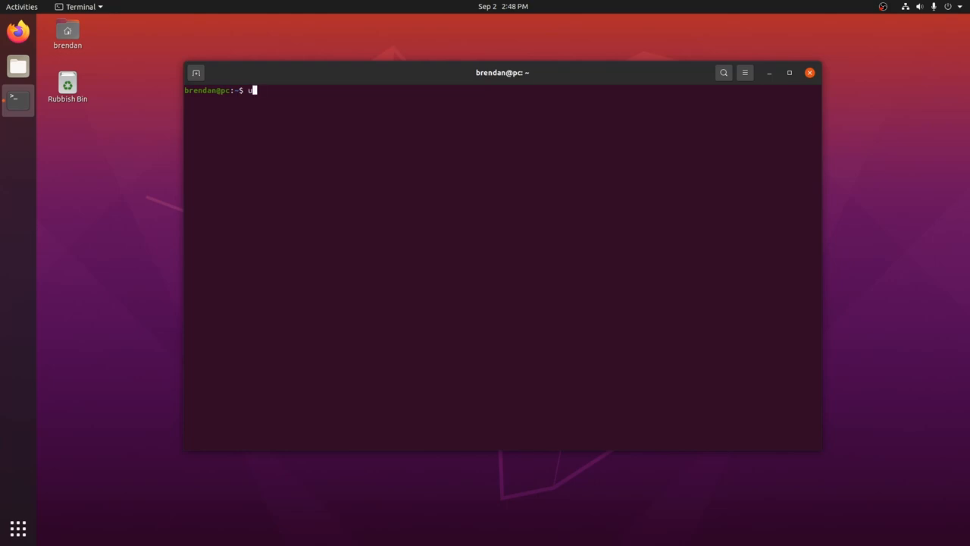
Run uname -a to confirm the 5.11.0-27-lowlatency kernel is running.
text(name -a)
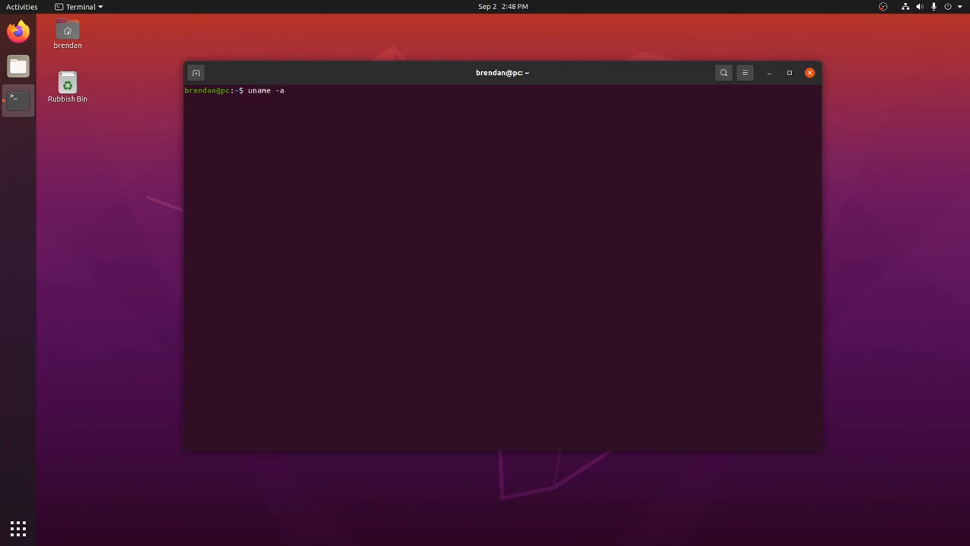
key(Return)
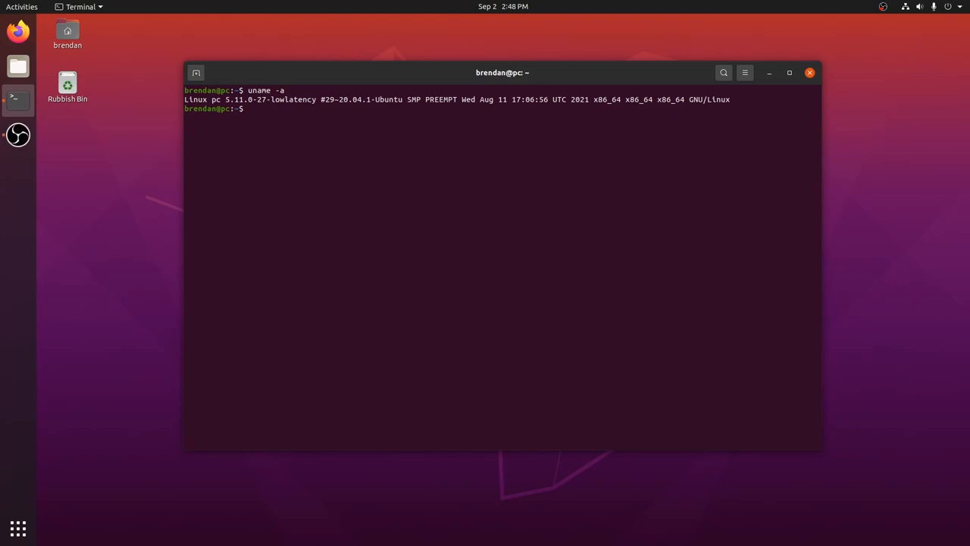
mouse_move(447, 178)
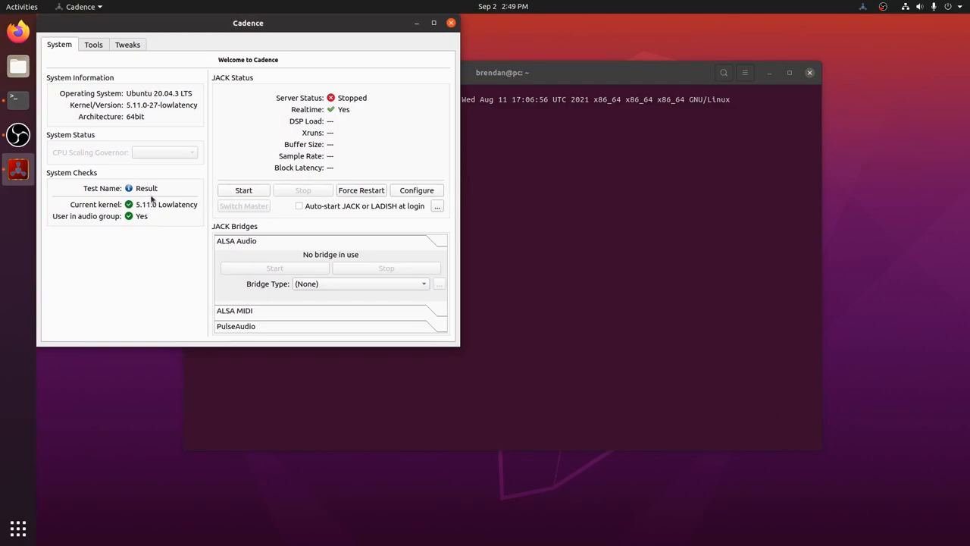
mouse_move(165, 205)
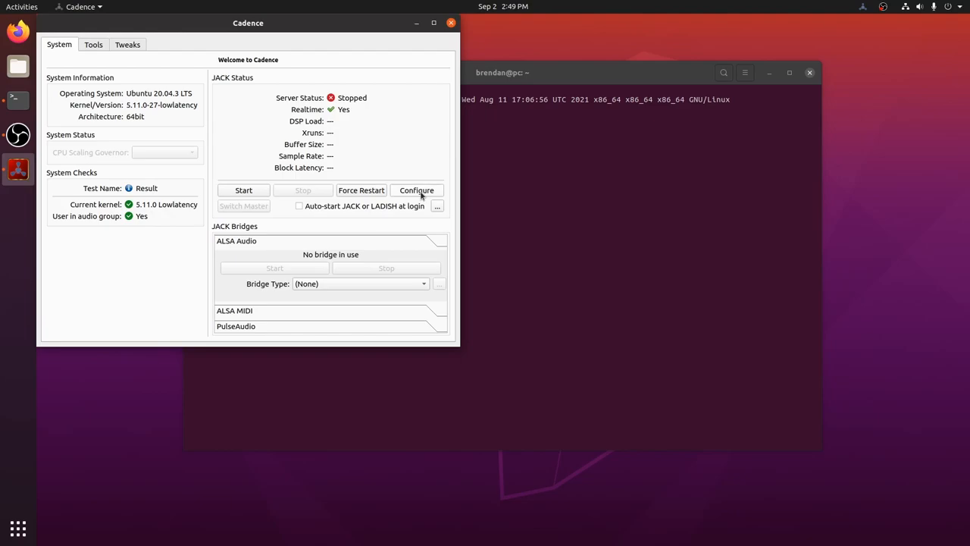
Switch JACK to the ALSA driver in Cadence's settings and start the server.
click(416, 191)
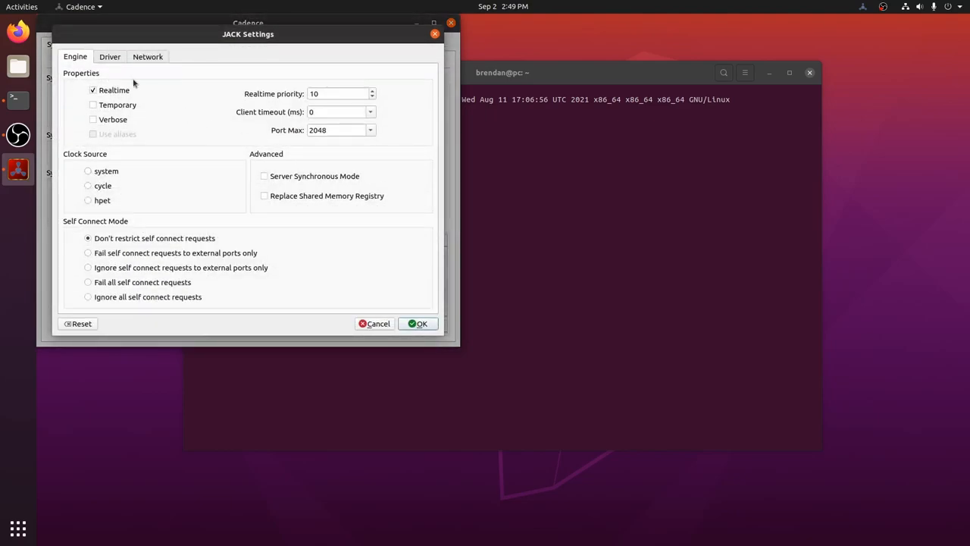
click(110, 56)
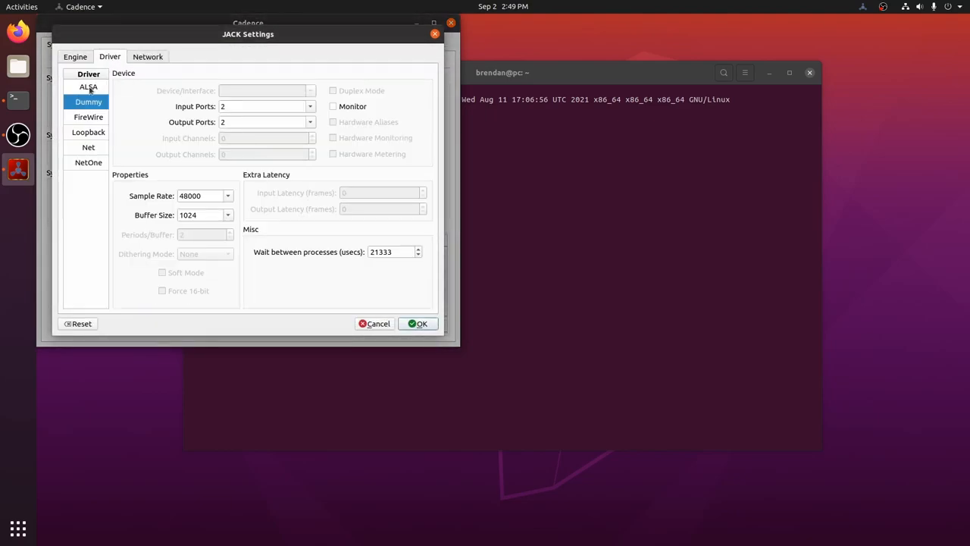
click(88, 86)
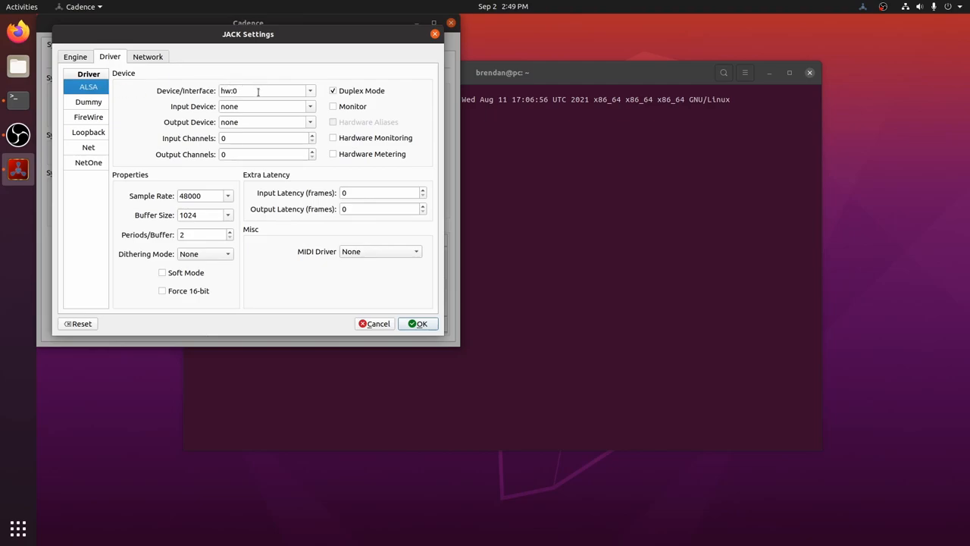
mouse_move(265, 90)
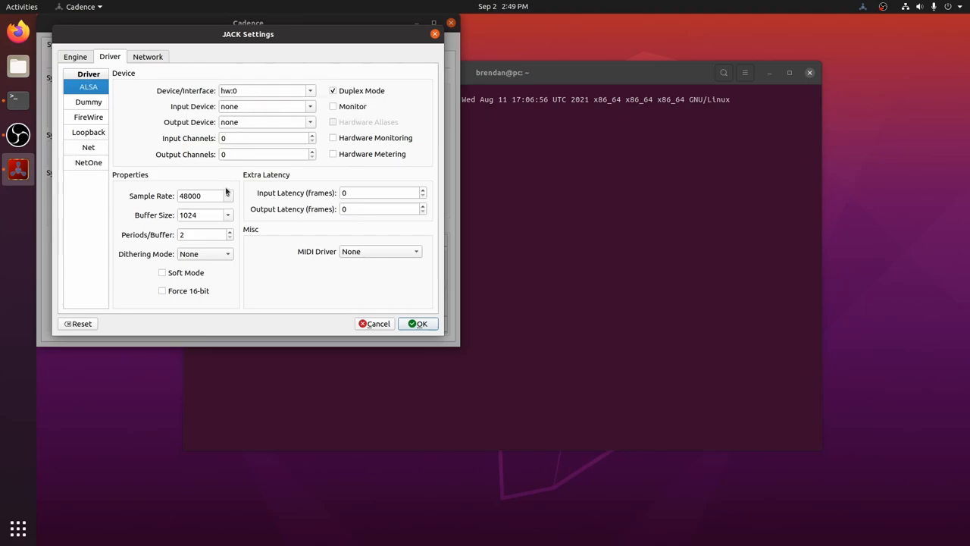
mouse_move(205, 196)
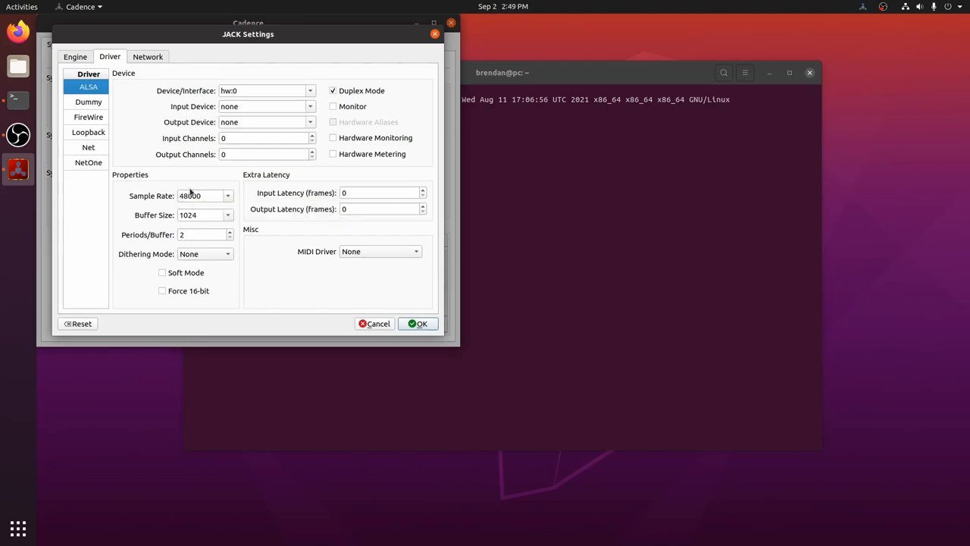
mouse_move(200, 196)
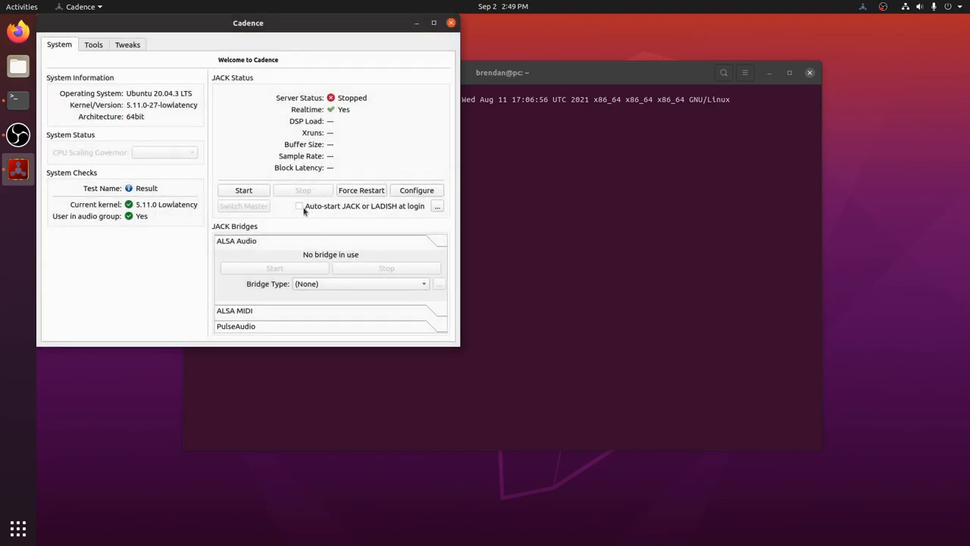
click(243, 191)
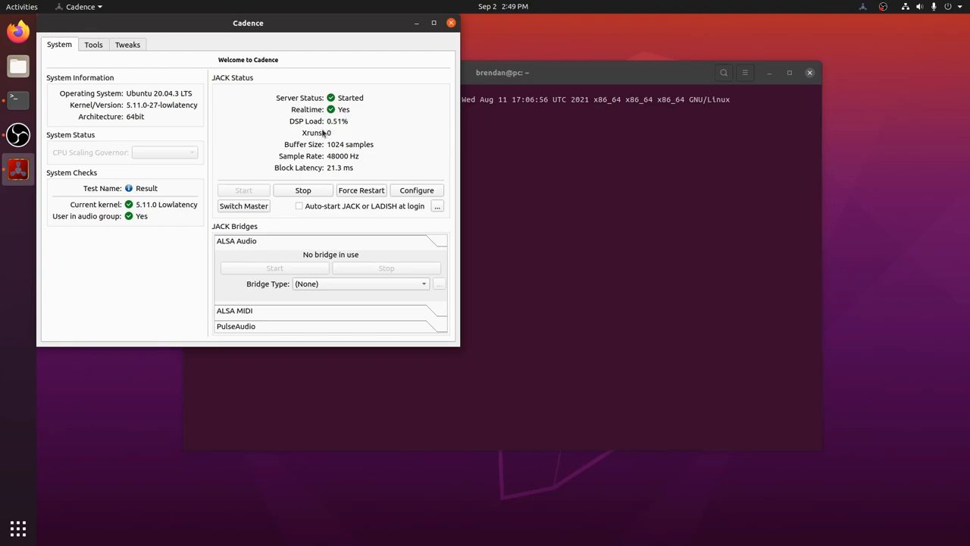
mouse_move(347, 132)
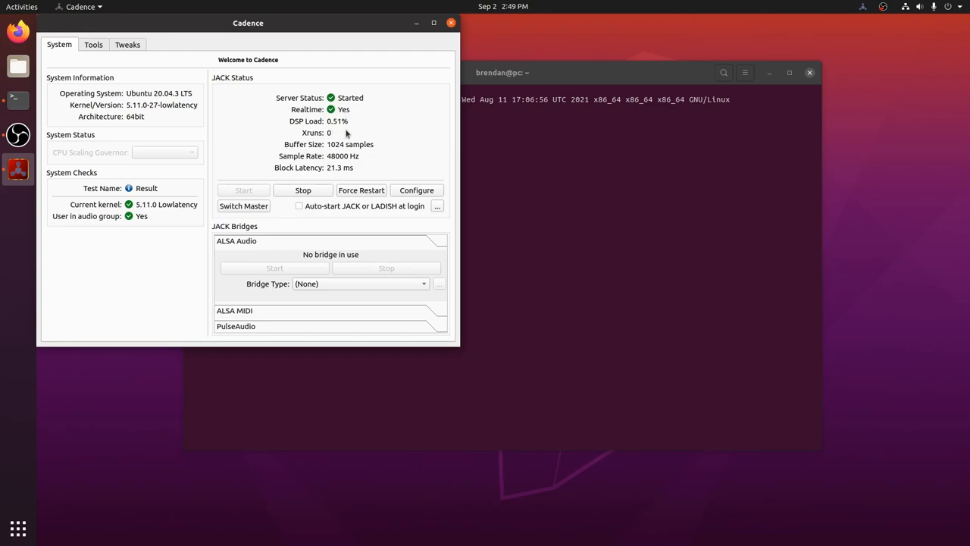
mouse_move(336, 174)
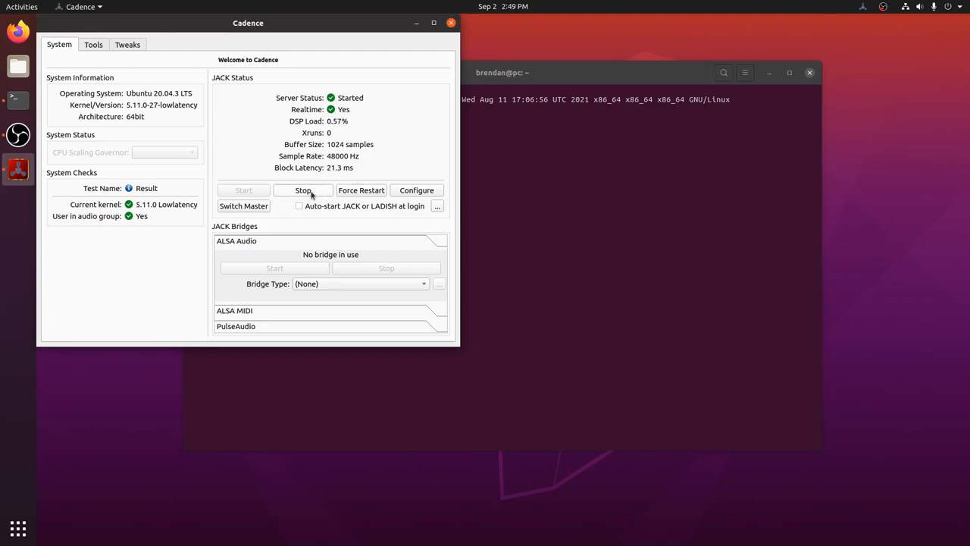
Change the sample rate, set the buffer size to 128 samples, apply and start JACK.
click(416, 190)
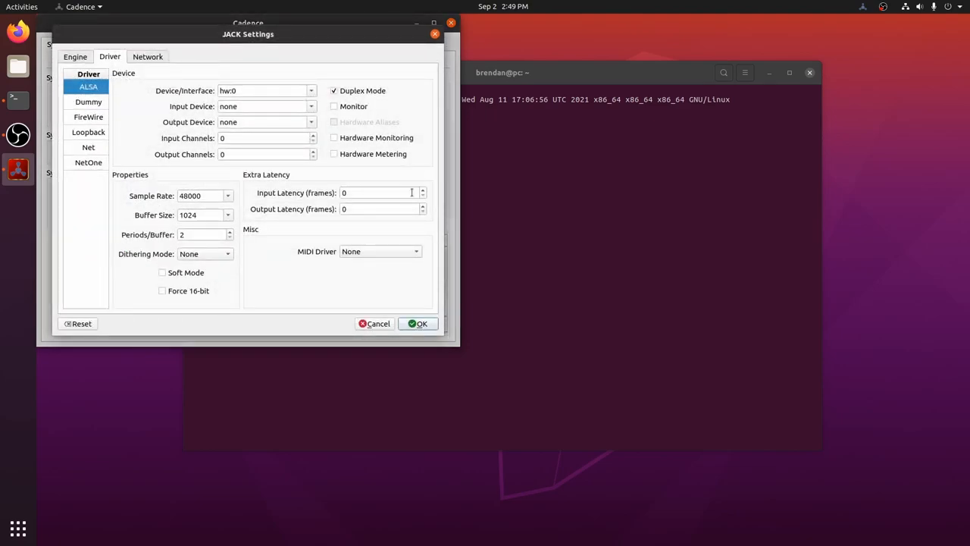
click(228, 196)
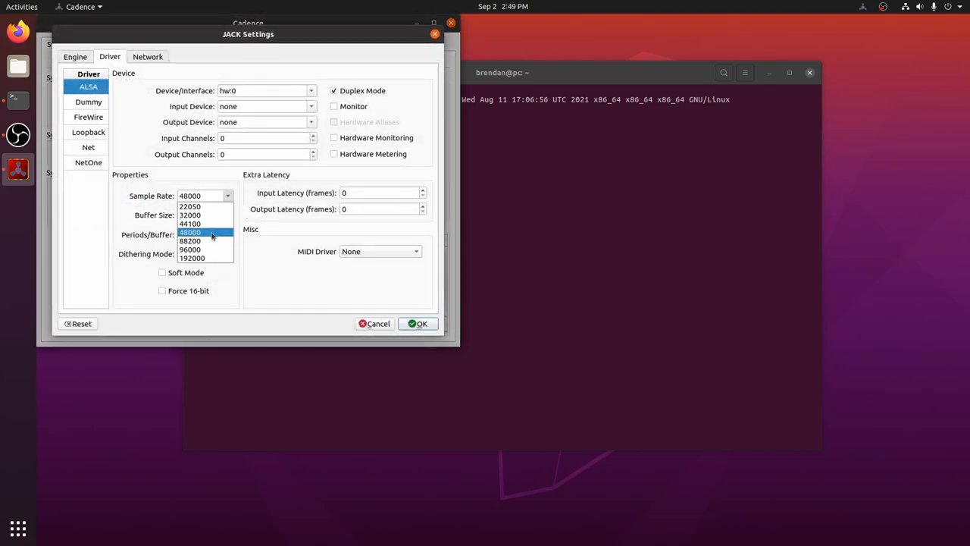
click(191, 249)
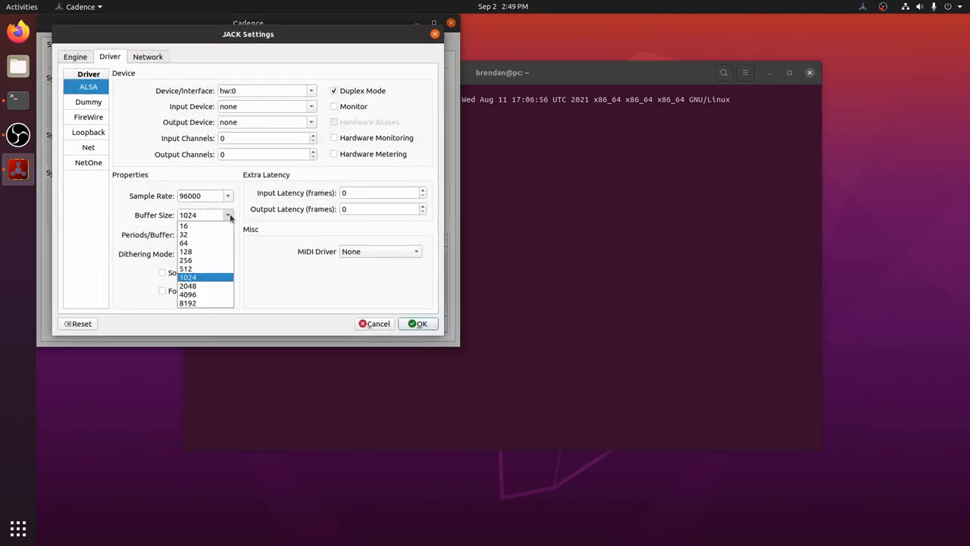
click(185, 252)
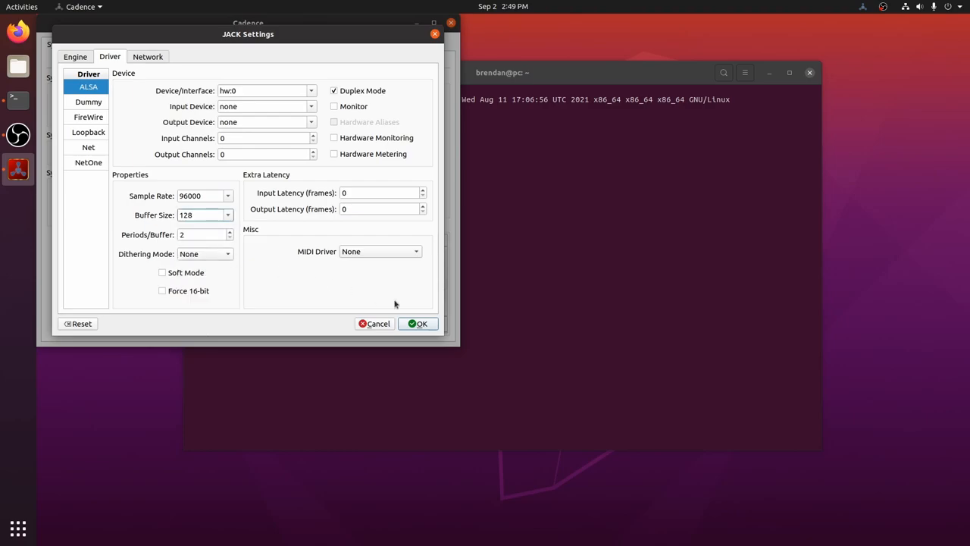
click(417, 324)
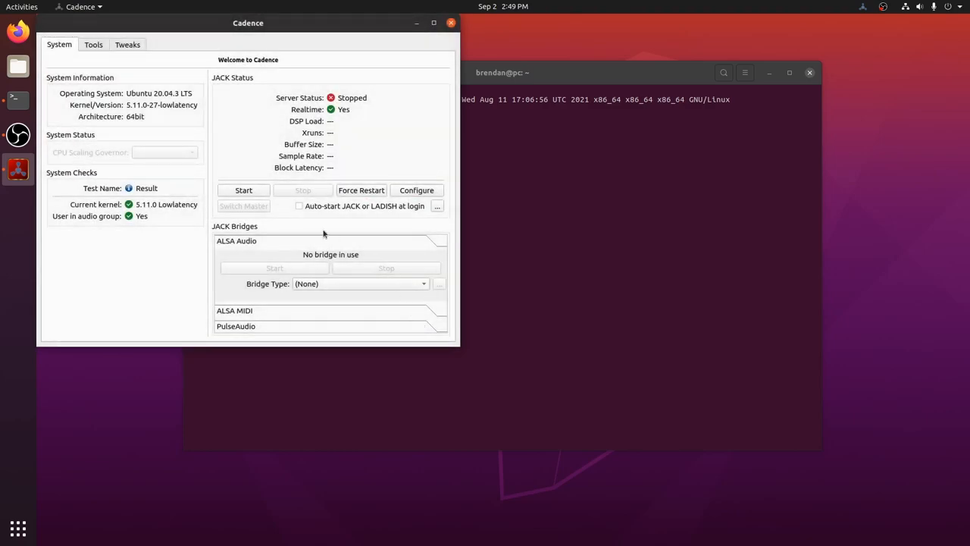
click(243, 190)
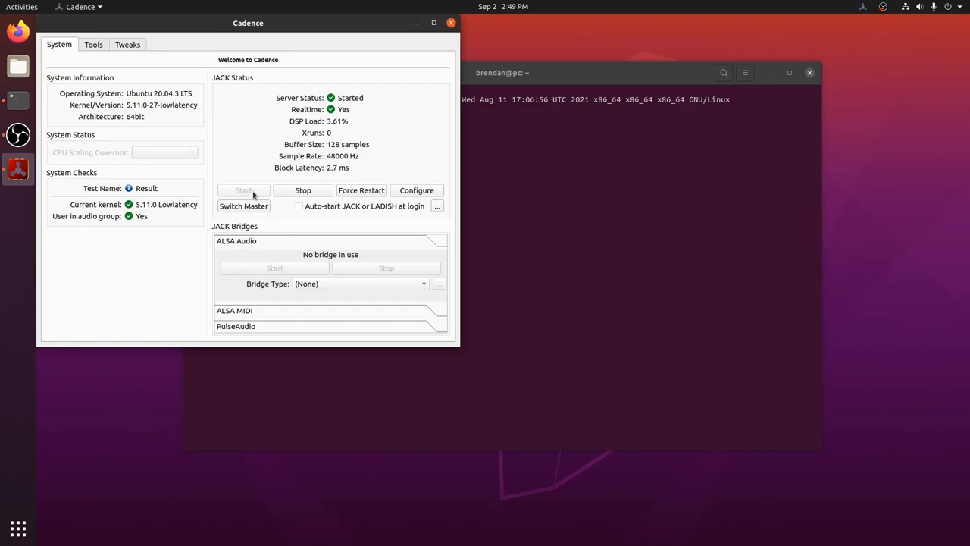
mouse_move(383, 137)
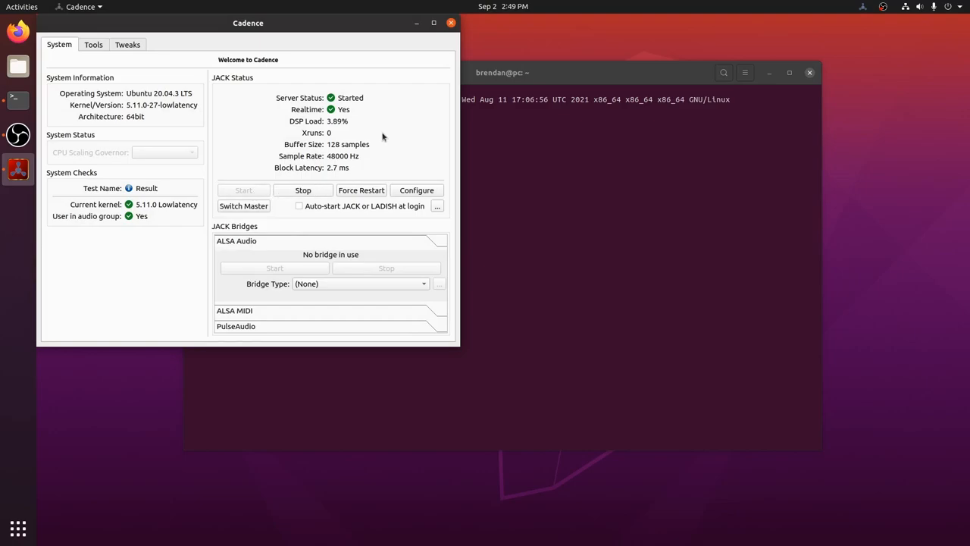
mouse_move(338, 137)
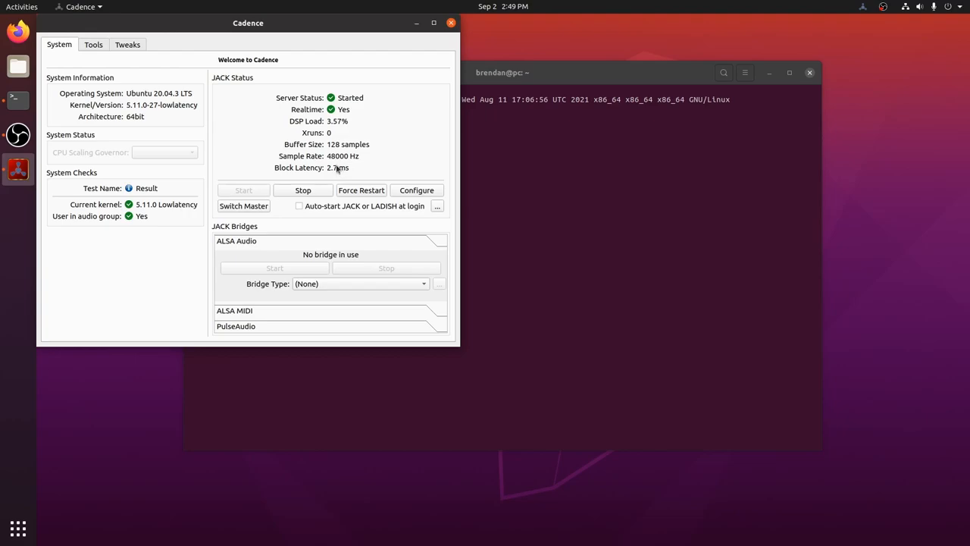
mouse_move(385, 167)
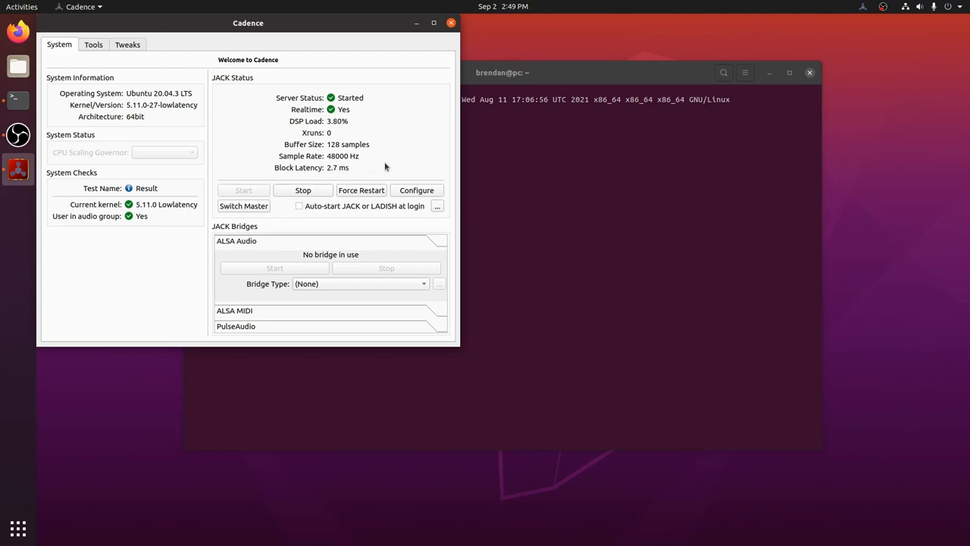
mouse_move(354, 167)
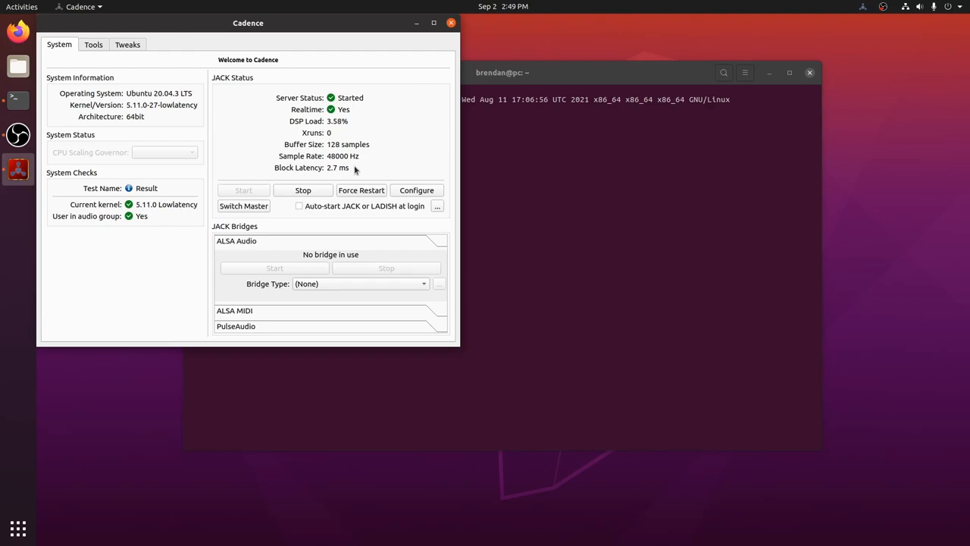
click(303, 190)
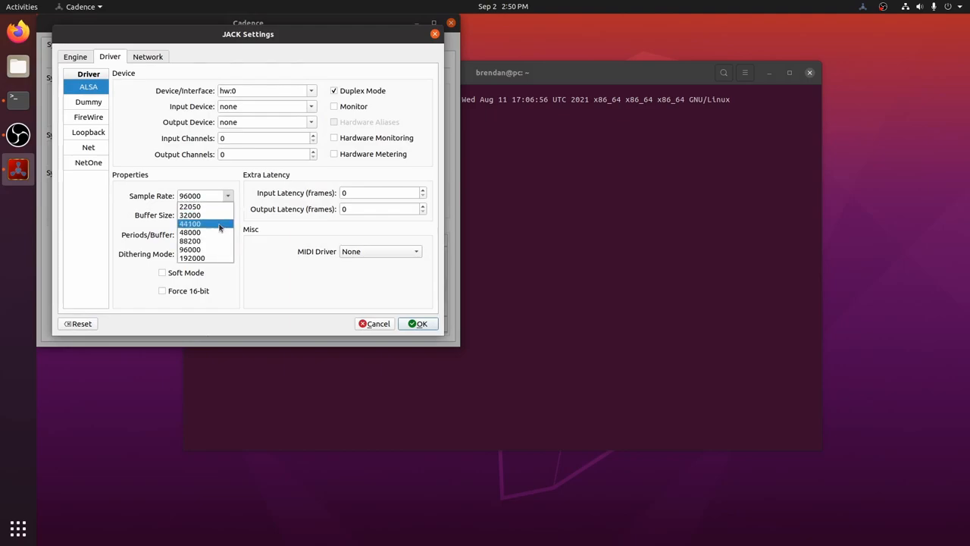
Set the sample rate back to 48000 Hz, apply it and start JACK again.
click(190, 232)
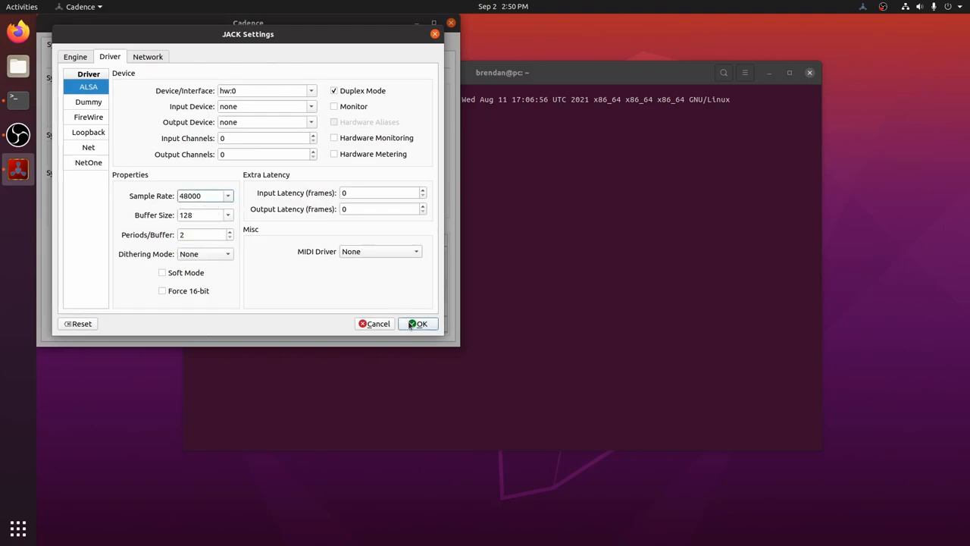
click(418, 324)
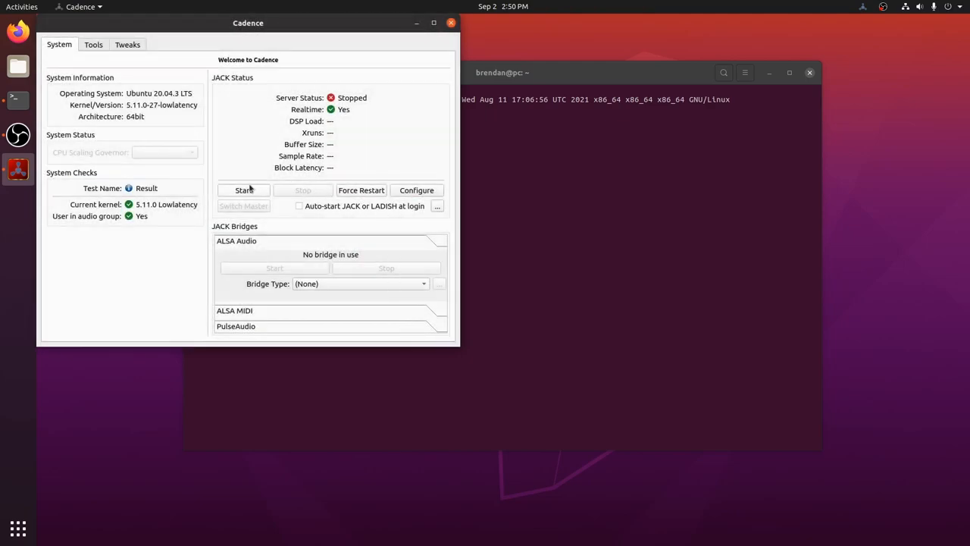
click(243, 190)
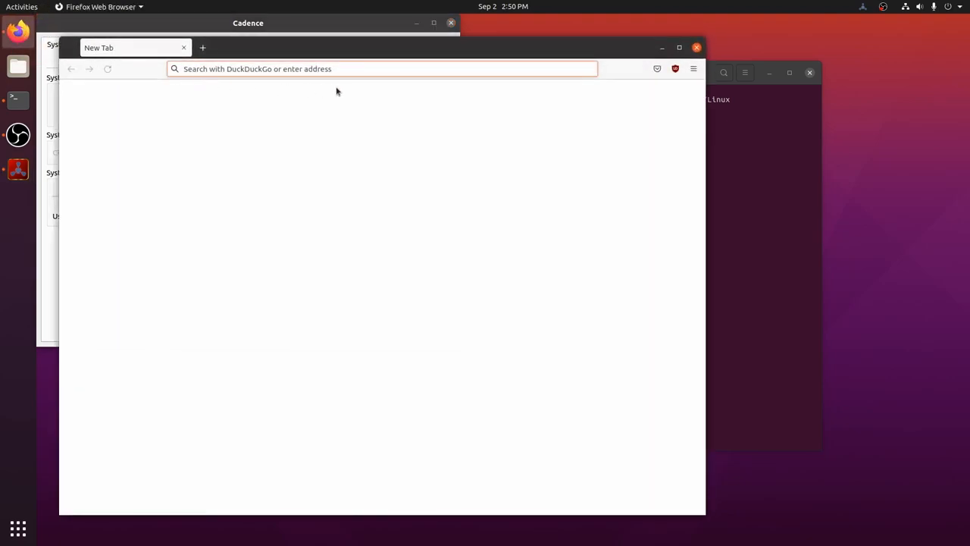
Go to the Bitwig site and save bitwig-studio-4.0.1.deb to disk instead of opening it.
text(bitwig.com/download/)
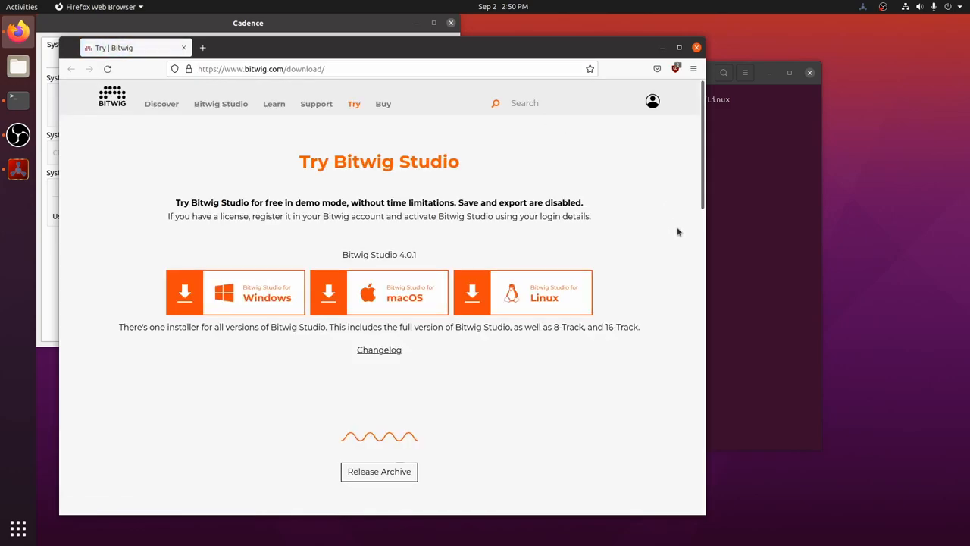
mouse_move(508, 301)
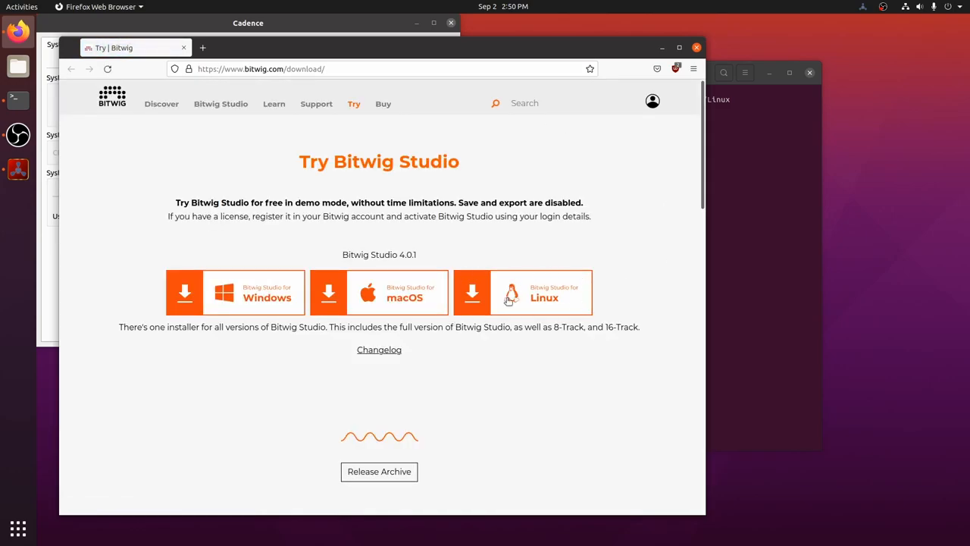
mouse_move(542, 295)
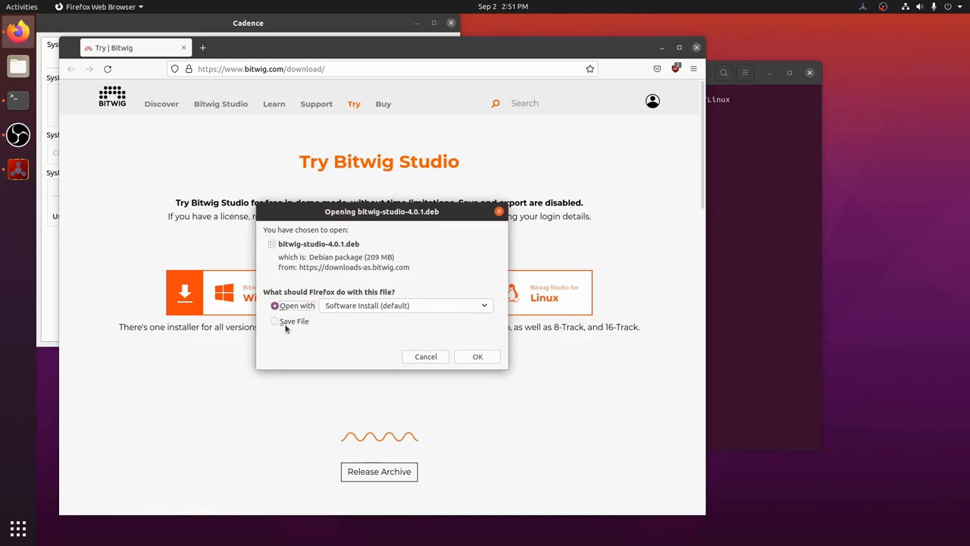
click(275, 320)
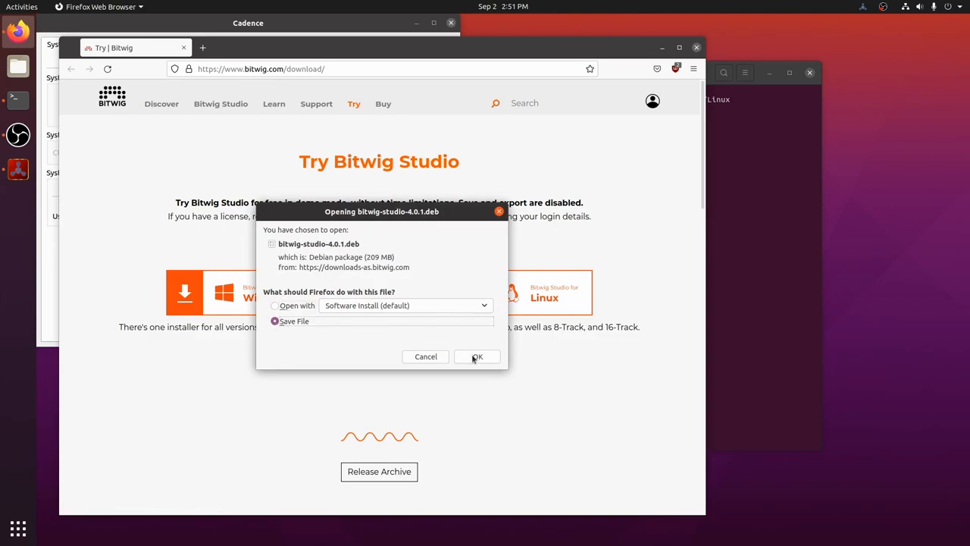
click(477, 357)
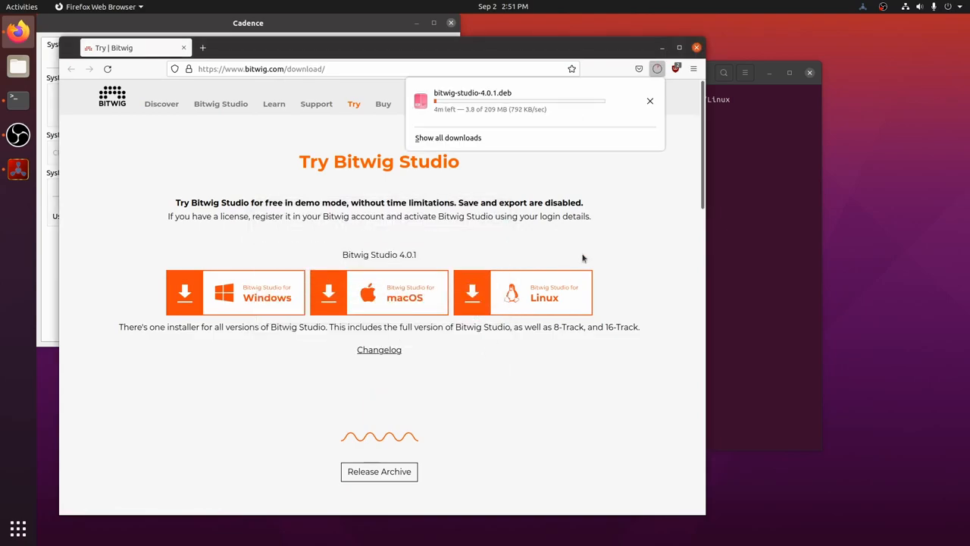
mouse_move(779, 217)
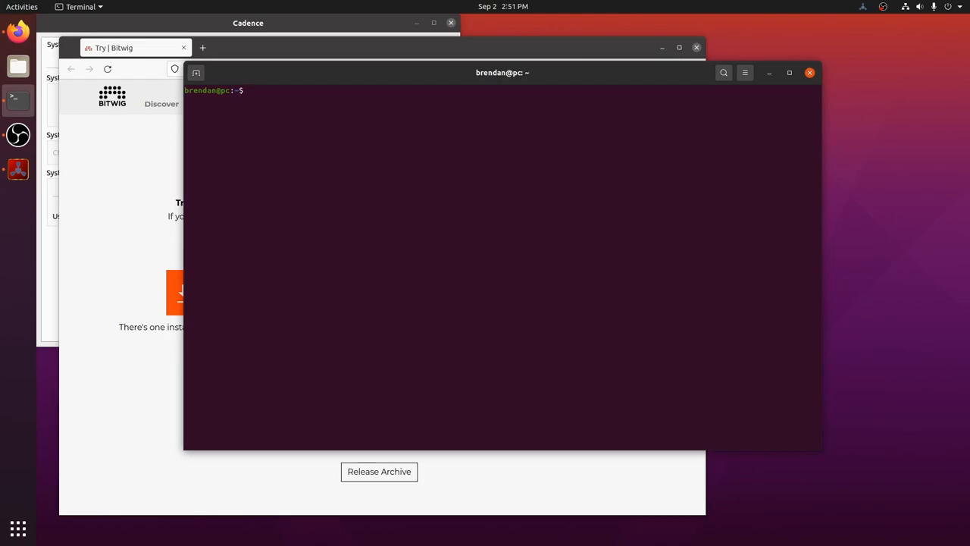
Add the i386 architecture with sudo dpkg --add-architecture i386.
text(sudo dpkg --add)
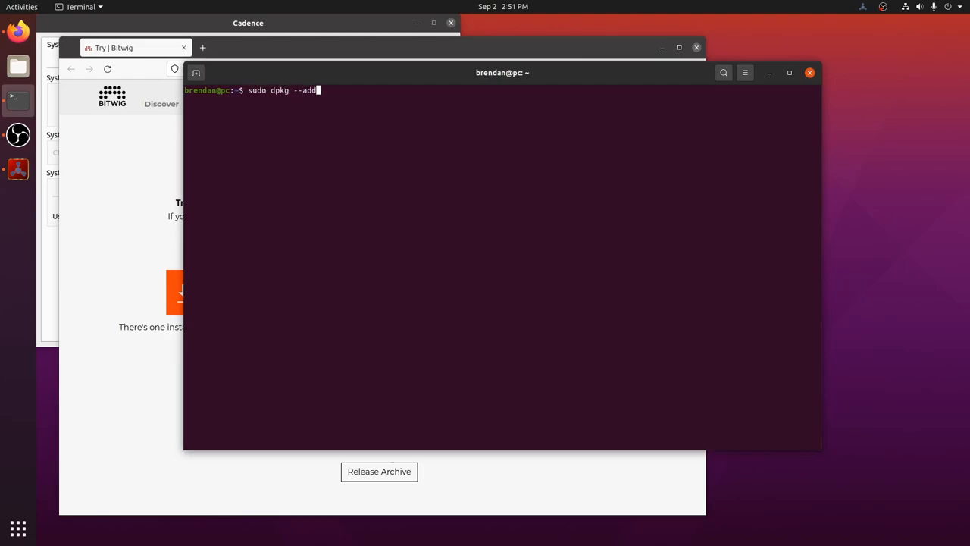
text(architec)
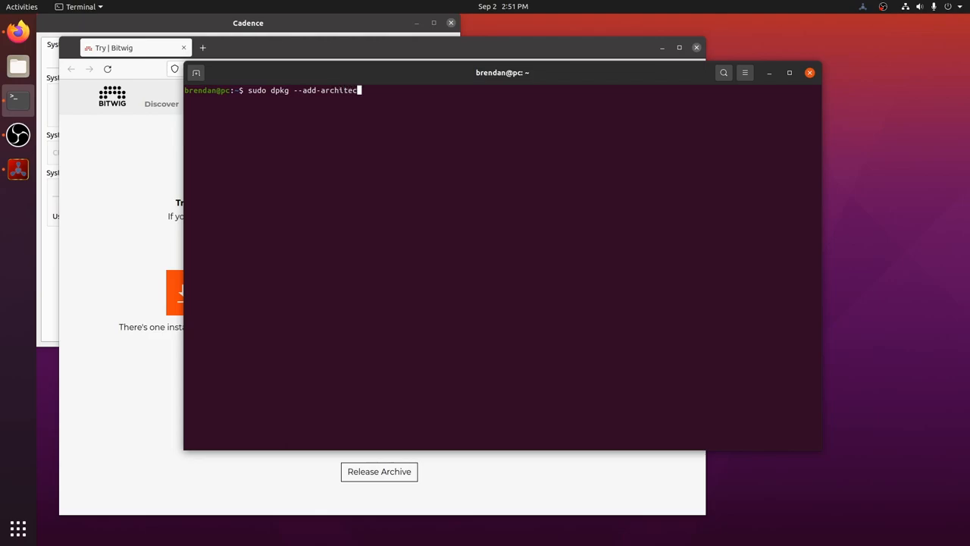
text(ture i38)
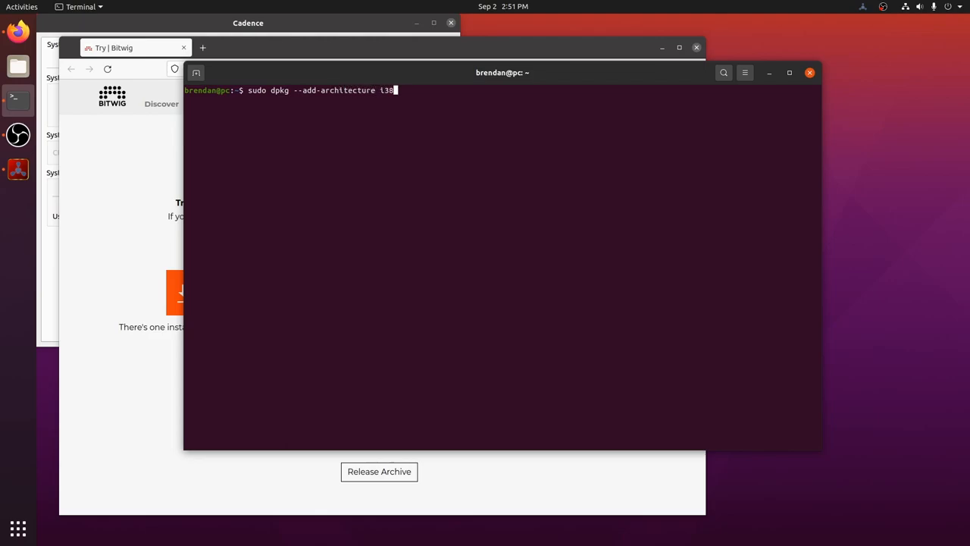
key(Return)
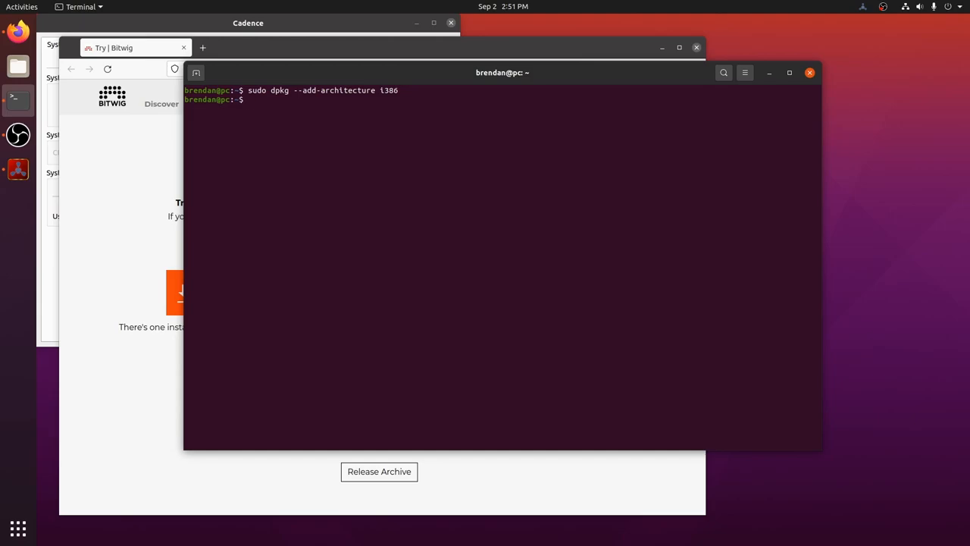
cd into Downloads and enter sudo apt install ./bitwig-studio-4.0.1.deb.
text(sudo ap)
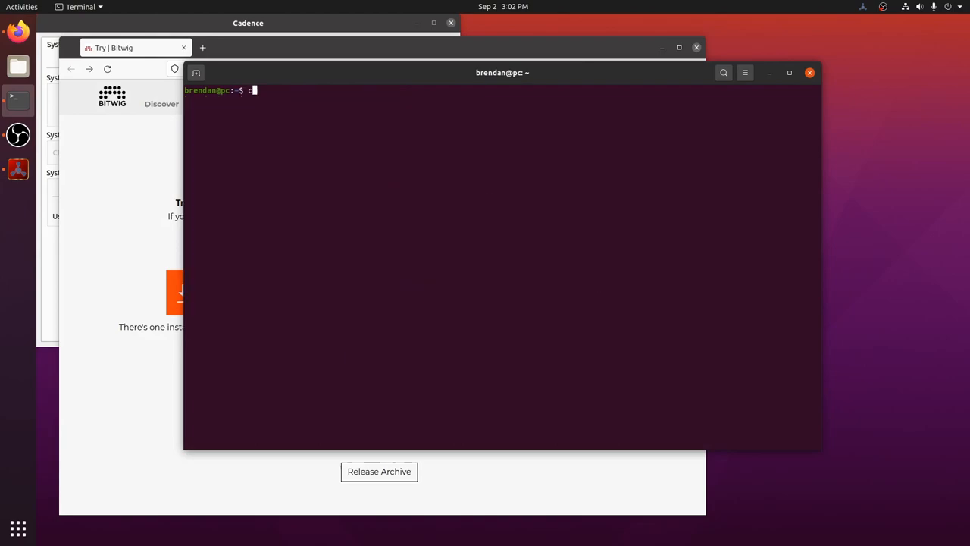
text(d Downloads/)
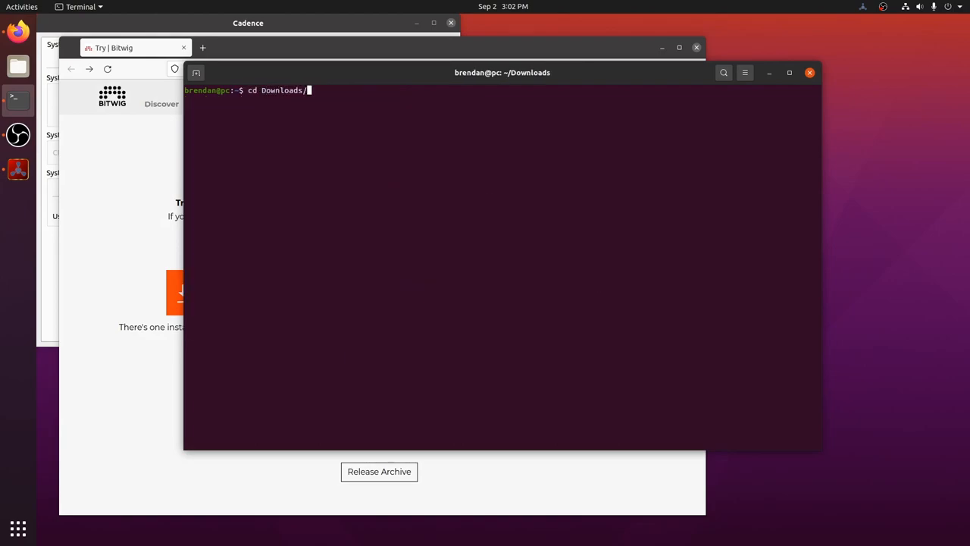
text(sudo apt)
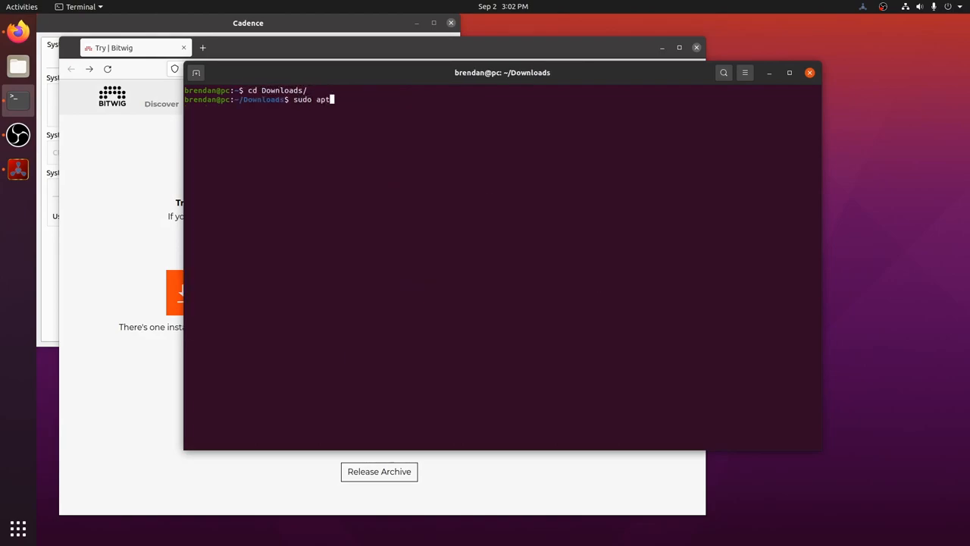
text(install ./b)
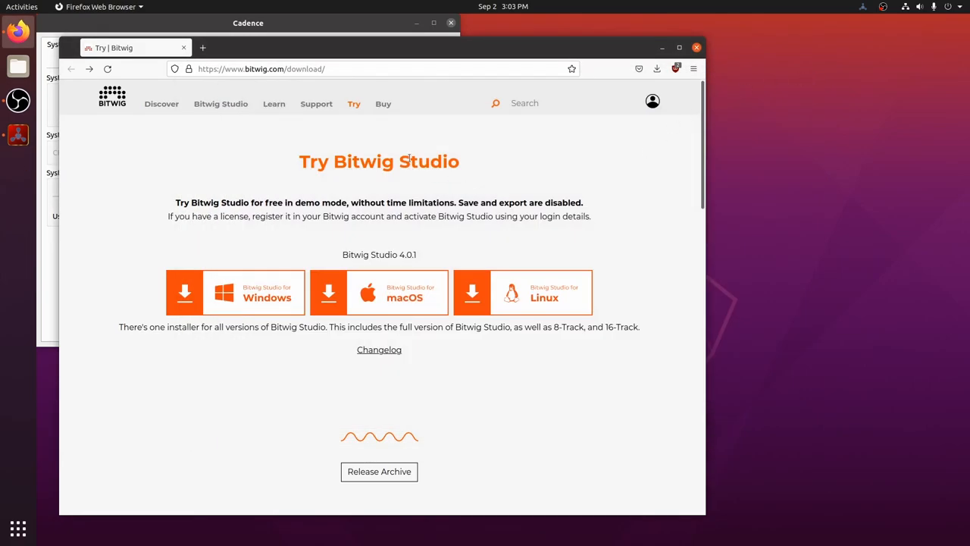
Close Firefox so Cadence shows JACK running at 48000 Hz with a 128-sample buffer.
click(274, 104)
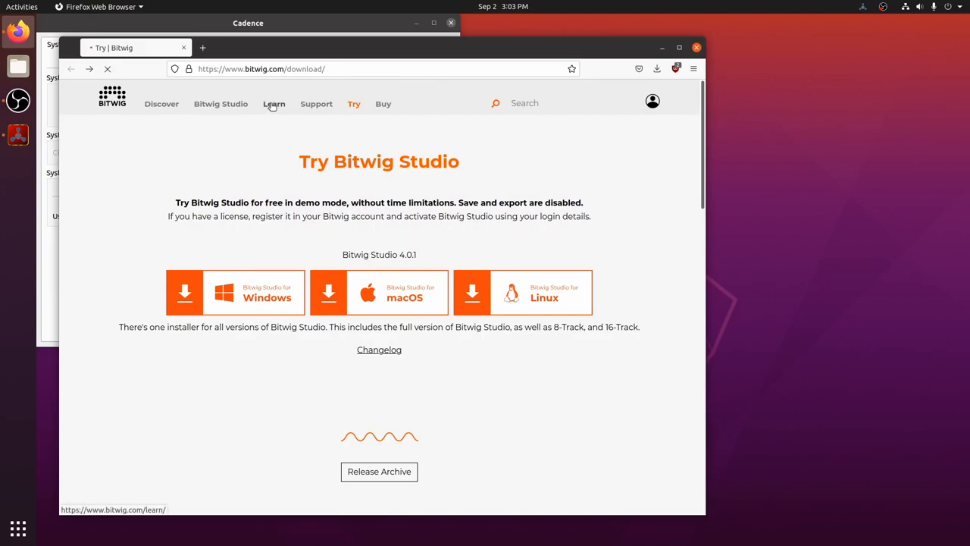
click(273, 104)
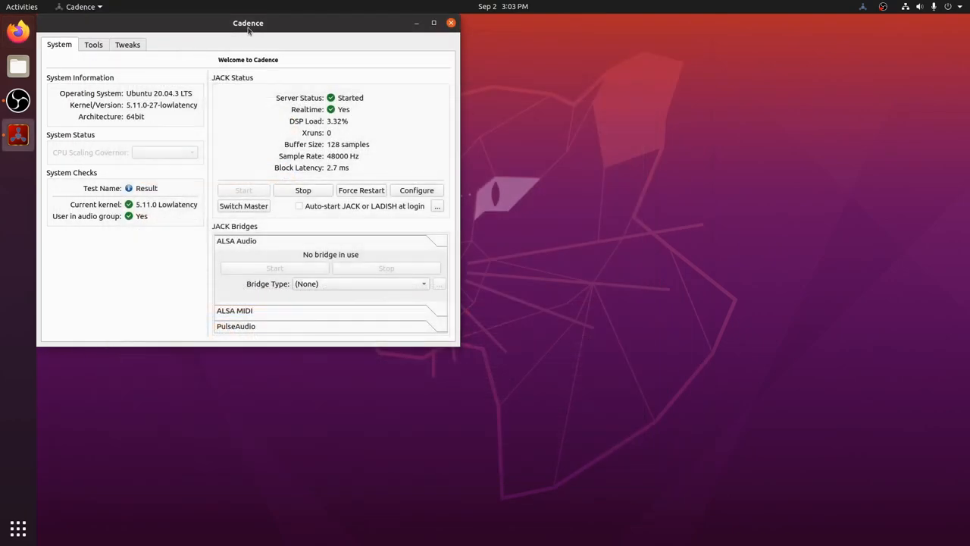
mouse_move(393, 112)
text(bit)
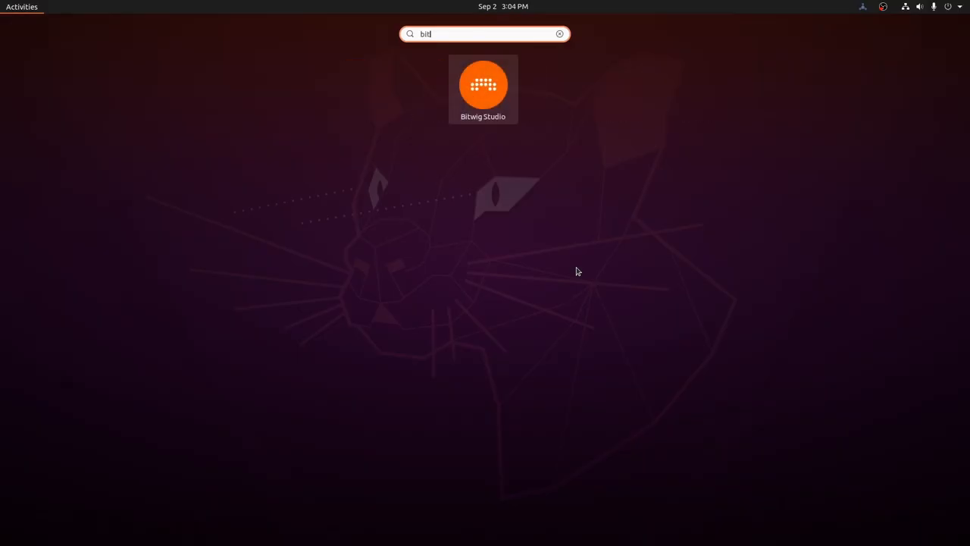
Launch Bitwig Studio and start installing the Essentials Collection (246 MB).
click(483, 85)
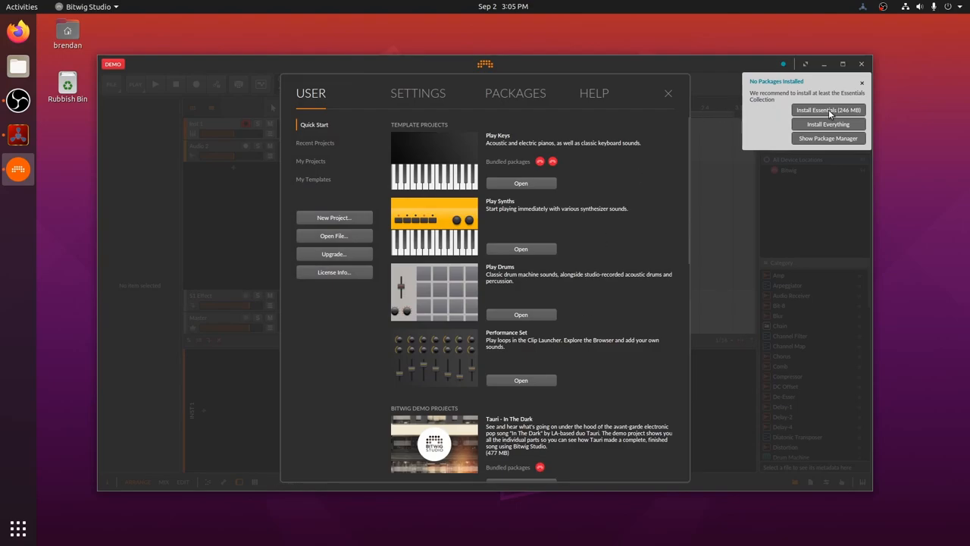
click(828, 110)
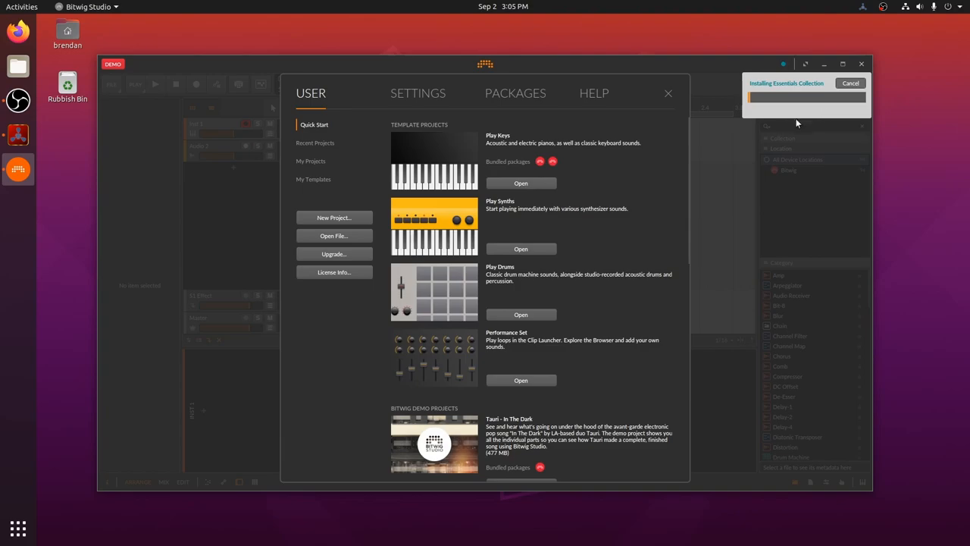
mouse_move(518, 94)
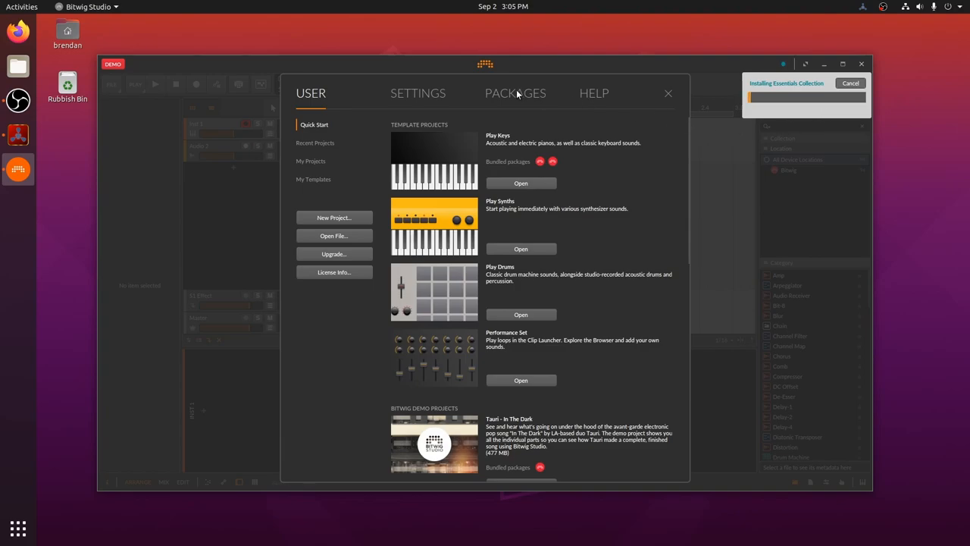
Confirm JACK as the audio driver in Settings, then view the Packages list with Essentials installing.
click(417, 92)
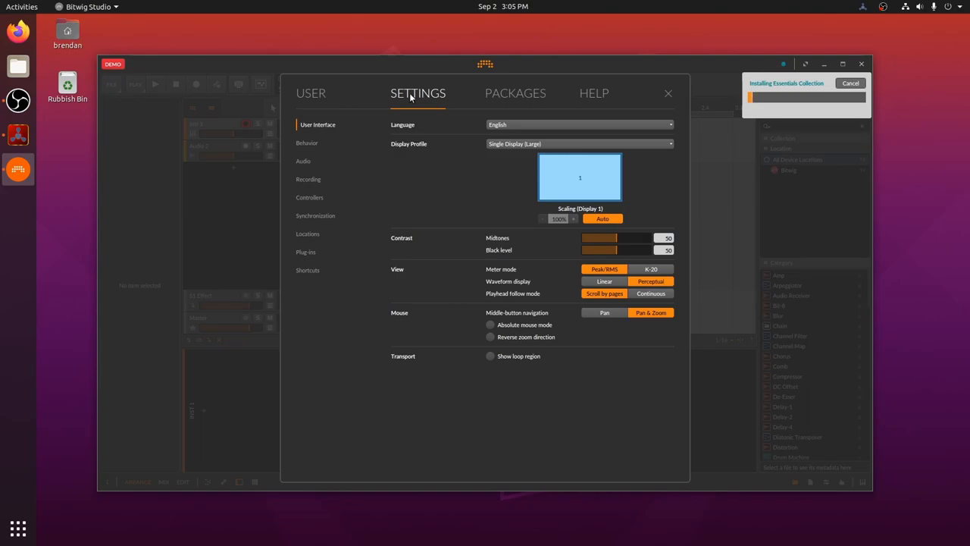
click(308, 161)
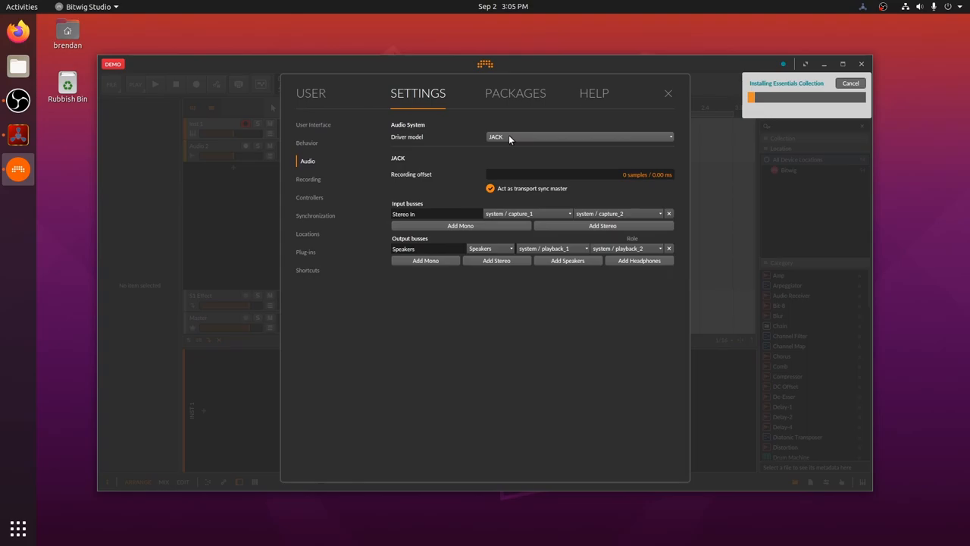
click(580, 137)
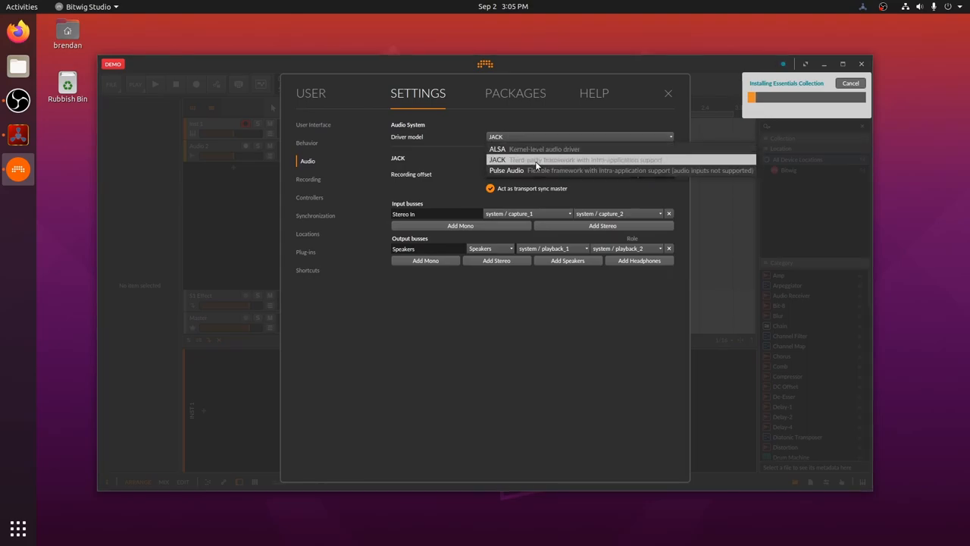
click(498, 159)
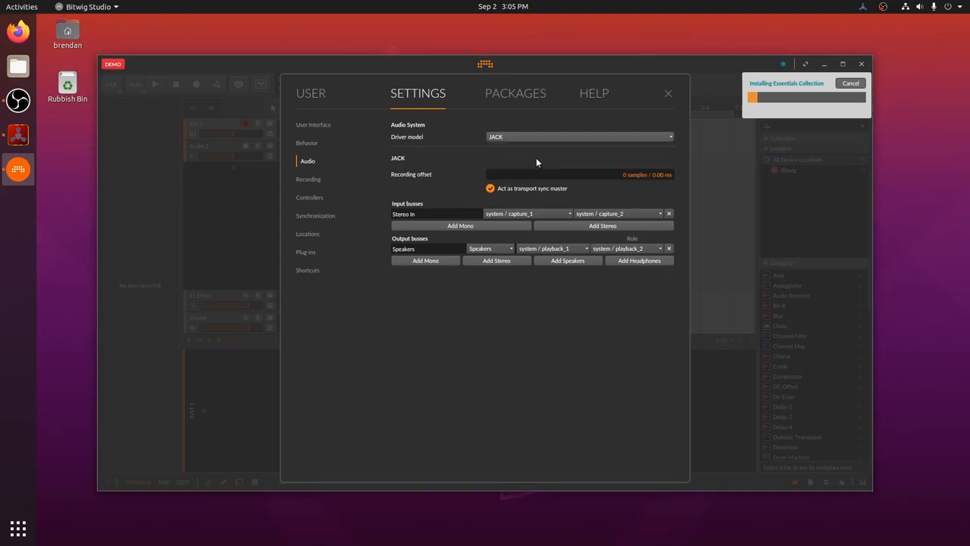
click(516, 93)
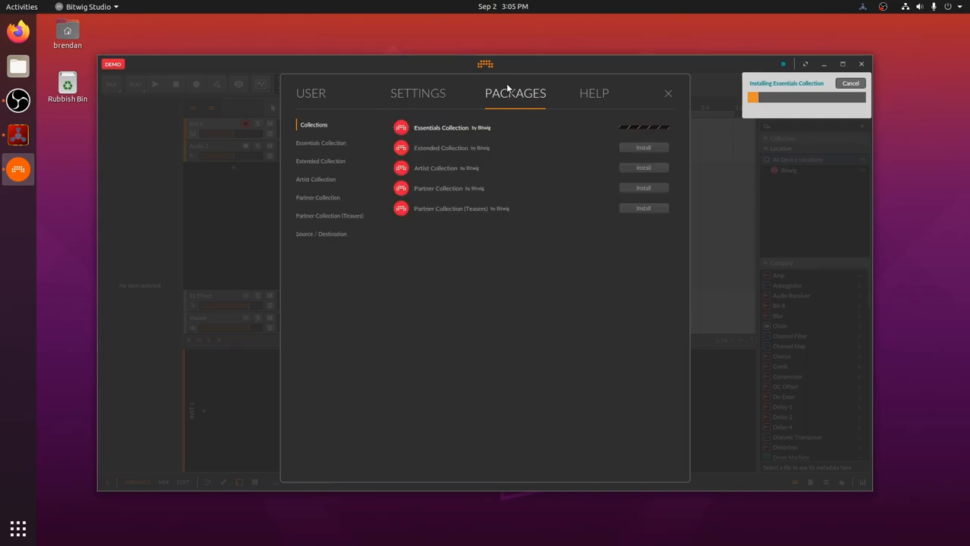
mouse_move(485, 133)
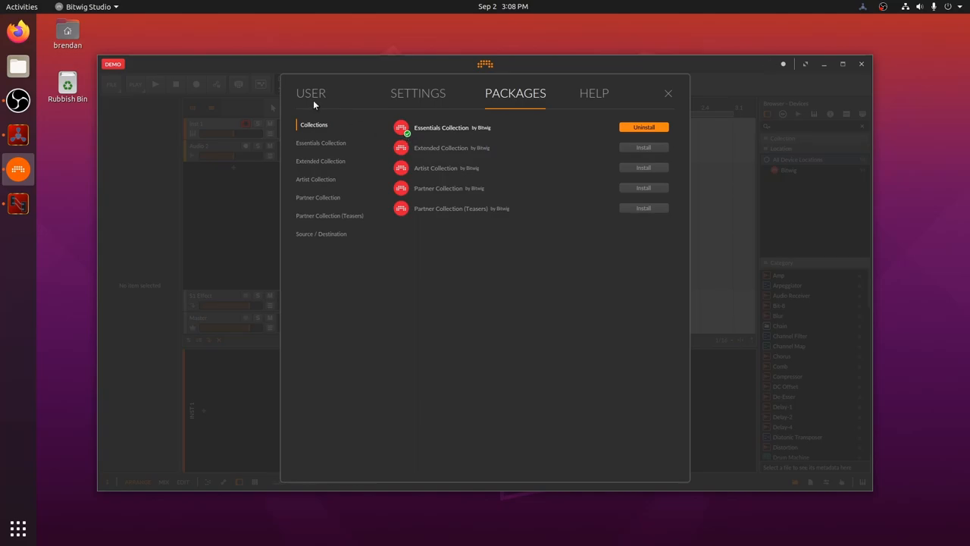
Create a new empty project from the dashboard with an instrument track, effect track and master.
click(311, 92)
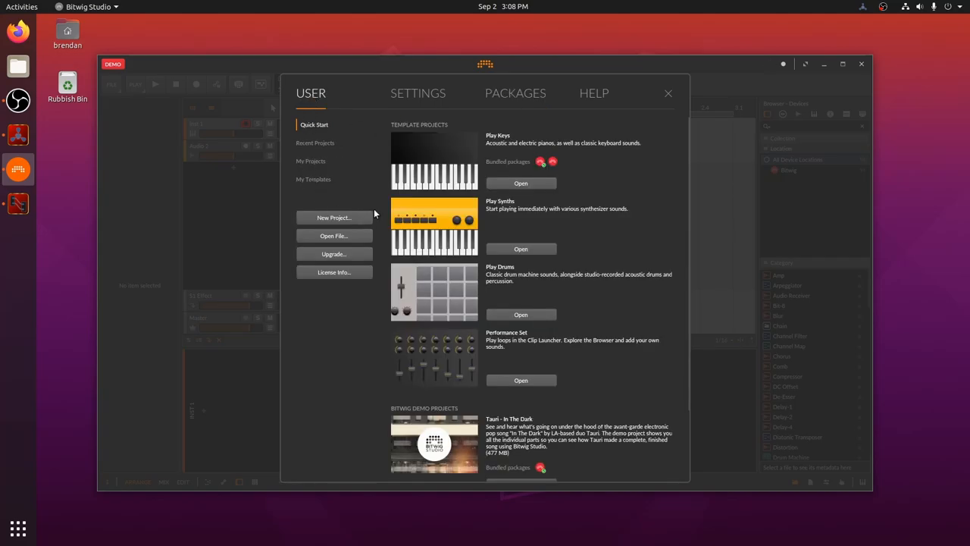
click(334, 218)
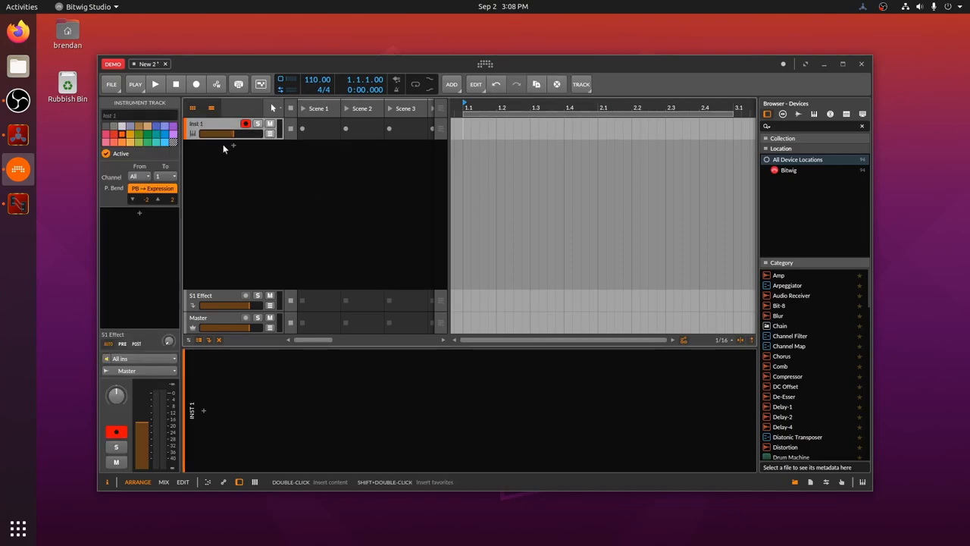
click(227, 123)
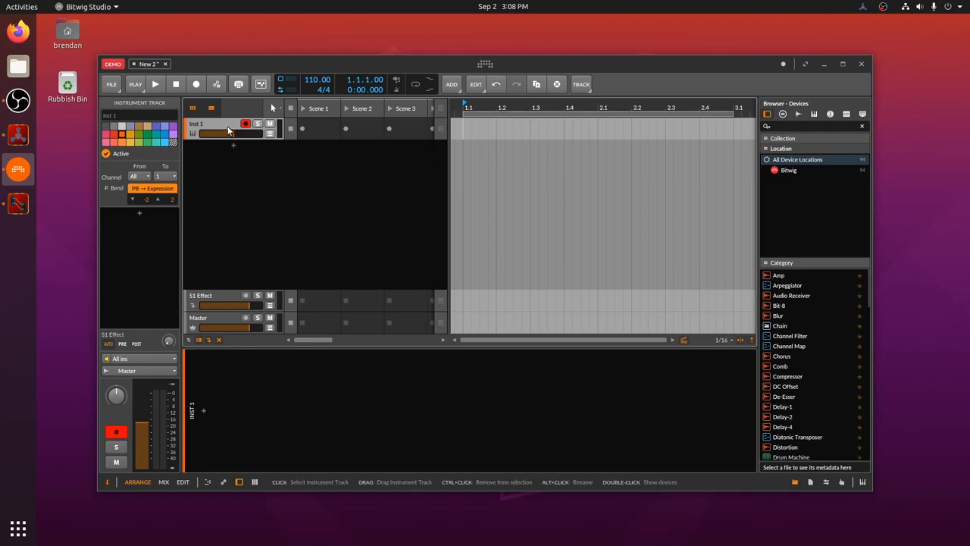
mouse_move(203, 415)
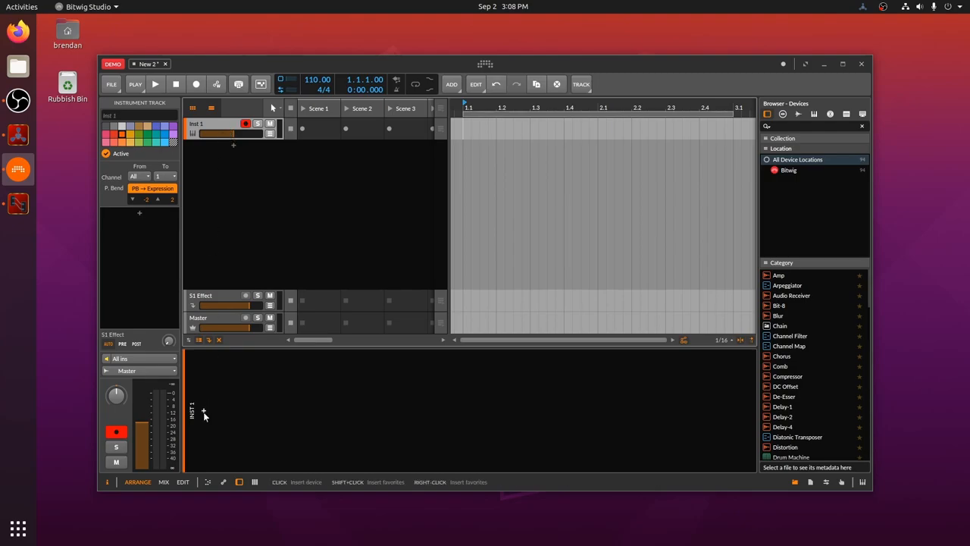